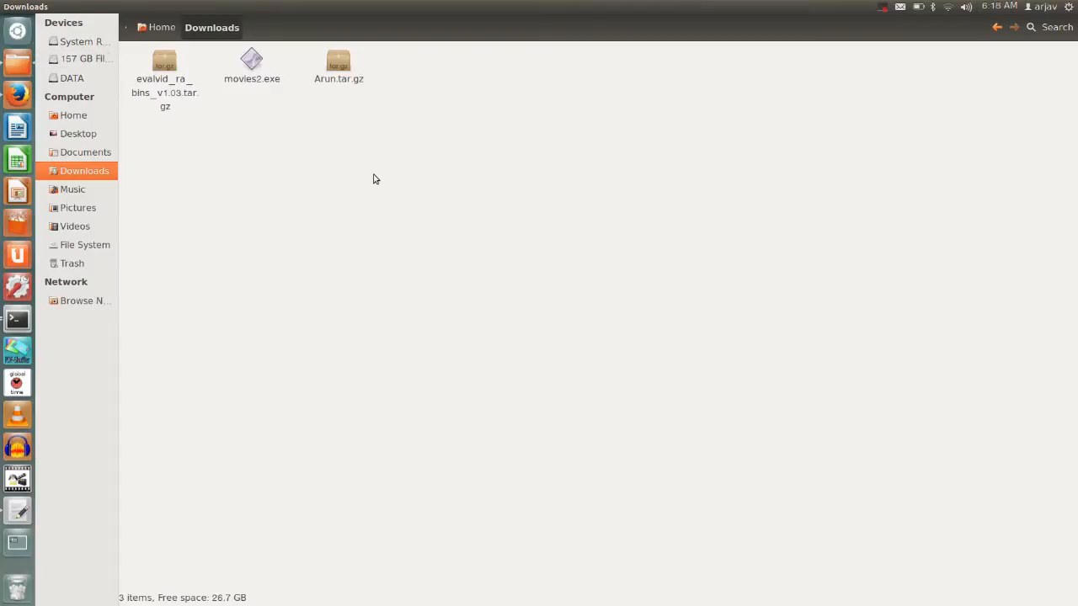
{"action": "mouse_move", "coordinate": [65, 263]}
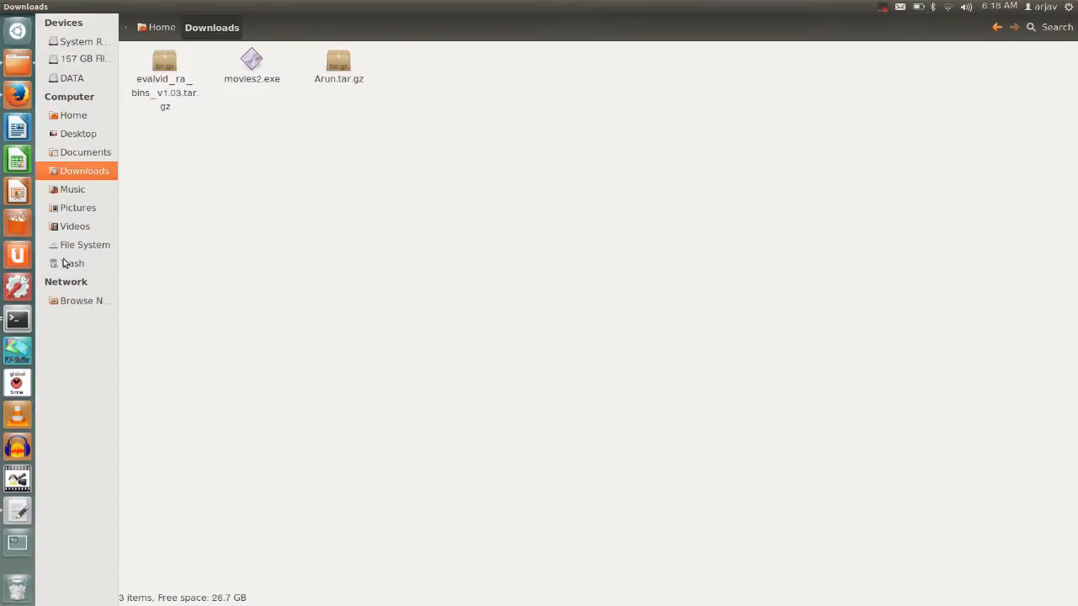
{"action": "mouse_move", "coordinate": [133, 137]}
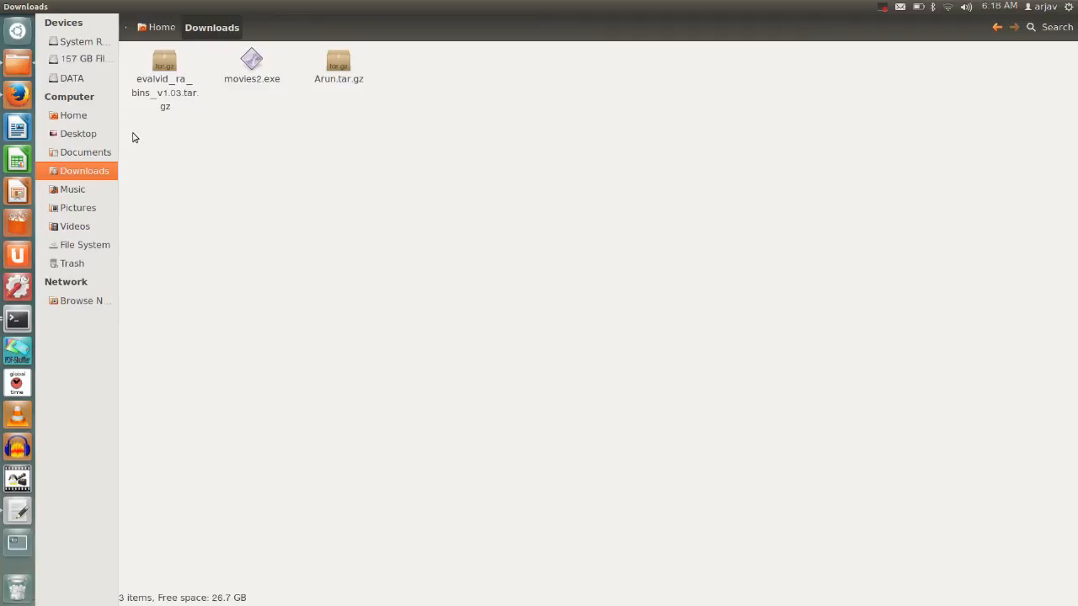
{"action": "mouse_move", "coordinate": [194, 204]}
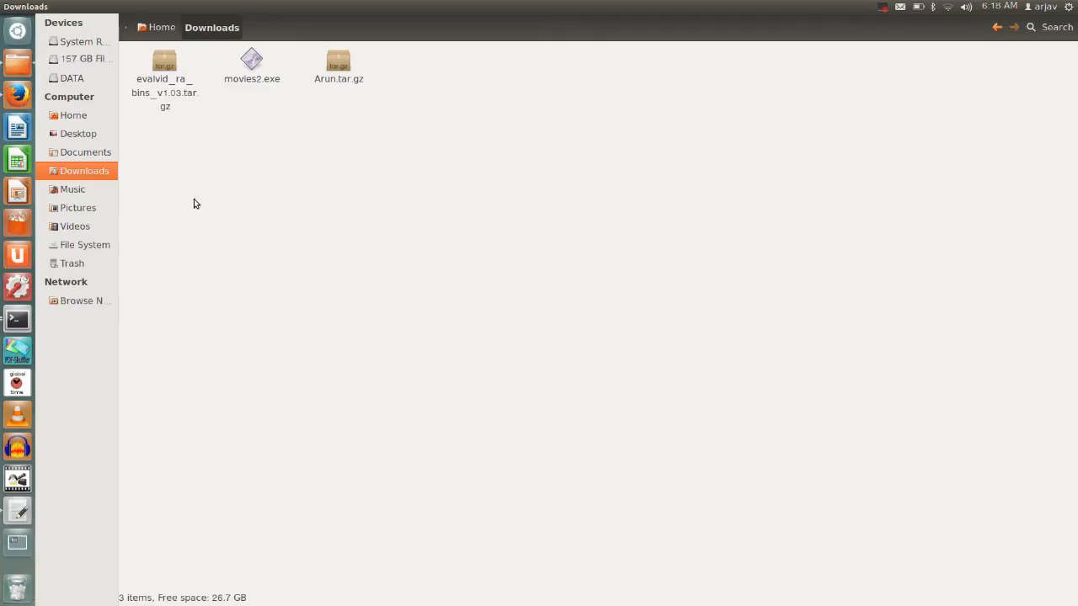
{"action": "mouse_move", "coordinate": [238, 242]}
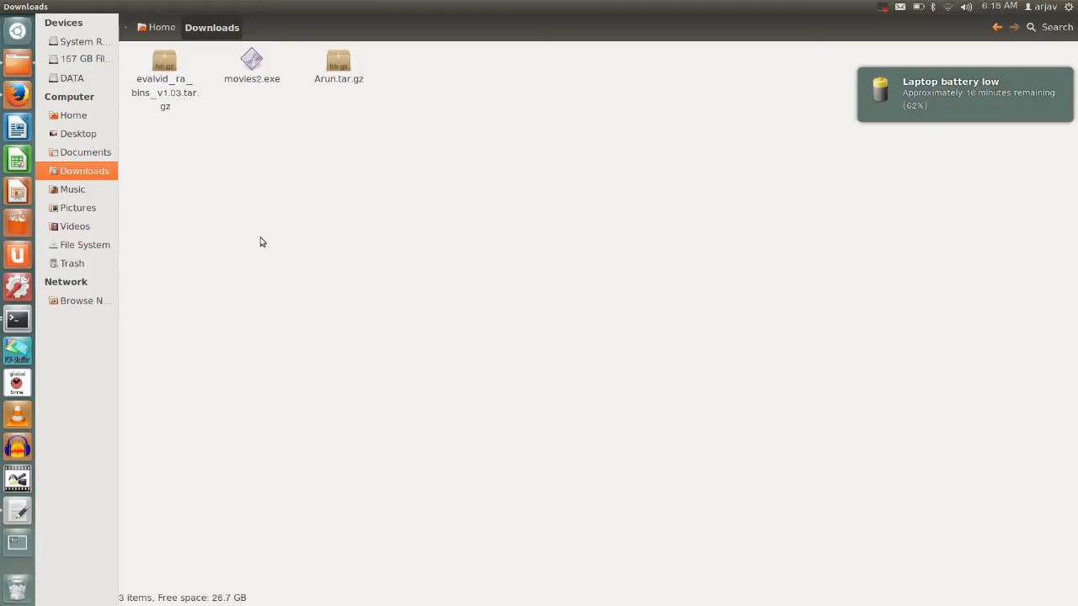
{"action": "mouse_move", "coordinate": [17, 63]}
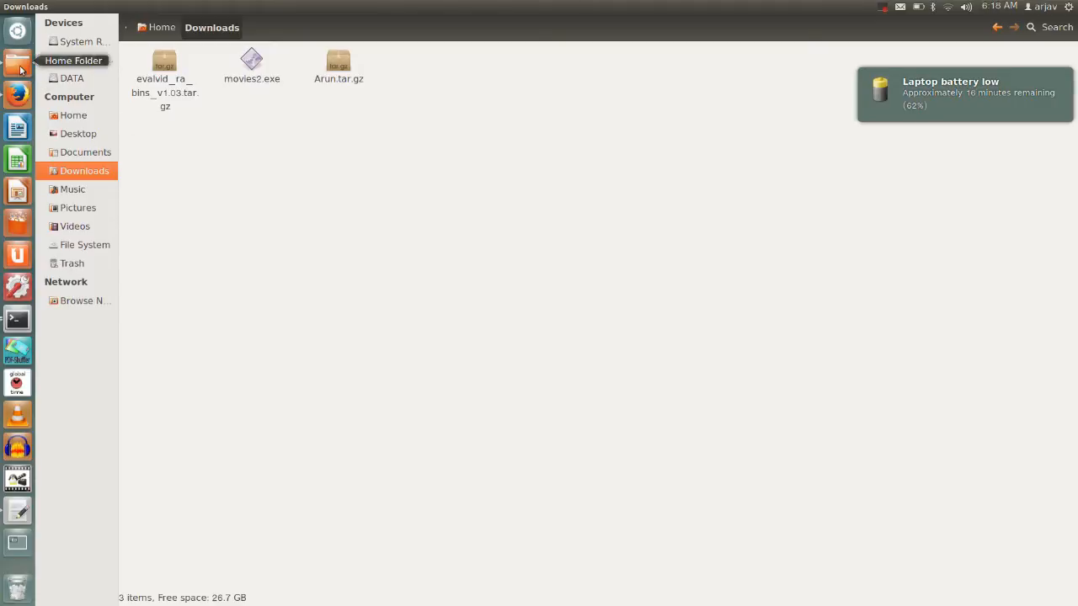
{"action": "mouse_move", "coordinate": [13, 75]}
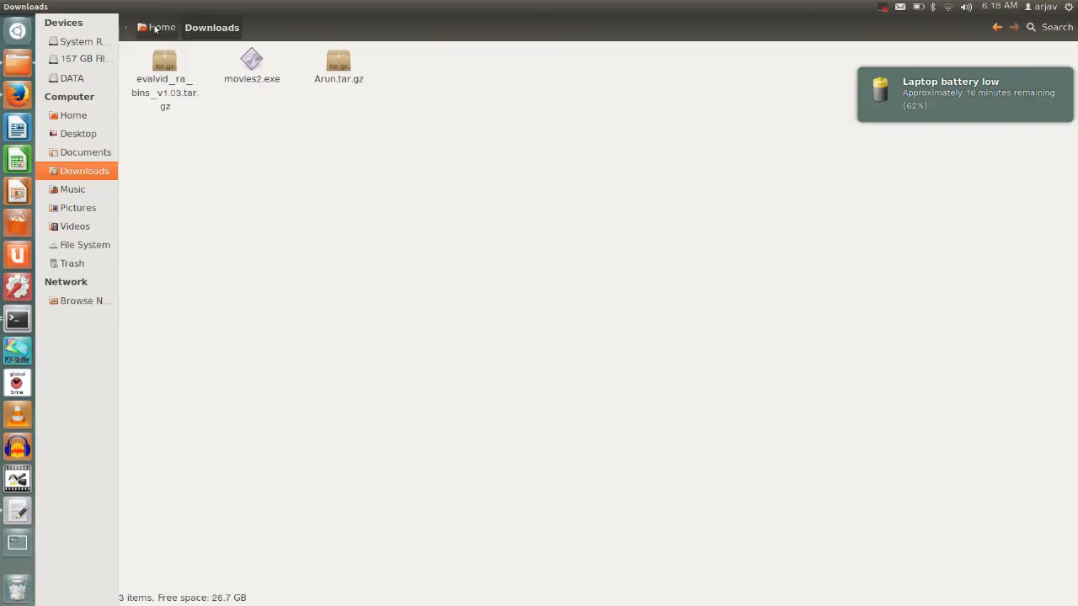
- Browse the Desktop's Demo folder holding NSG2.1.jar, return to Desktop and launch a terminal
{"action": "left_click", "coordinate": [79, 133]}
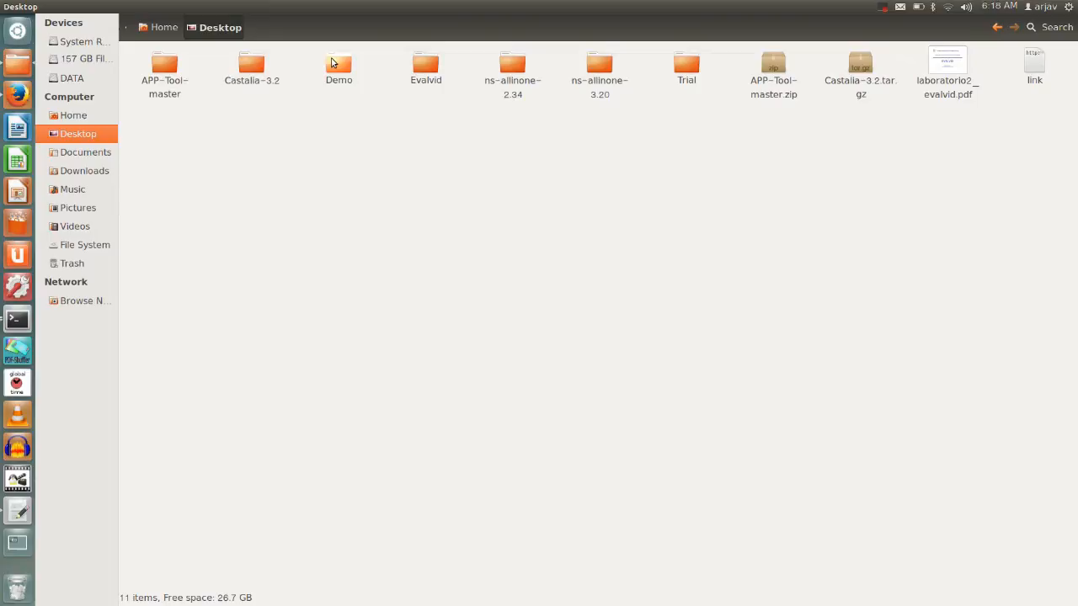
{"action": "double_click", "coordinate": [338, 65]}
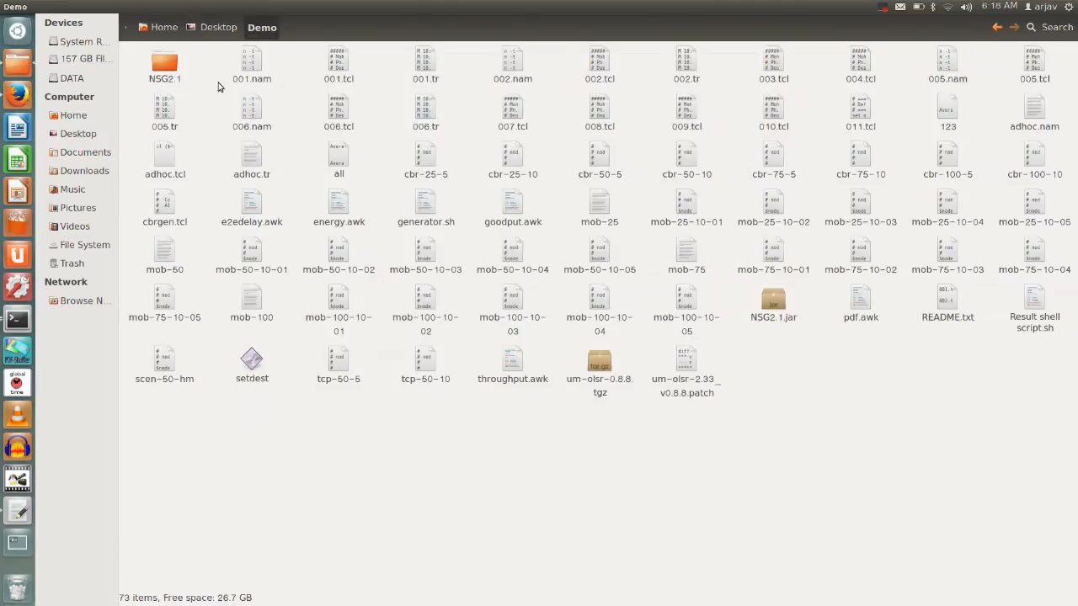
{"action": "mouse_move", "coordinate": [194, 16]}
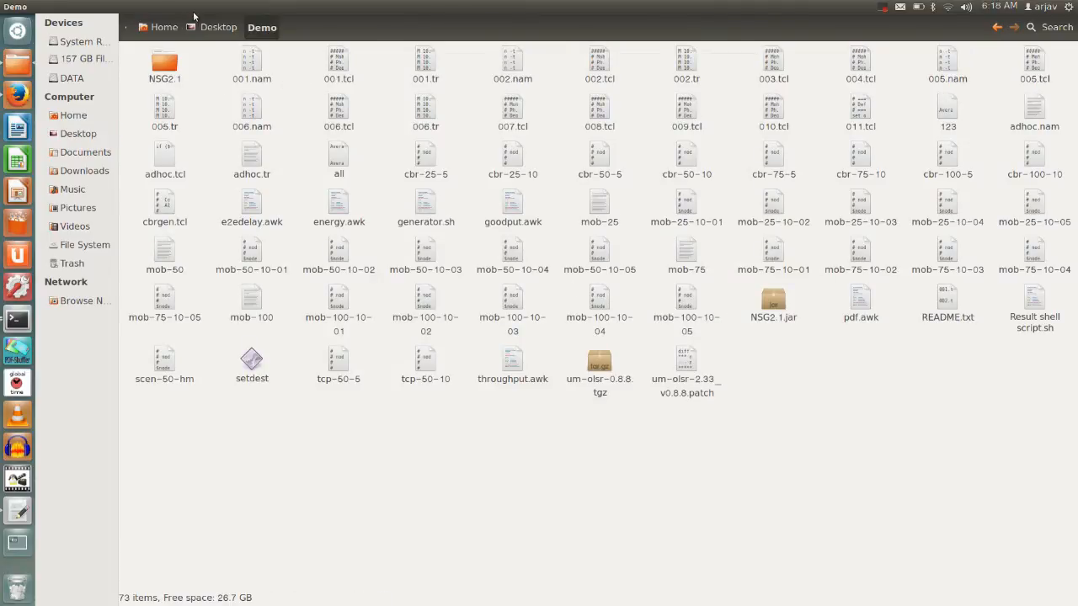
{"action": "left_click", "coordinate": [218, 27]}
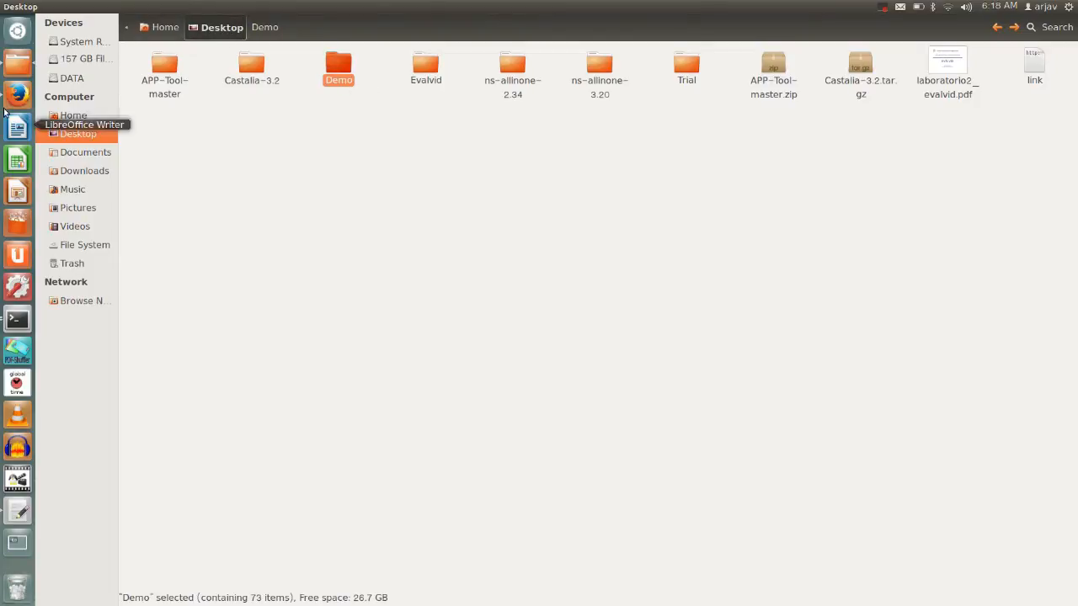
{"action": "left_click", "coordinate": [17, 319]}
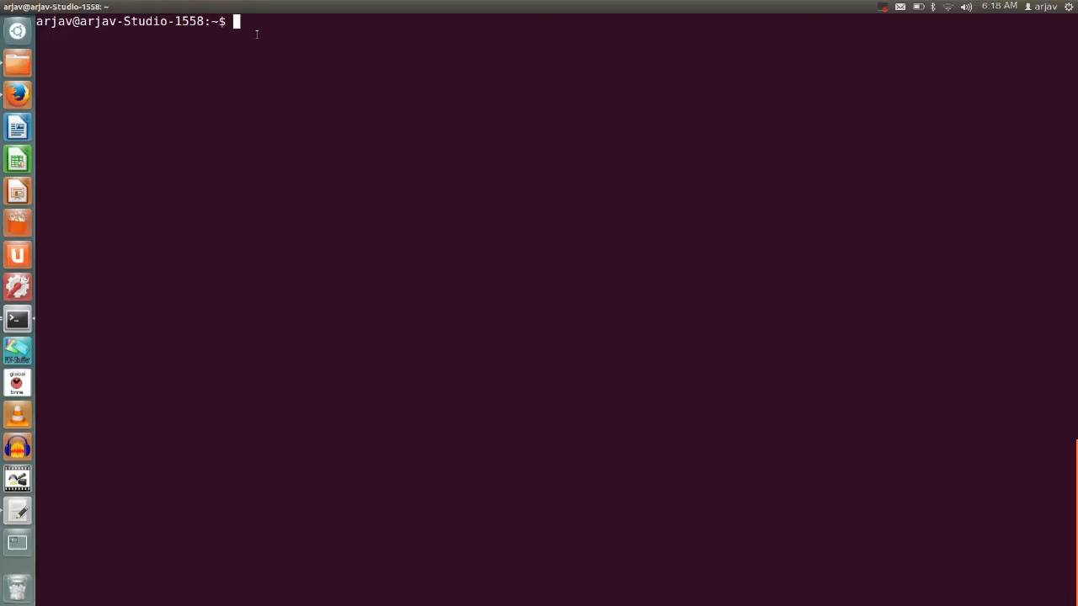
- Attempt java -jar NSG2.1.jar from the home folder, which fails
{"action": "type", "text": "java -"}
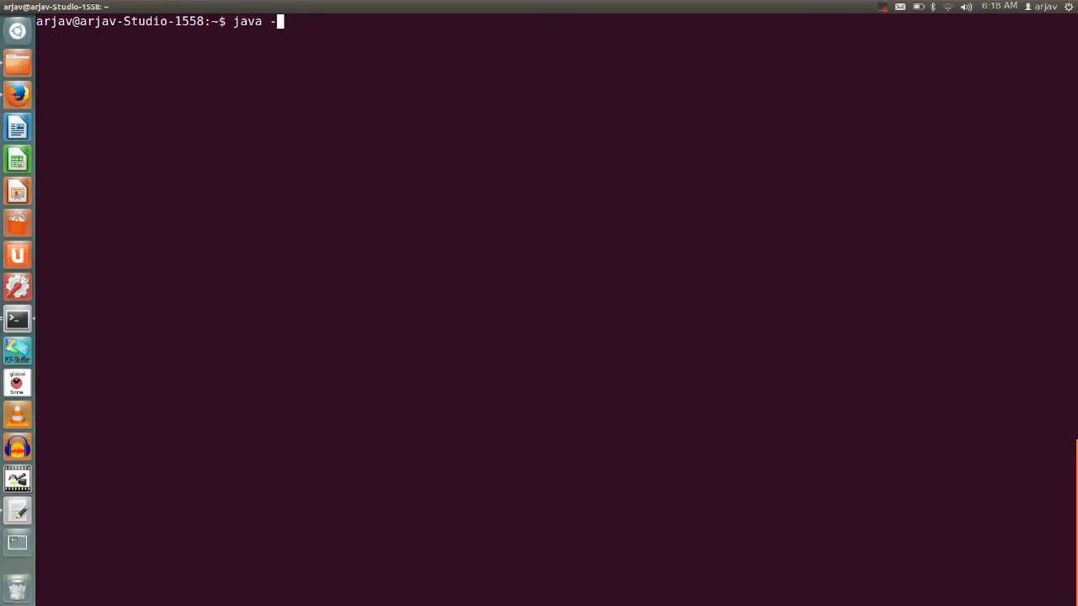
{"action": "type", "text": "jar"}
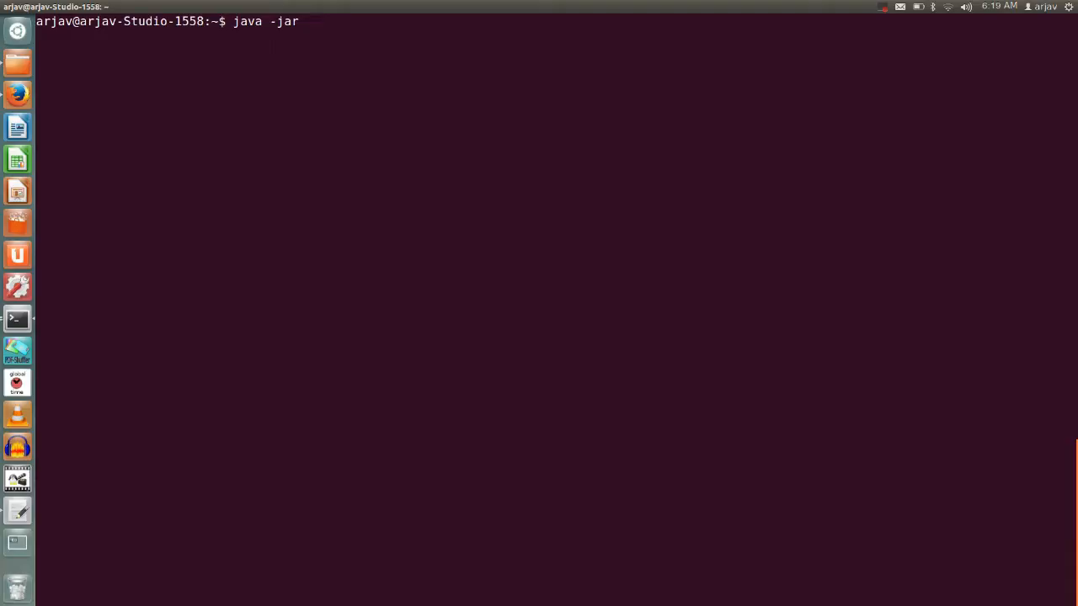
{"action": "type", "text": "2."}
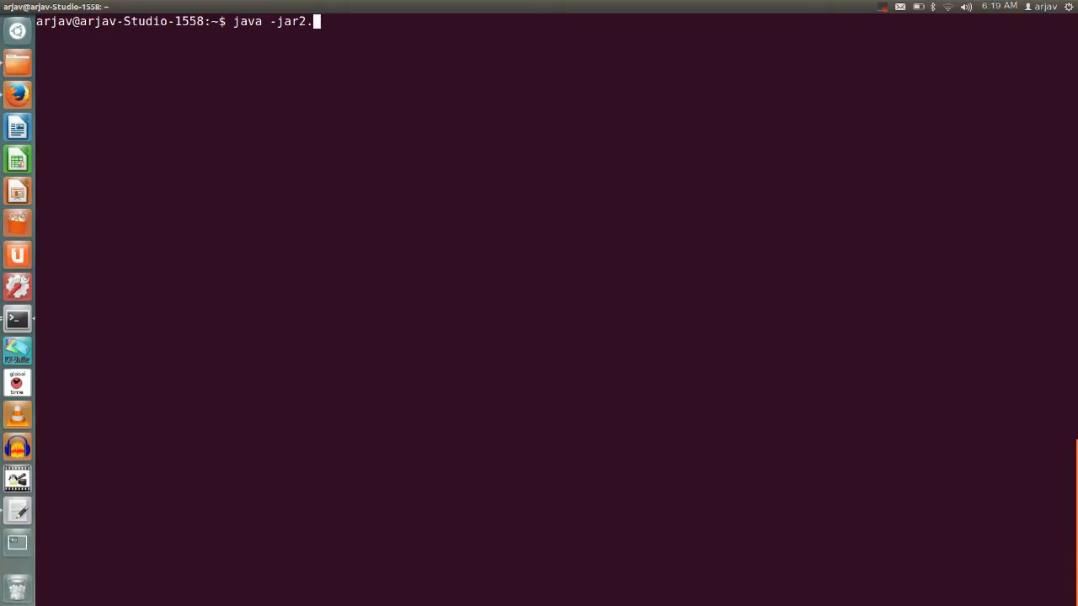
{"action": "type", "text": "1.ja"}
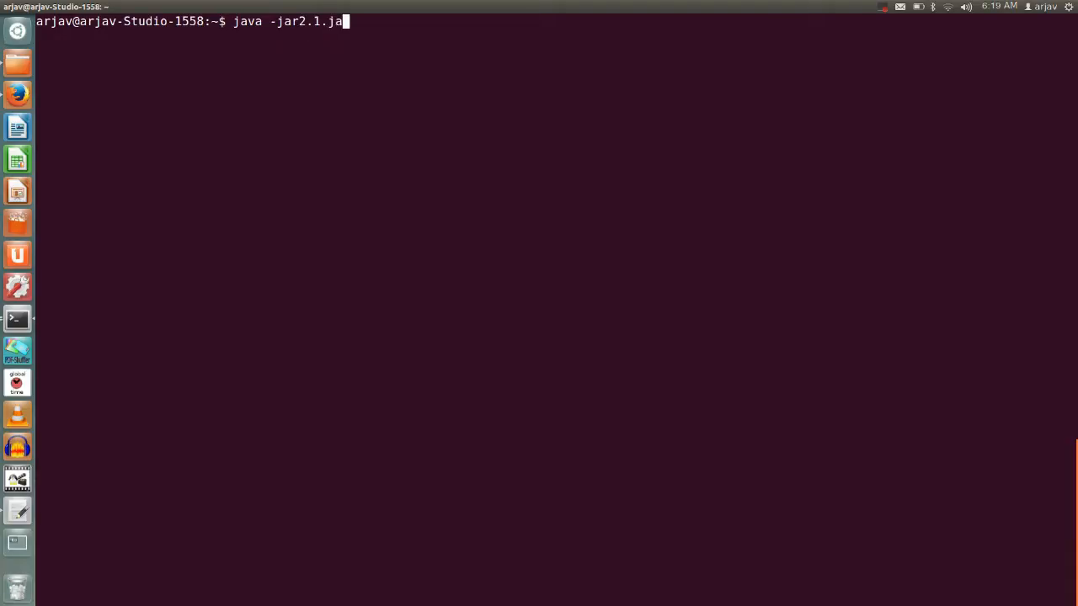
{"action": "key", "text": "Return"}
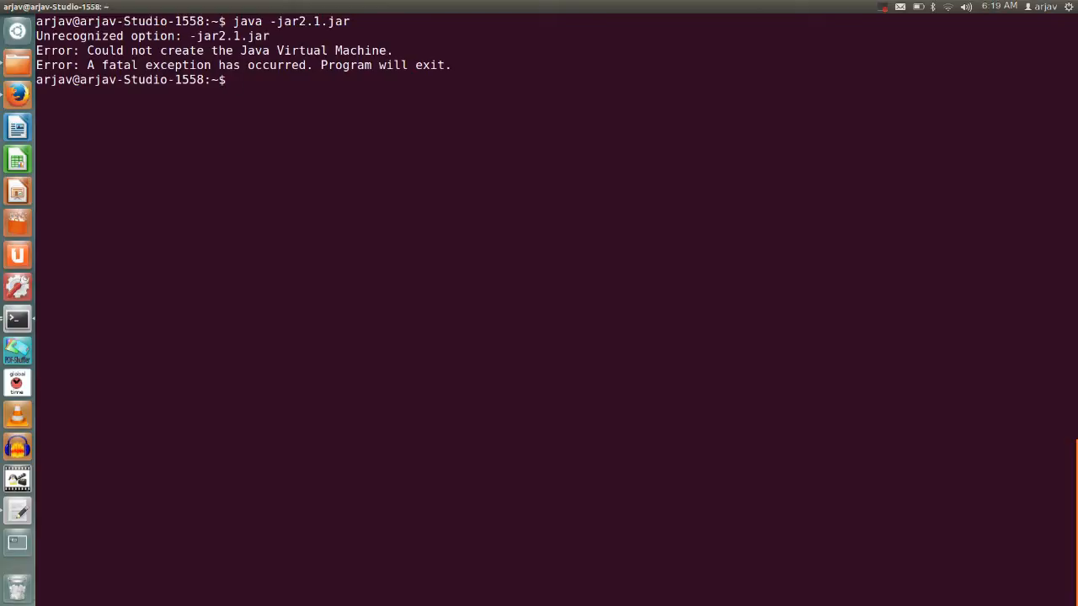
{"action": "mouse_move", "coordinate": [270, 143]}
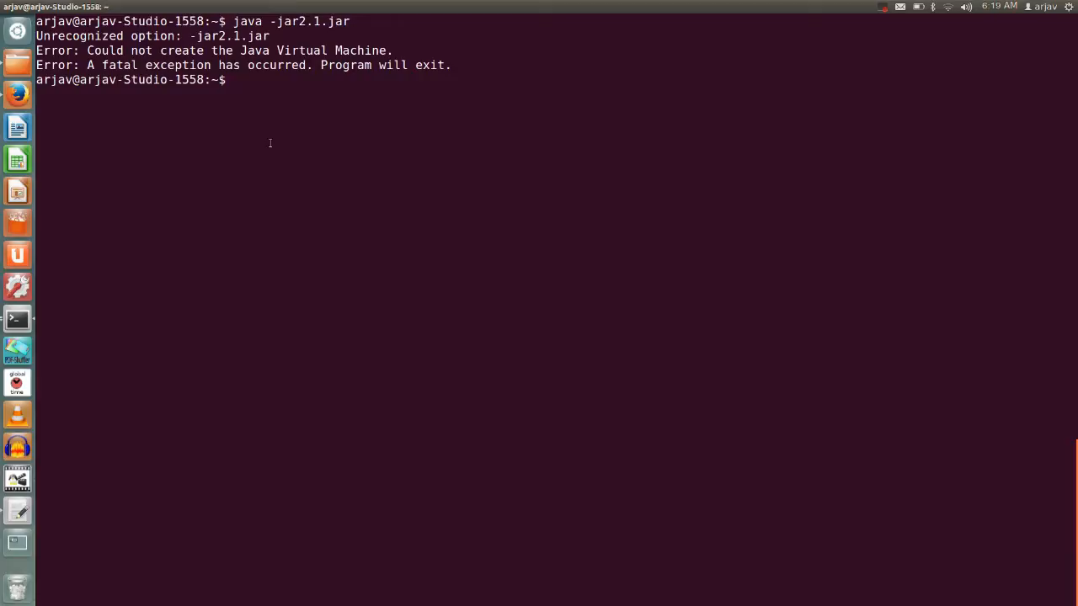
- Change into Desktop/Demo and retry the jar launch with a mistyped command
{"action": "type", "text": "cd"}
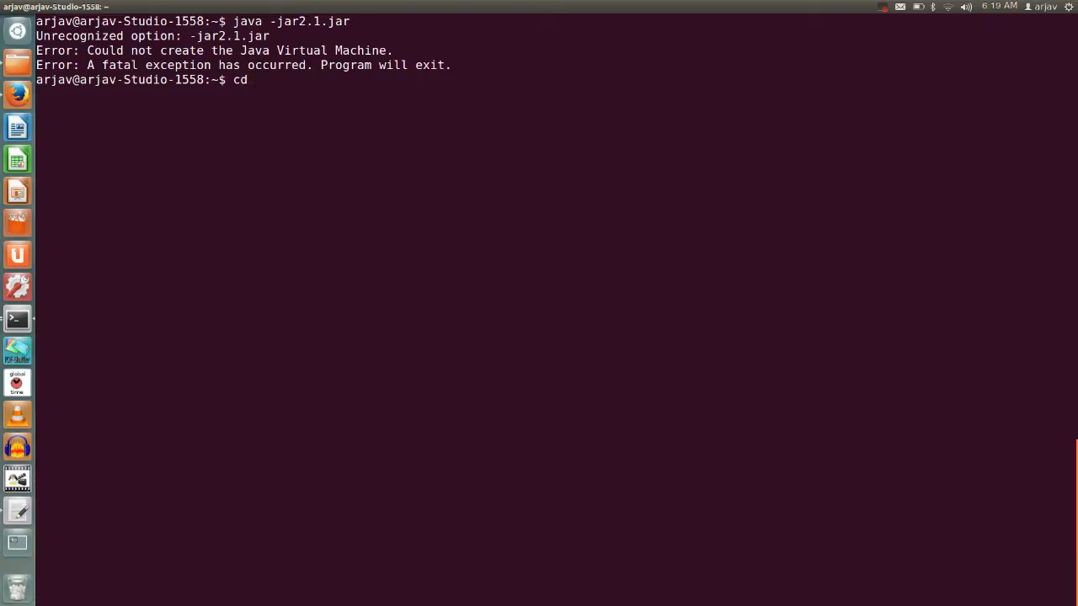
{"action": "type", "text": "De"}
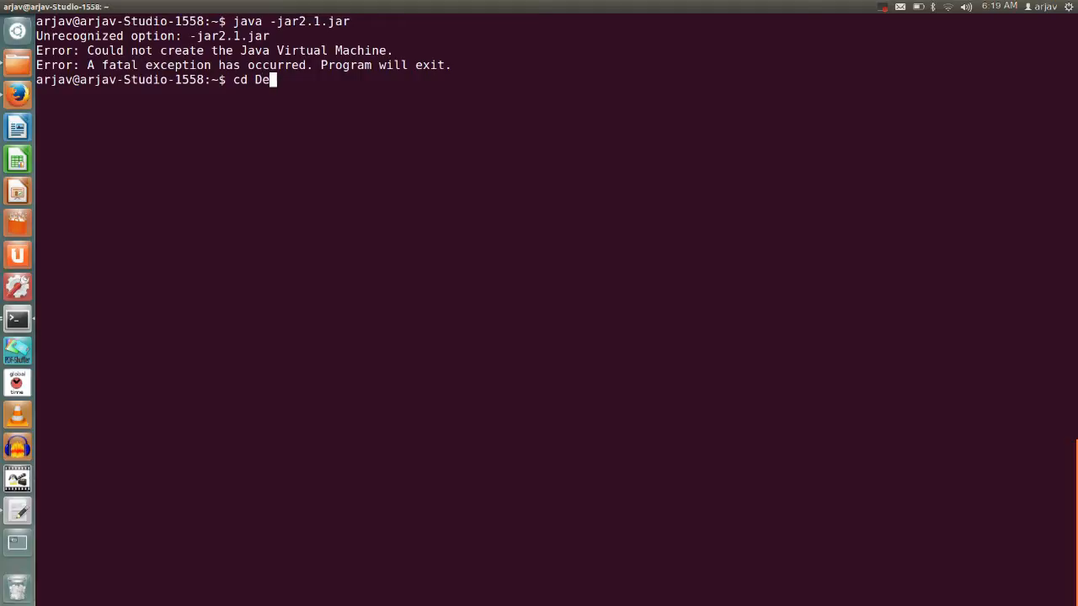
{"action": "key", "text": "Return"}
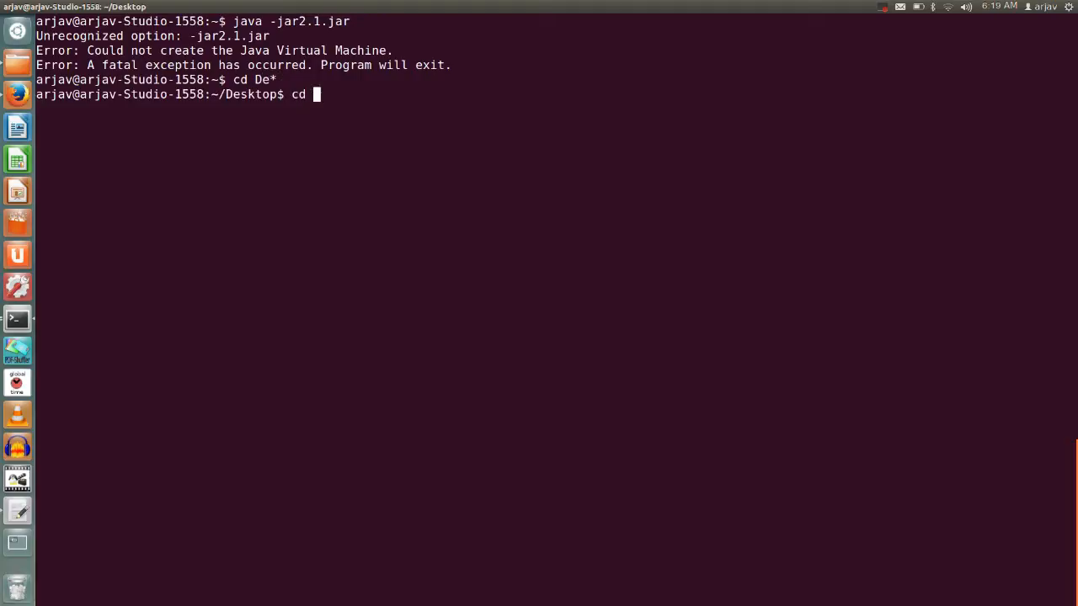
{"action": "key", "text": "Return"}
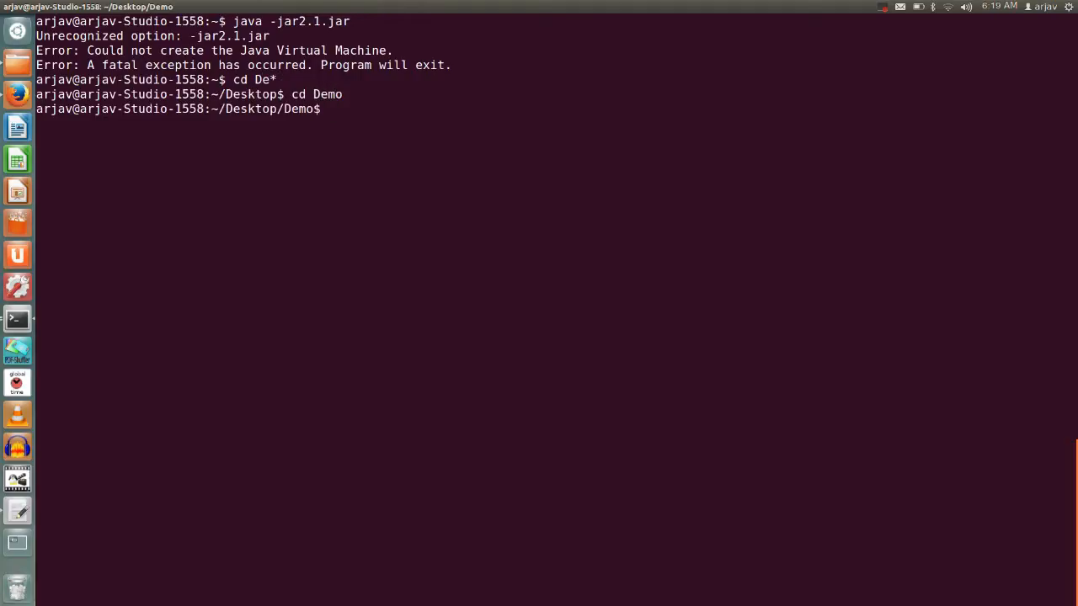
{"action": "type", "text": "java -jar2.1.jar"}
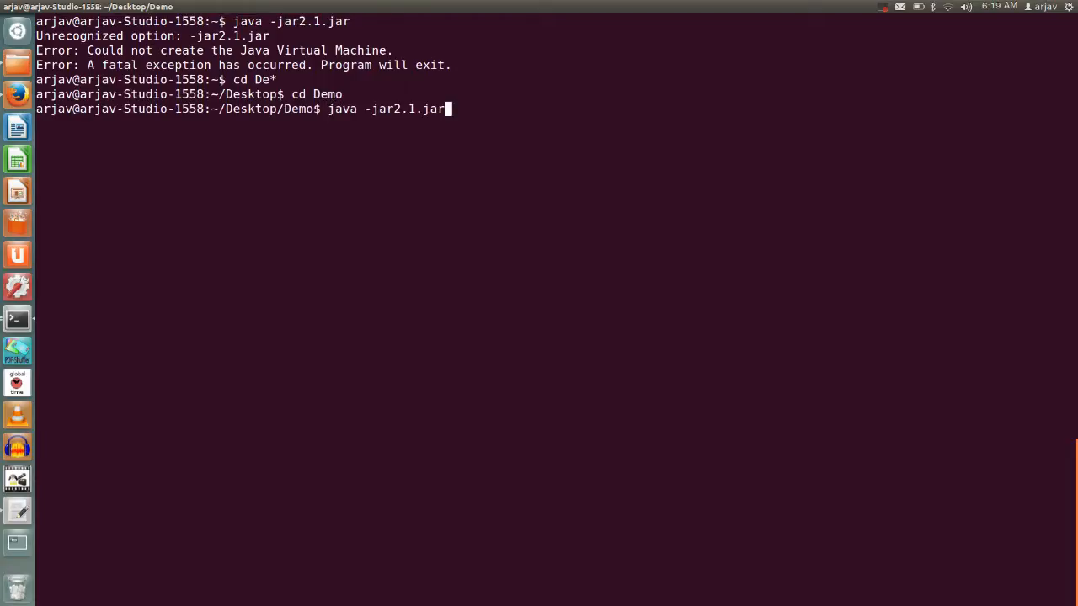
{"action": "key", "text": "Return"}
{"action": "type", "text": "ls"}
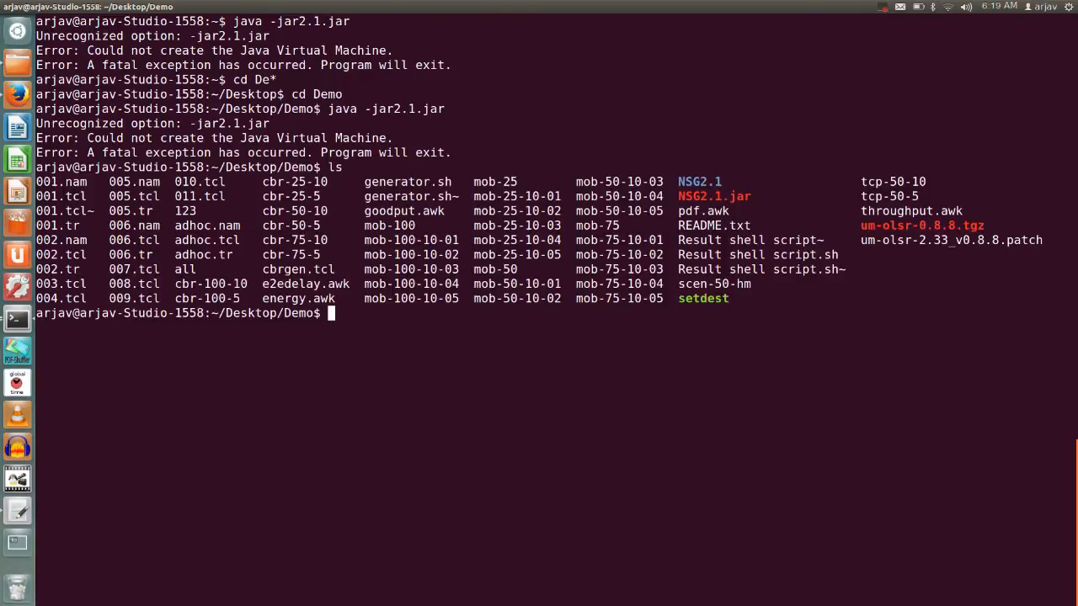
- Launch NSG2.1 with java -jar NSG2.1.jar, bringing up its blank main window
{"action": "type", "text": "jav"}
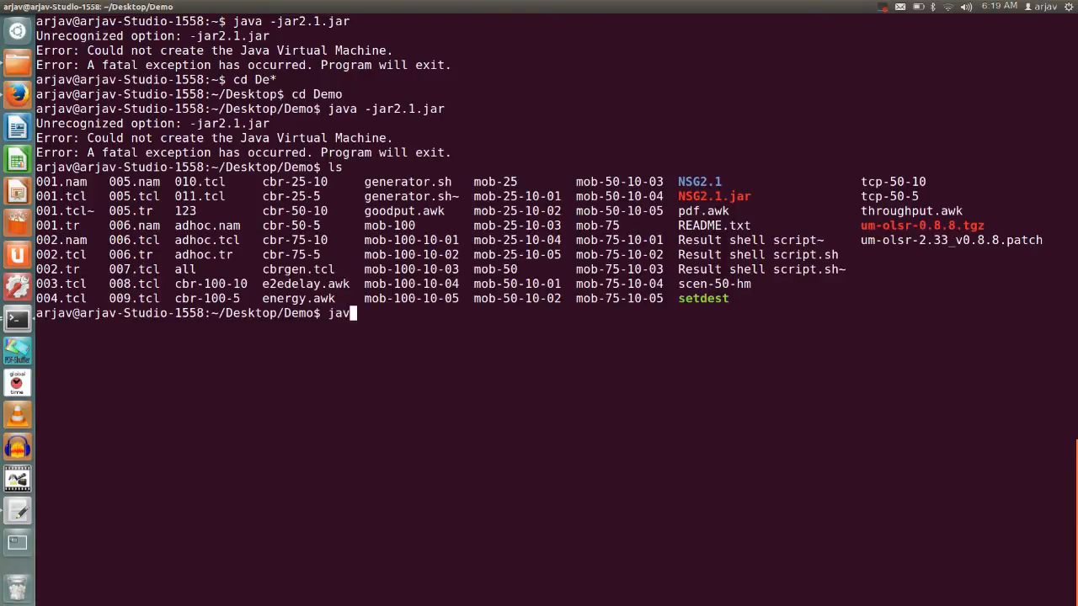
{"action": "type", "text": "- ja"}
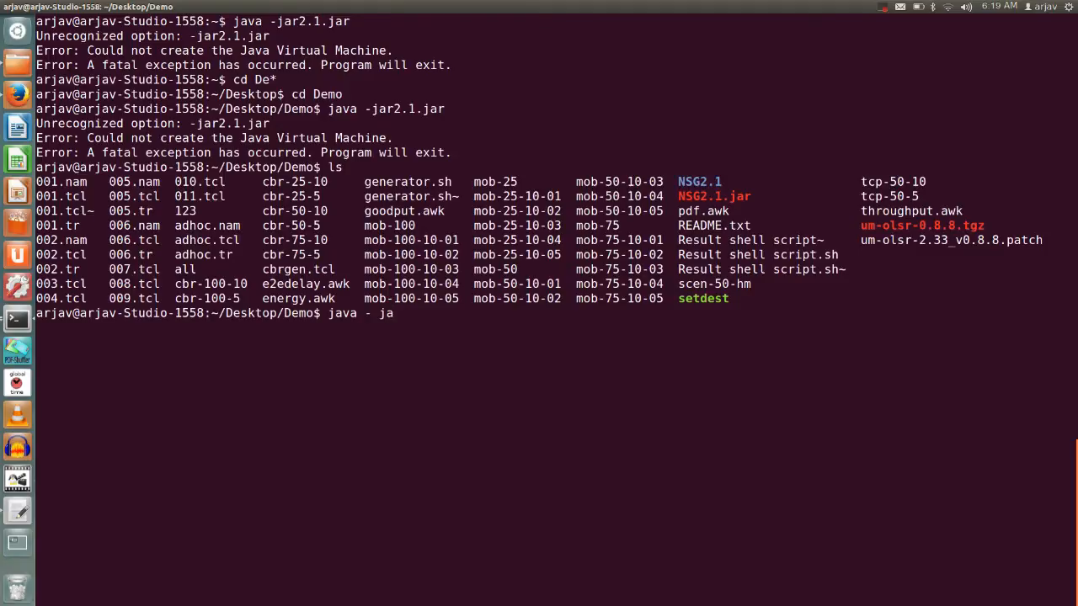
{"action": "type", "text": "r"}
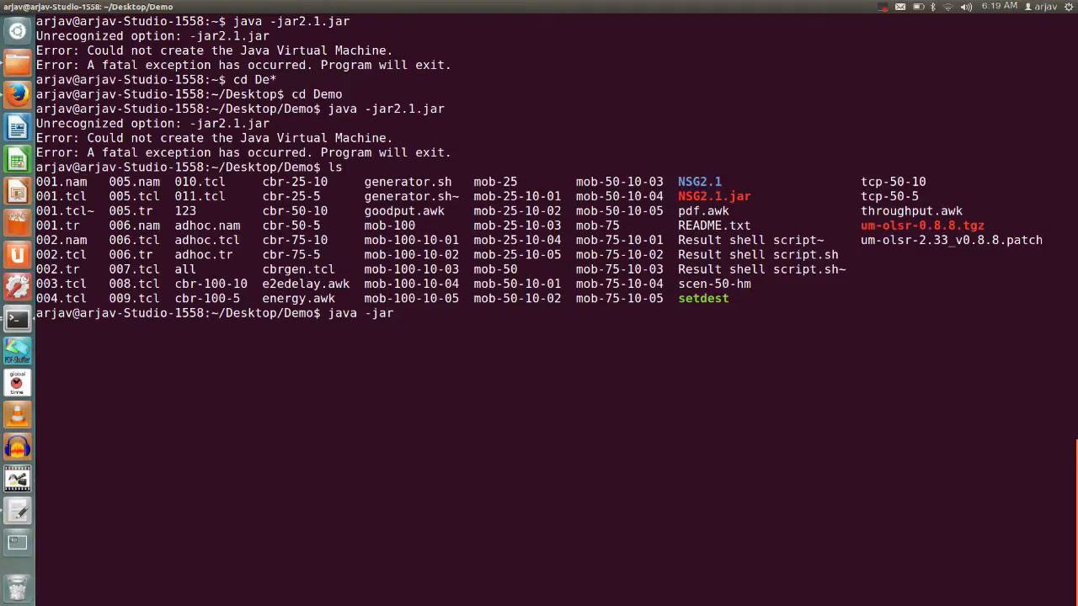
{"action": "type", "text": "NSG2.1."}
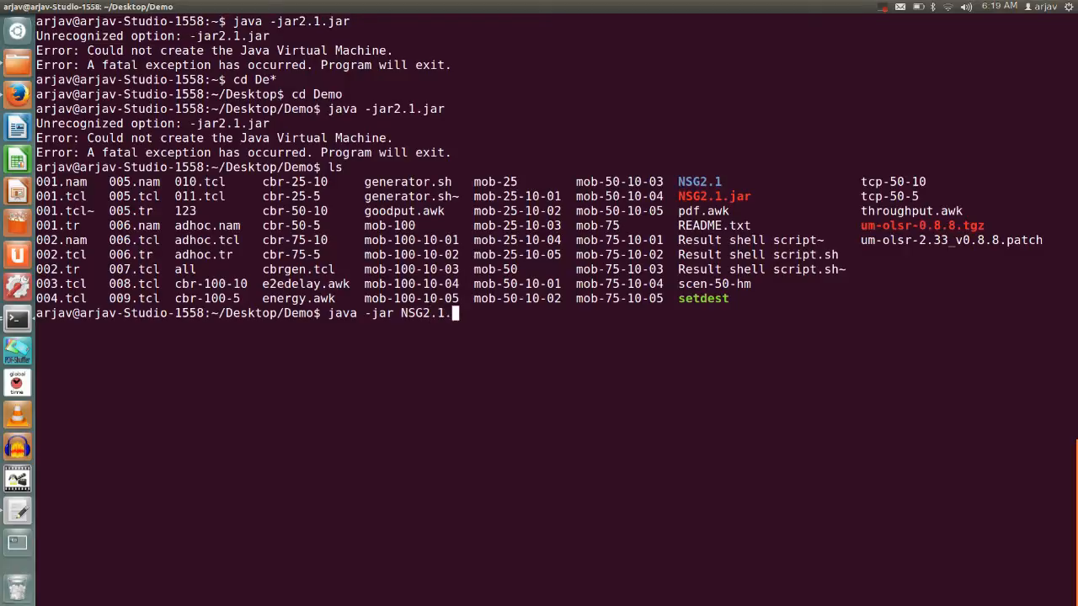
{"action": "key", "text": "Return"}
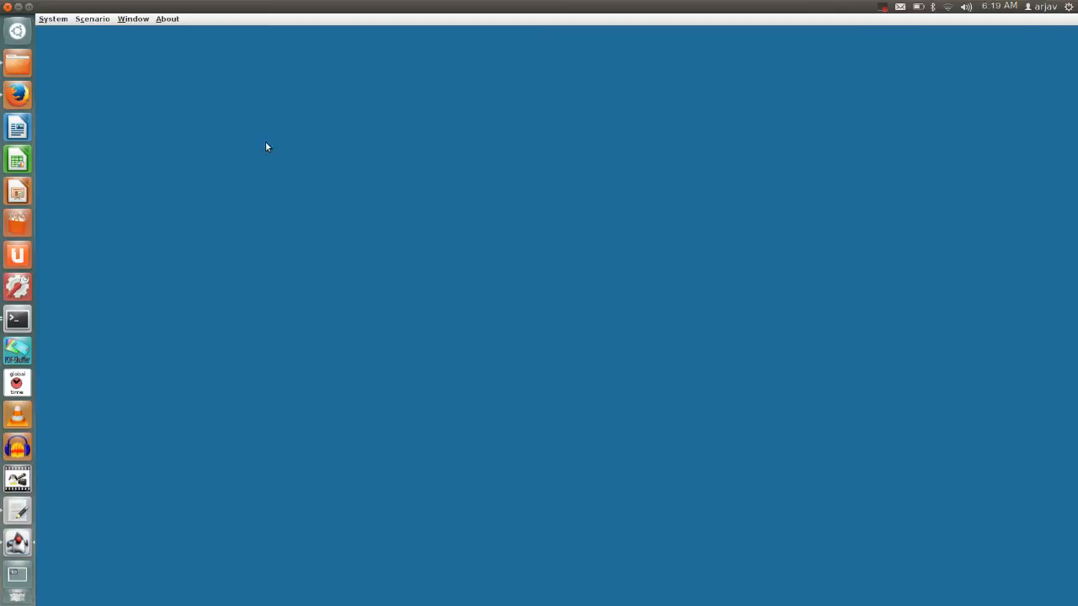
- Create a new wireless scenario with an empty node grid via the Scenario menu
{"action": "left_click", "coordinate": [91, 18]}
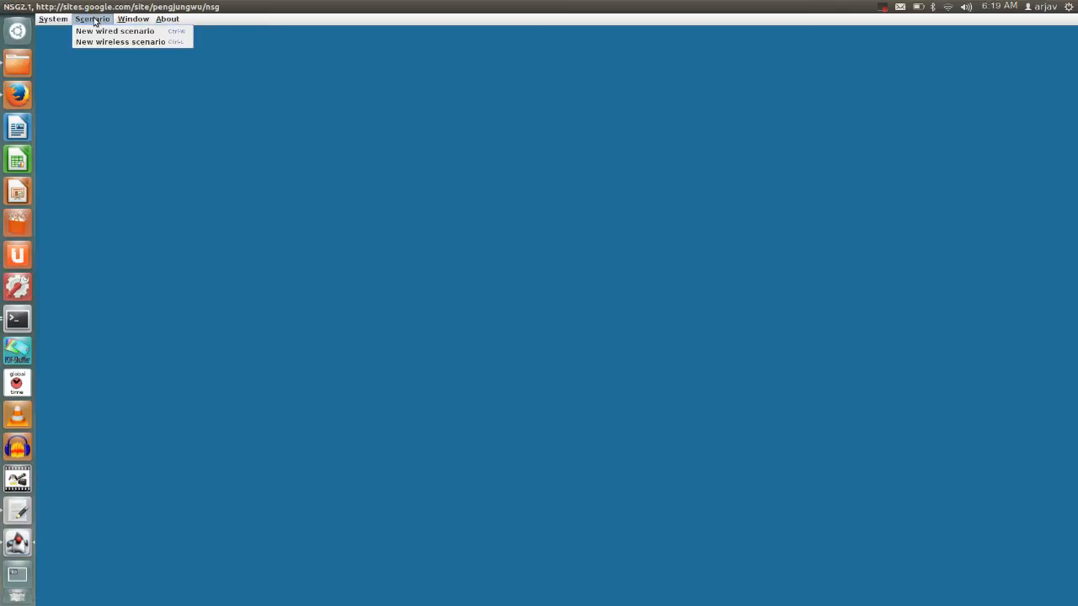
{"action": "mouse_move", "coordinate": [115, 32]}
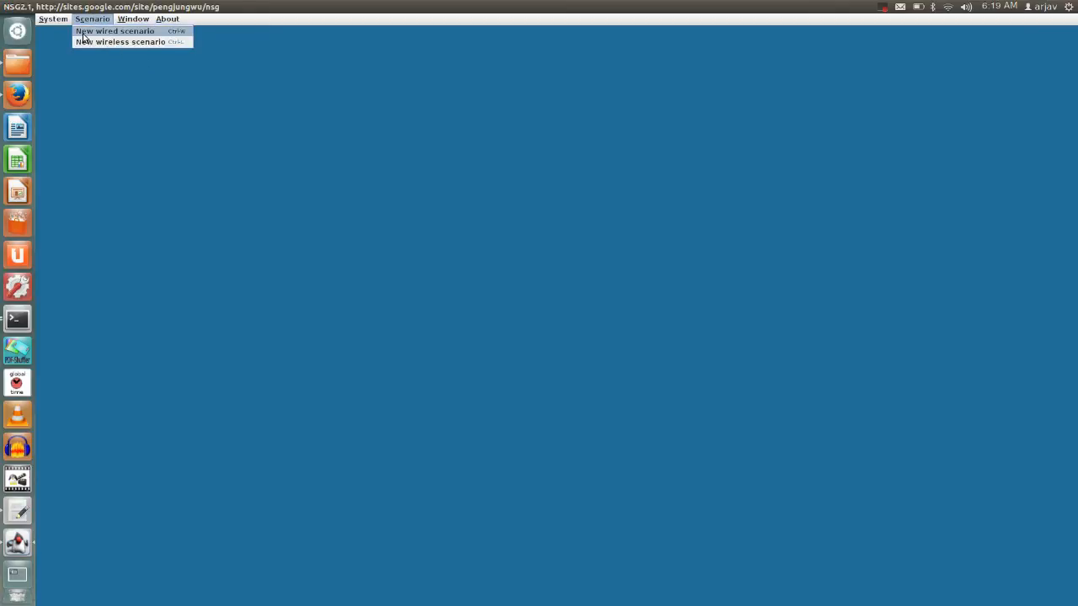
{"action": "mouse_move", "coordinate": [131, 42]}
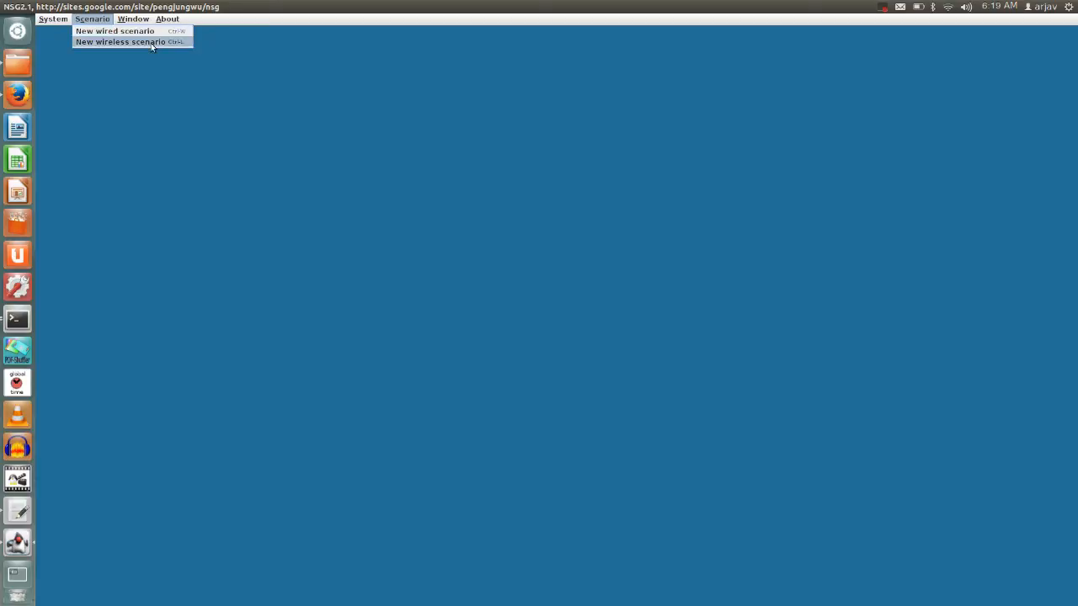
{"action": "left_click", "coordinate": [118, 41]}
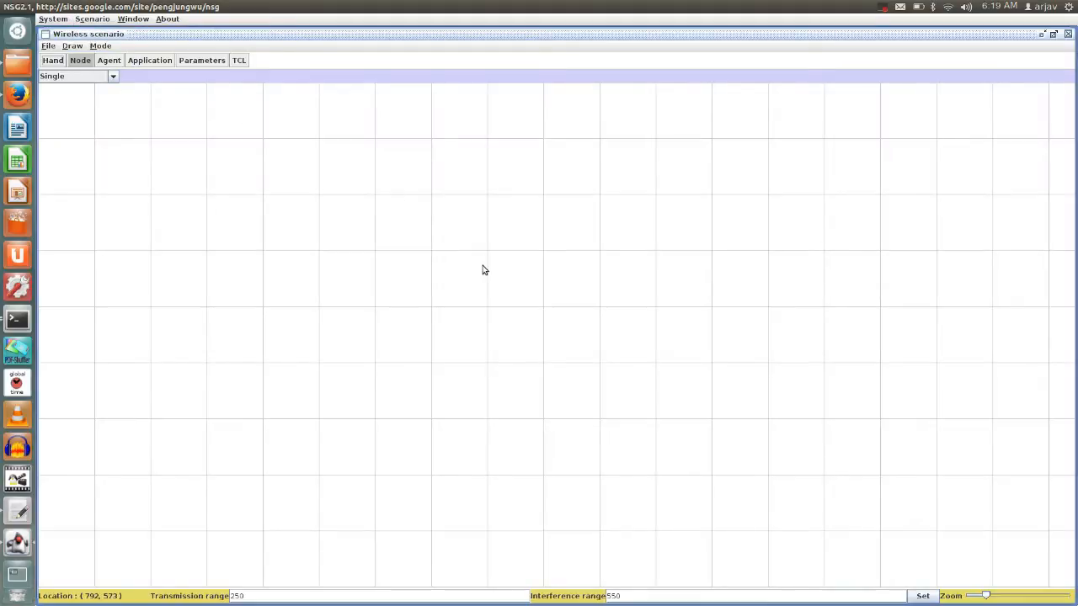
{"action": "mouse_move", "coordinate": [282, 206]}
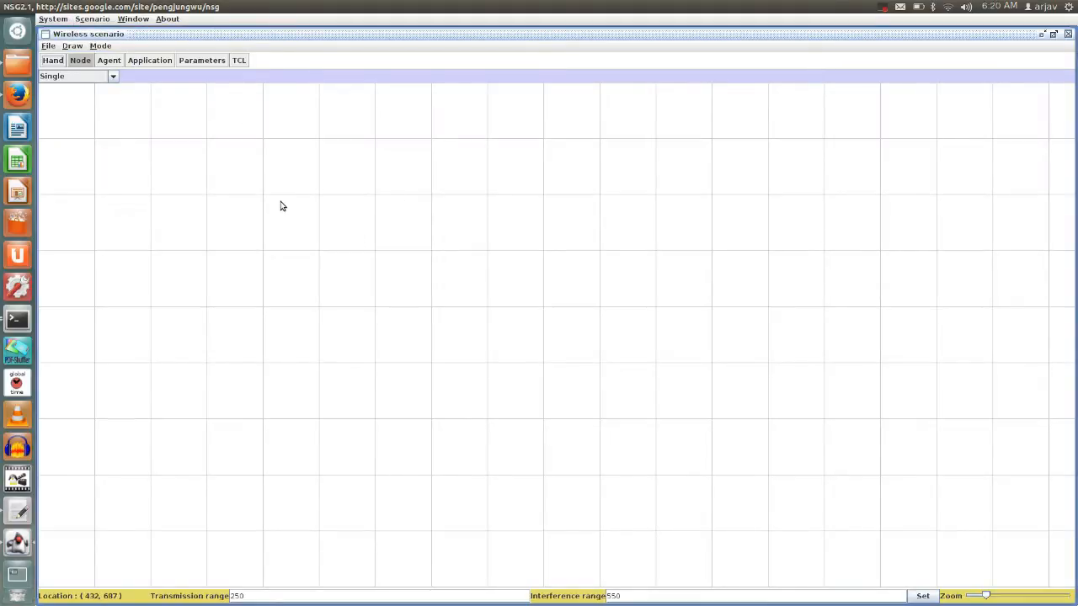
{"action": "mouse_move", "coordinate": [161, 67]}
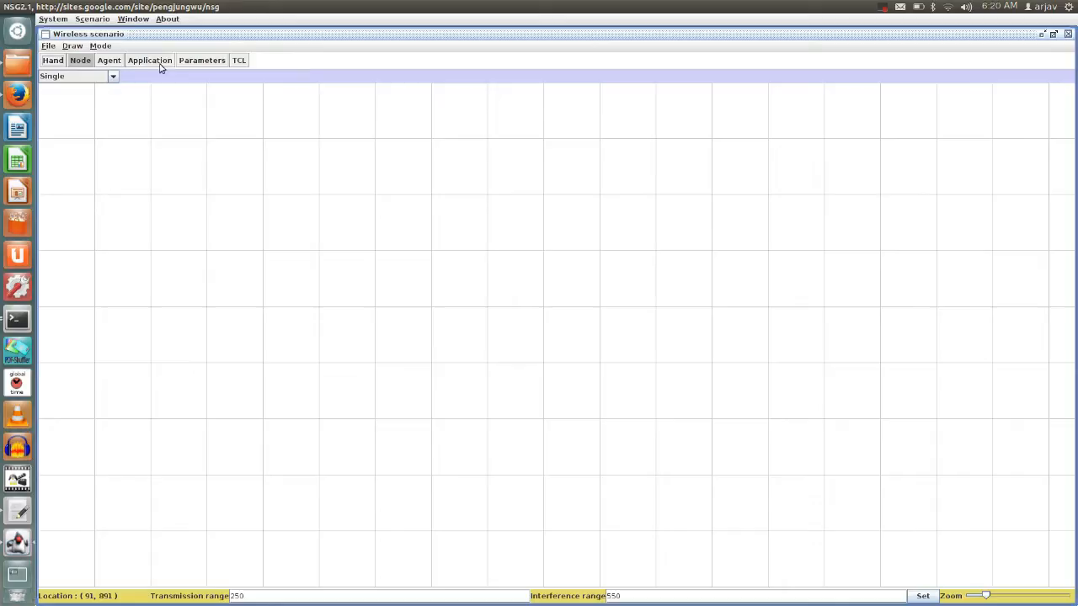
{"action": "mouse_move", "coordinate": [165, 70]}
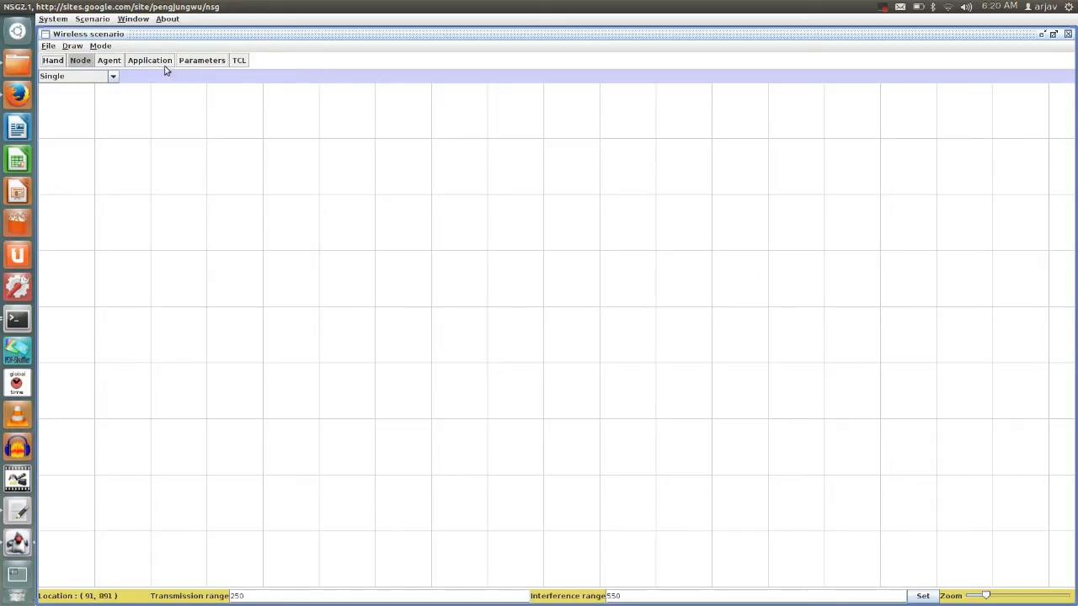
{"action": "mouse_move", "coordinate": [229, 75]}
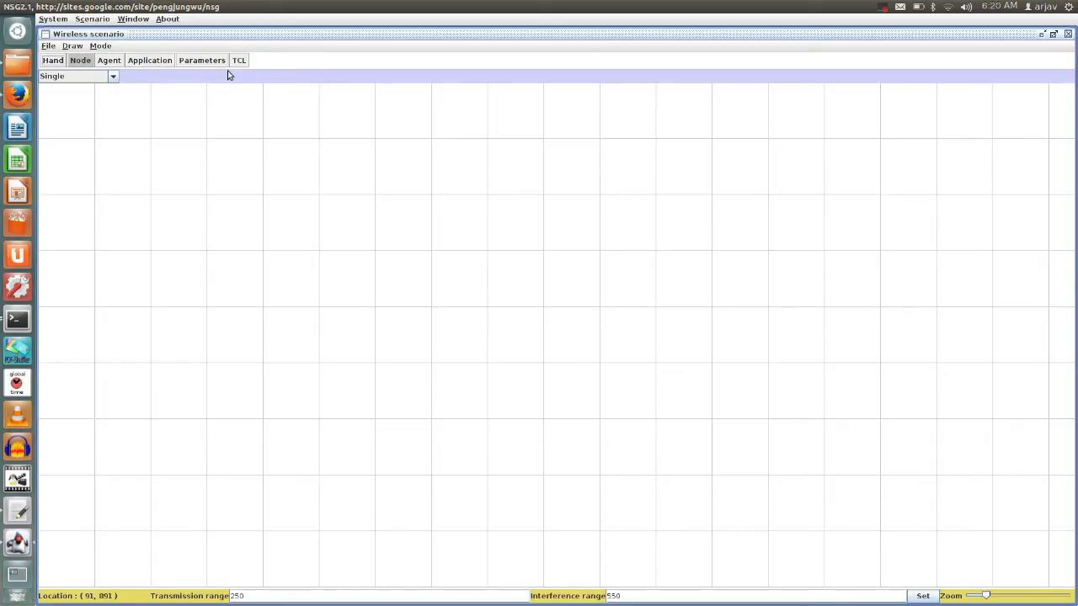
{"action": "mouse_move", "coordinate": [375, 222]}
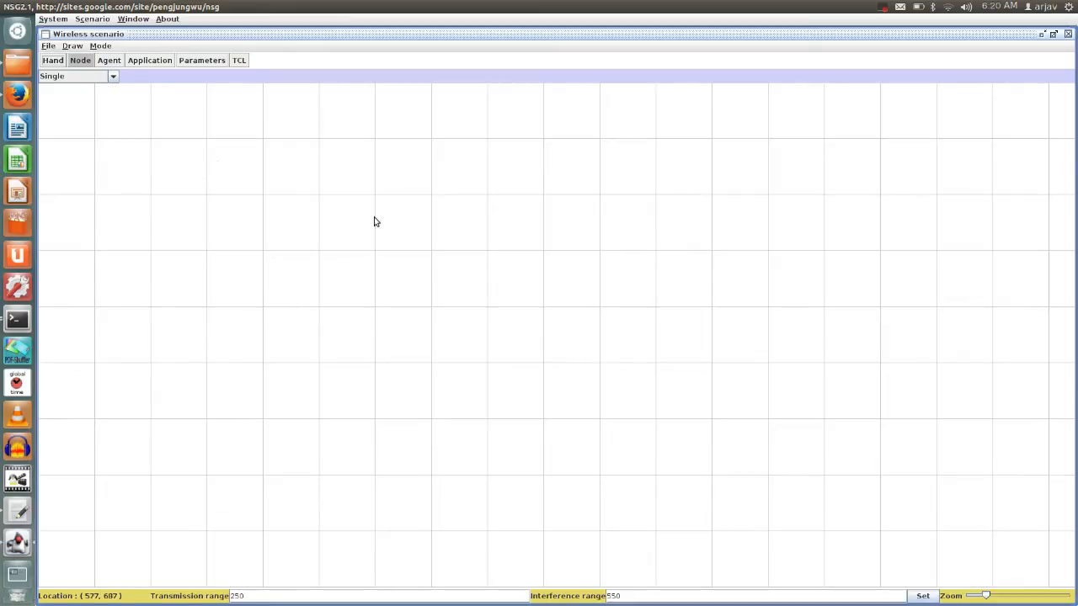
{"action": "mouse_move", "coordinate": [388, 235]}
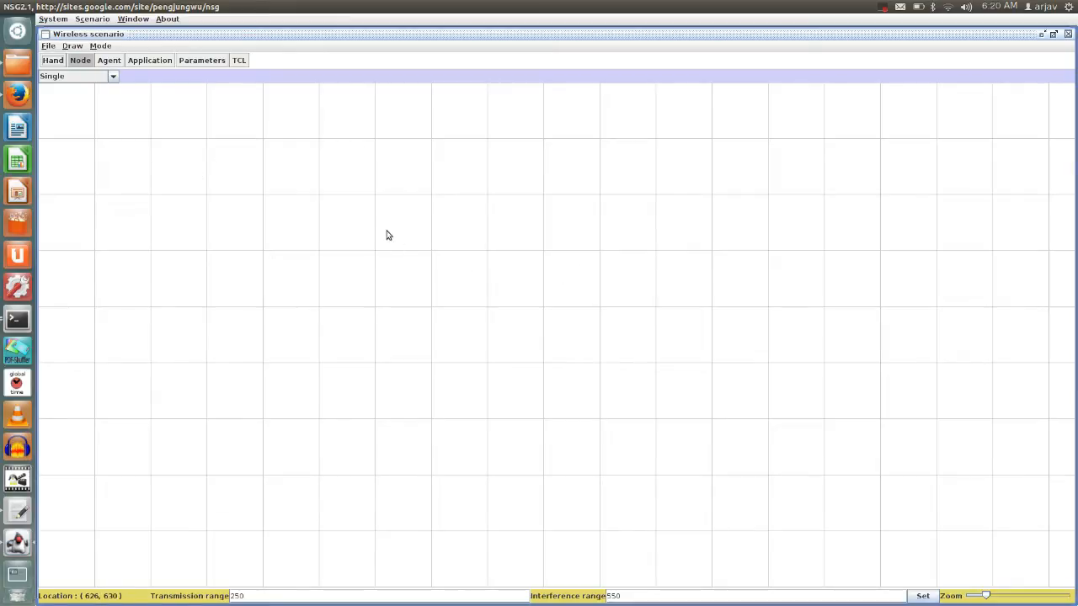
- Place wireless nodes n0 upper left, n1 below it and n2 near the grid centre
{"action": "left_click", "coordinate": [368, 214]}
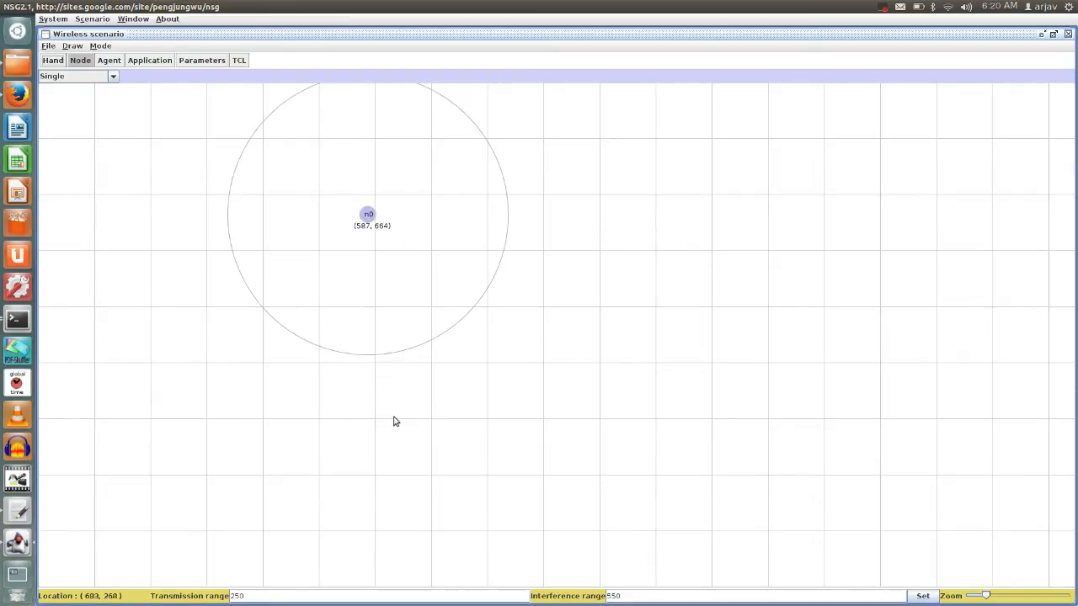
{"action": "left_click", "coordinate": [355, 386]}
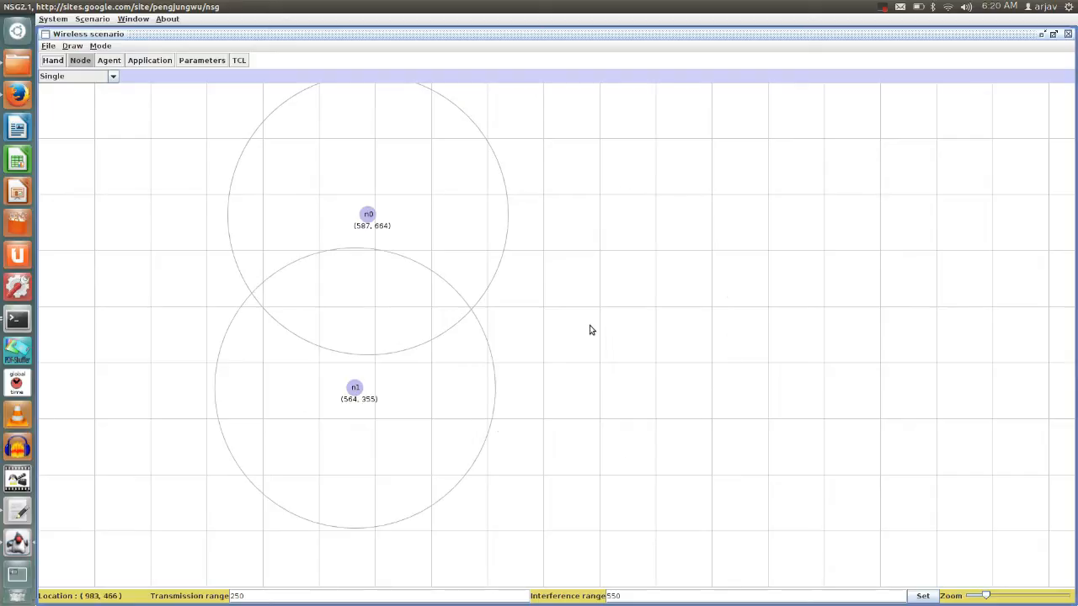
{"action": "left_click", "coordinate": [590, 326]}
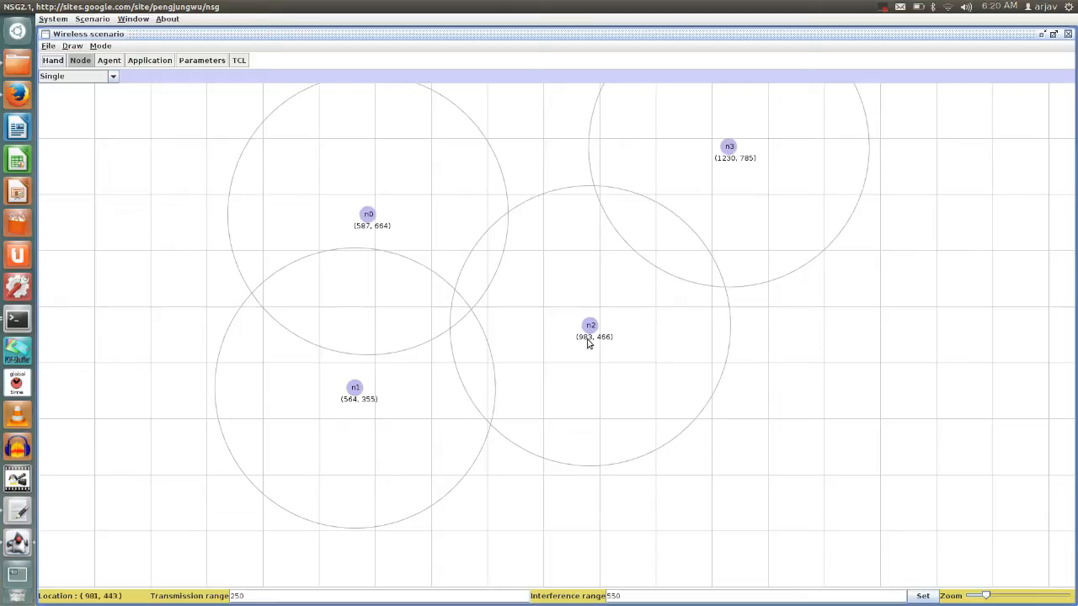
{"action": "mouse_move", "coordinate": [723, 424]}
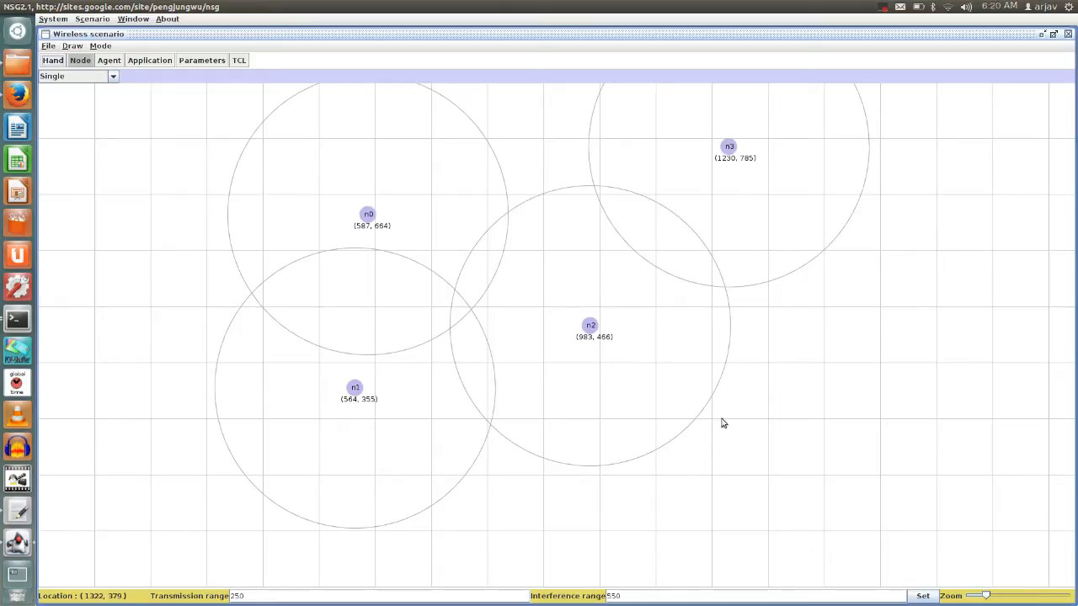
{"action": "mouse_move", "coordinate": [591, 335]}
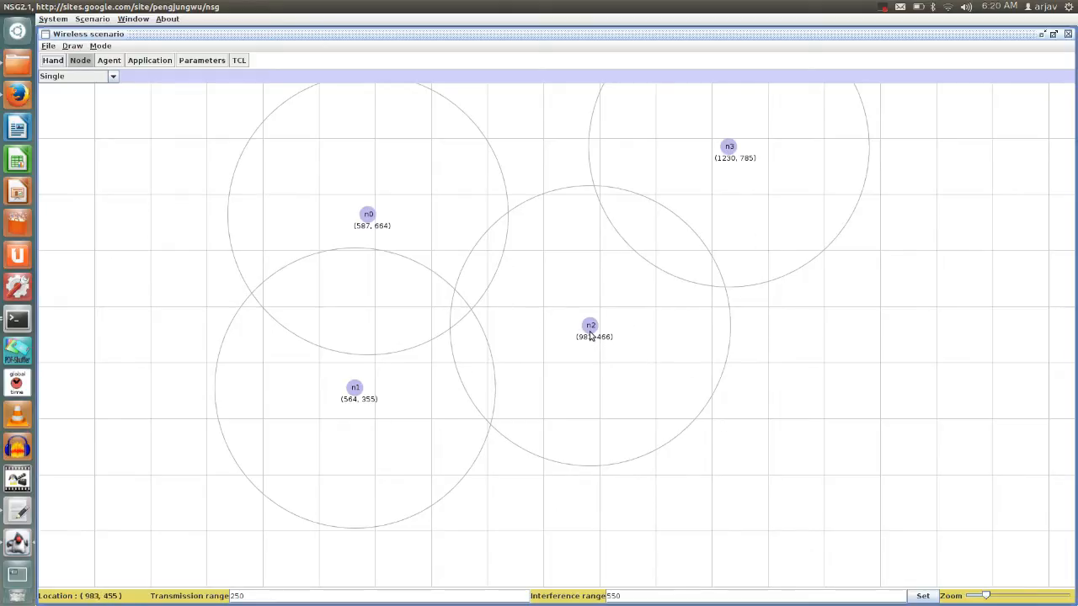
{"action": "mouse_move", "coordinate": [632, 220]}
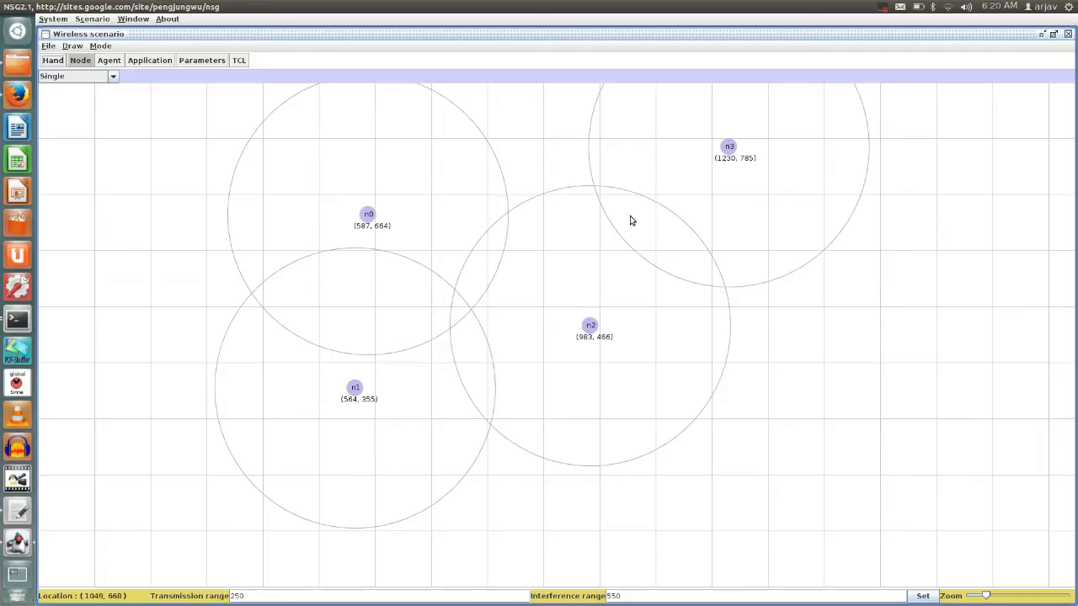
{"action": "mouse_move", "coordinate": [643, 284]}
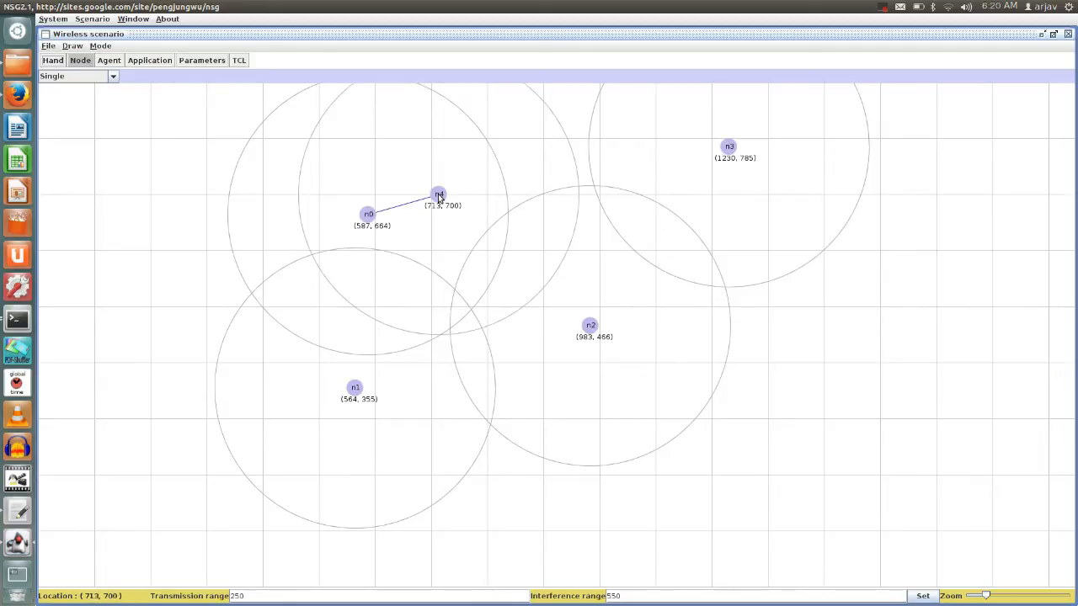
{"action": "mouse_move", "coordinate": [378, 216]}
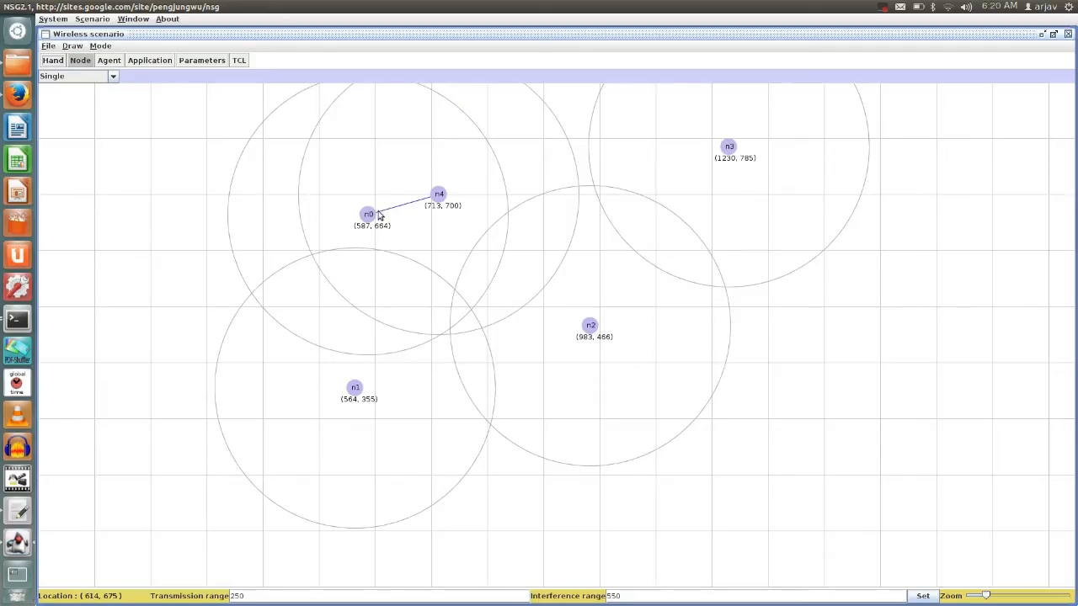
{"action": "mouse_move", "coordinate": [613, 381]}
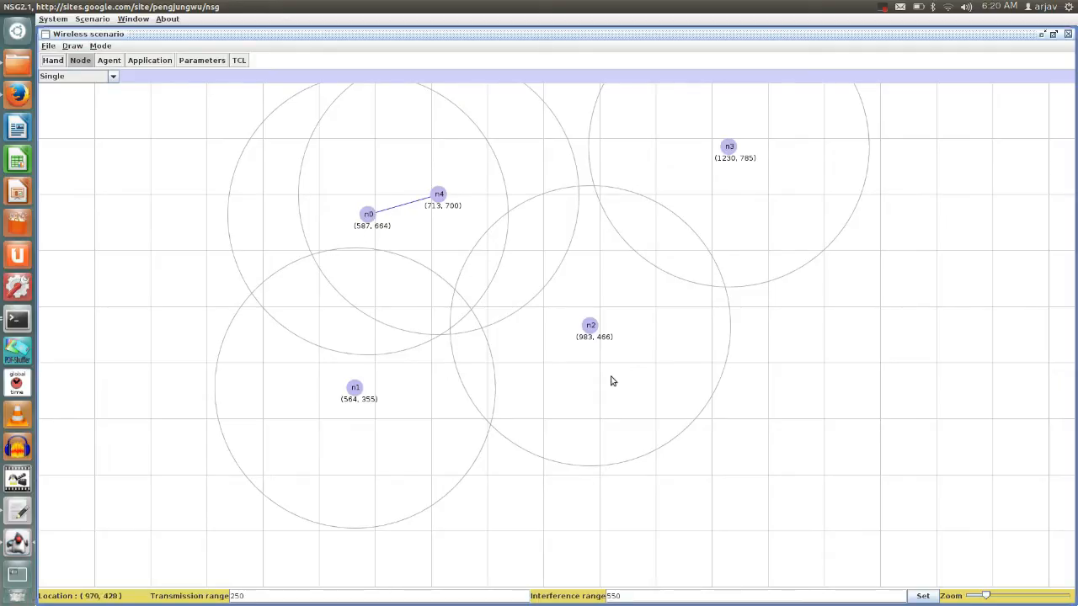
- Delete nodes n0 and n4 from the grid, leaving n1, n2 and n3
{"action": "right_click", "coordinate": [368, 213]}
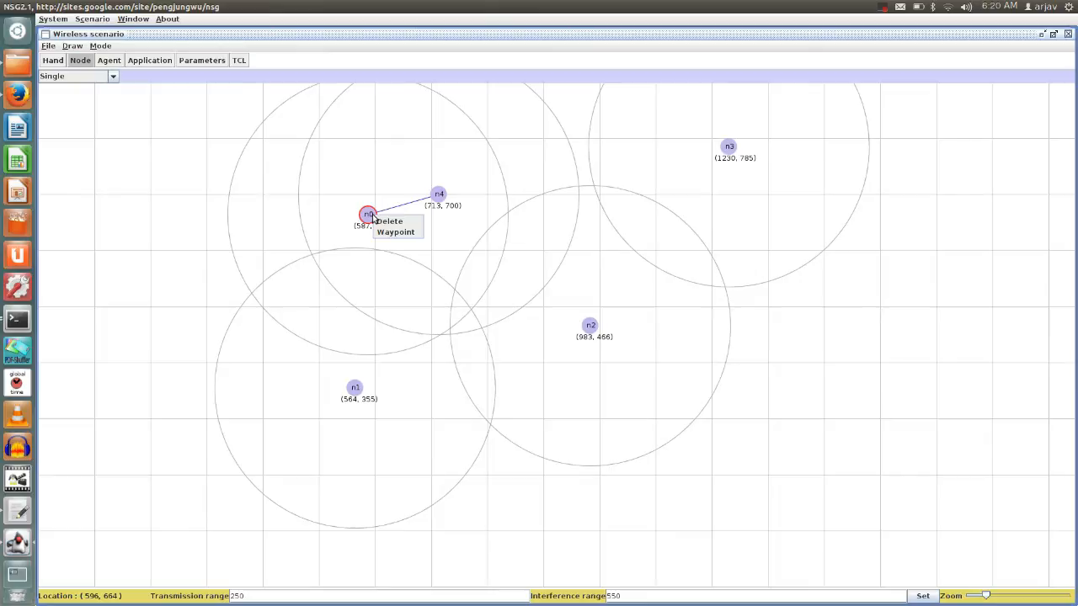
{"action": "left_click", "coordinate": [395, 226]}
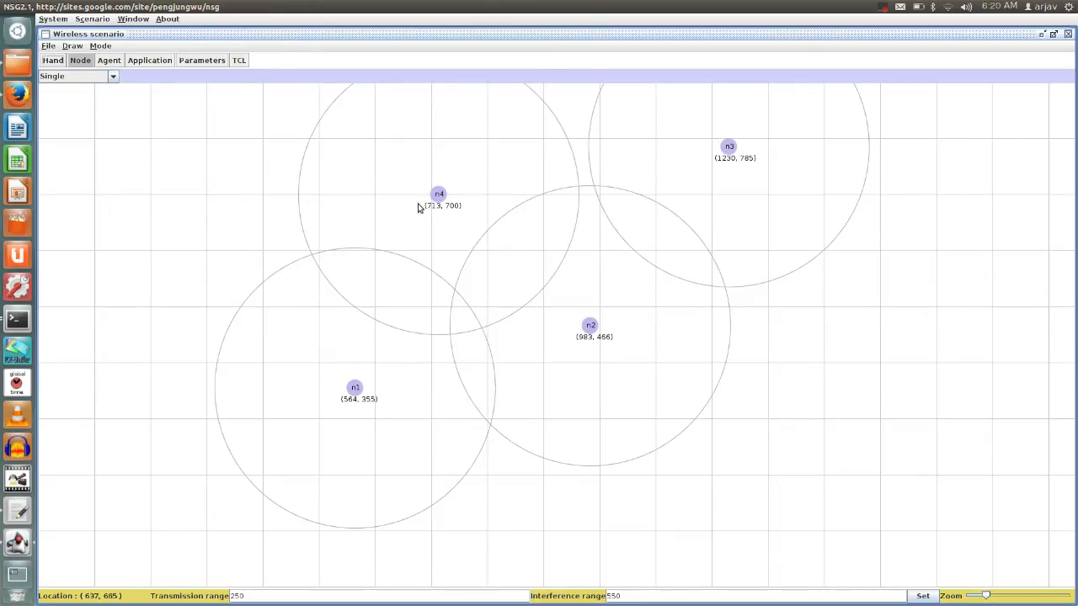
{"action": "right_click", "coordinate": [438, 193]}
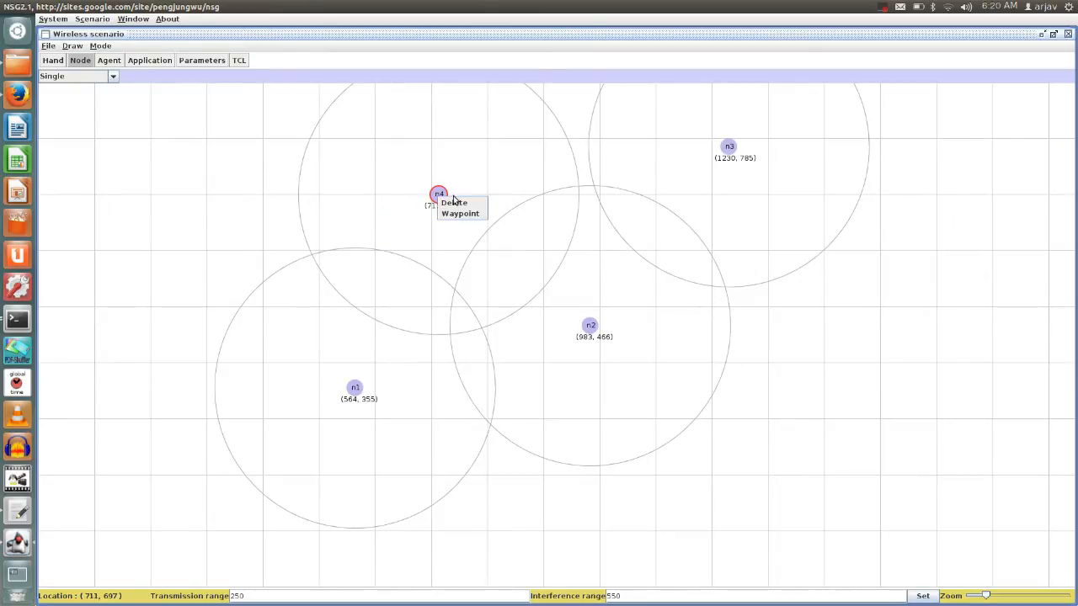
{"action": "left_click", "coordinate": [454, 202]}
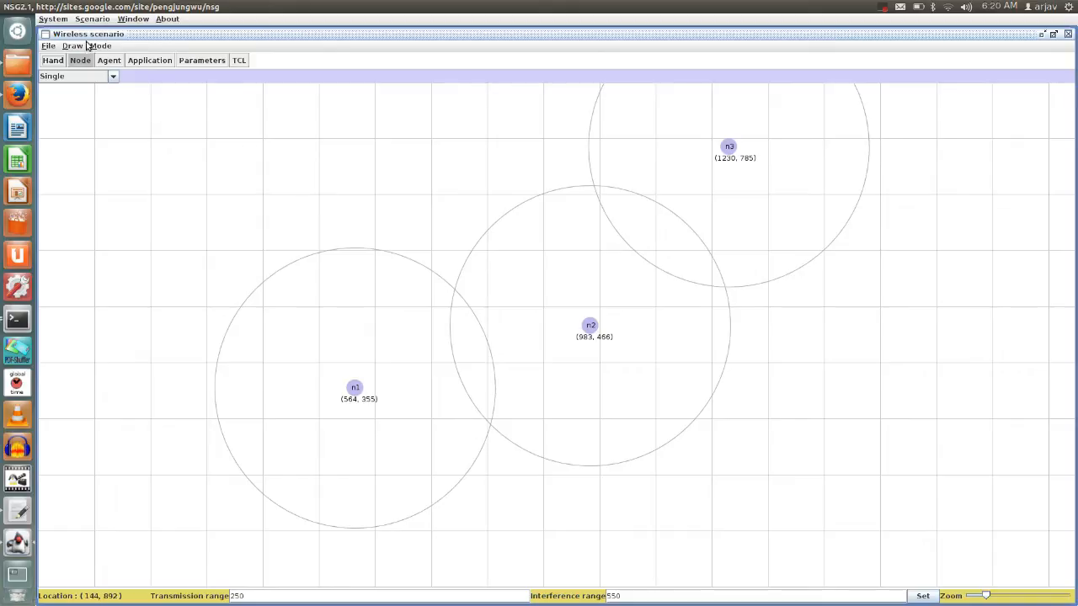
- Add node n5 in the upper left area and browse the file, mode and display menus
{"action": "left_click", "coordinate": [48, 45]}
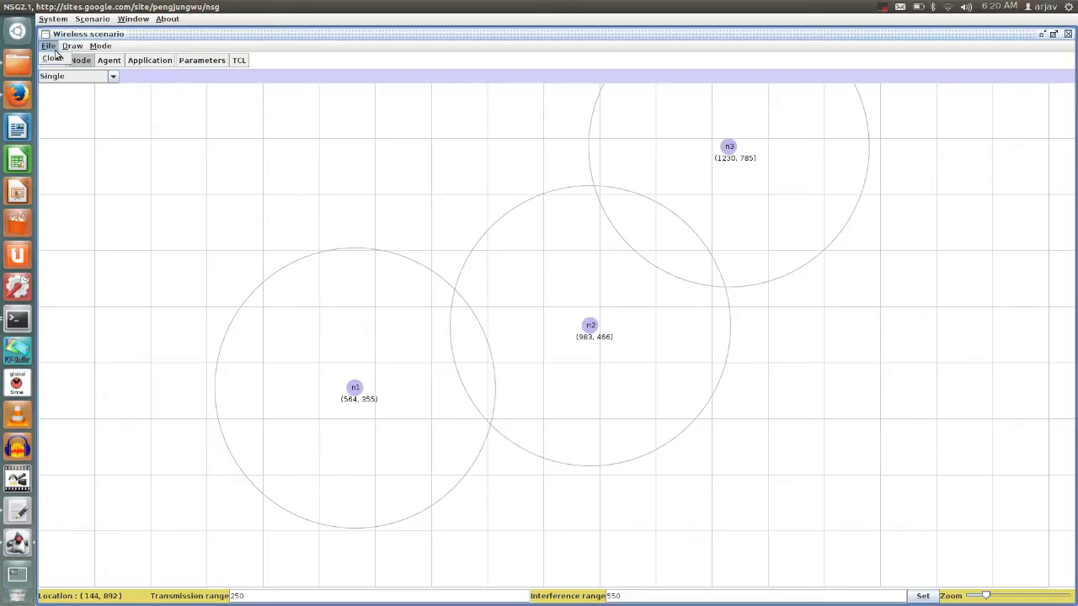
{"action": "left_click", "coordinate": [101, 46]}
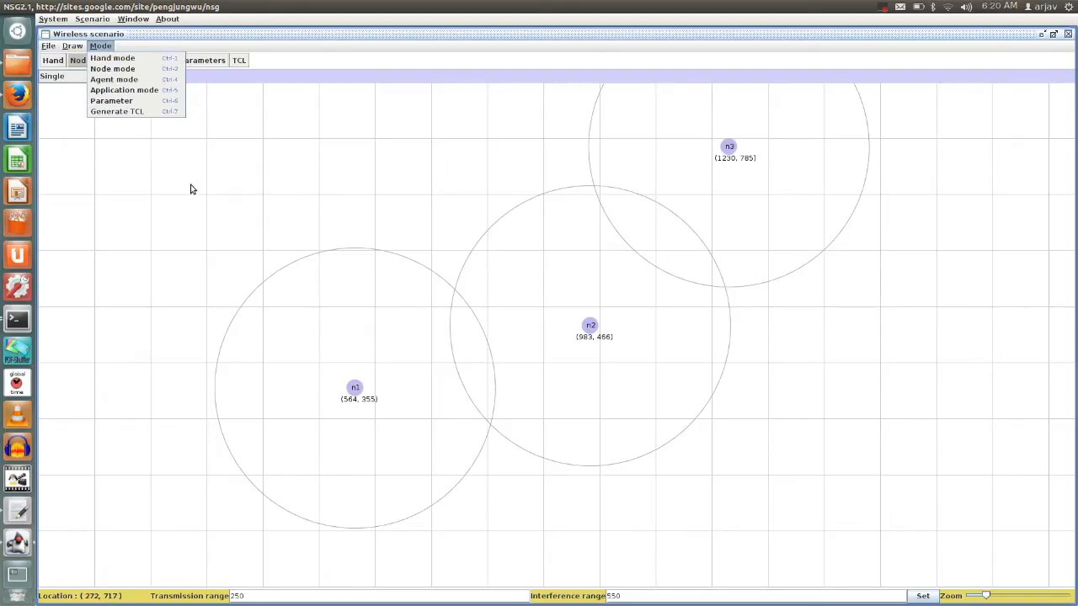
{"action": "left_click", "coordinate": [191, 184]}
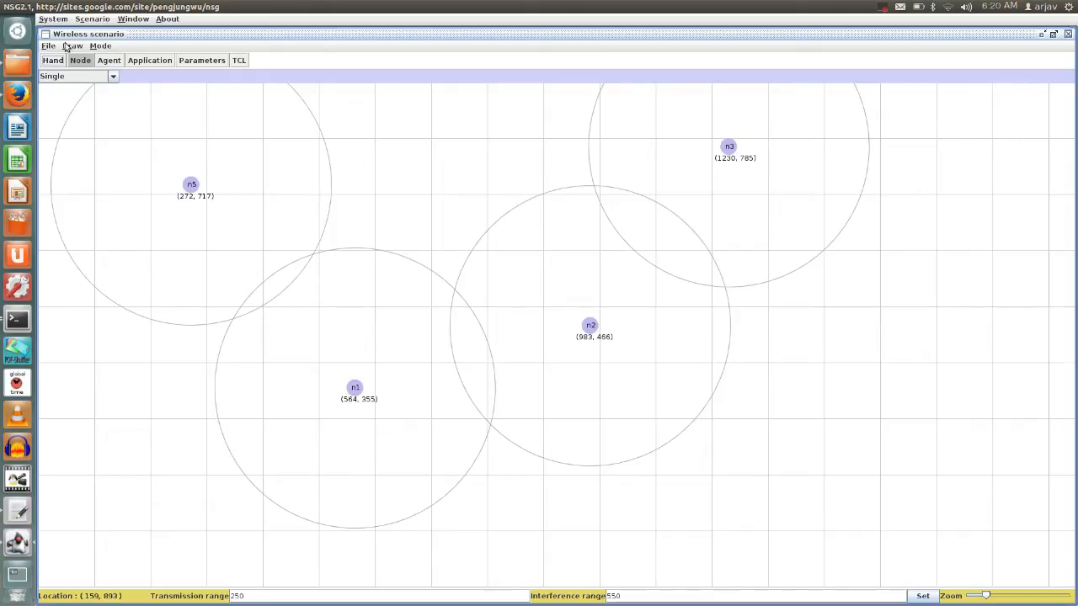
{"action": "left_click", "coordinate": [73, 45]}
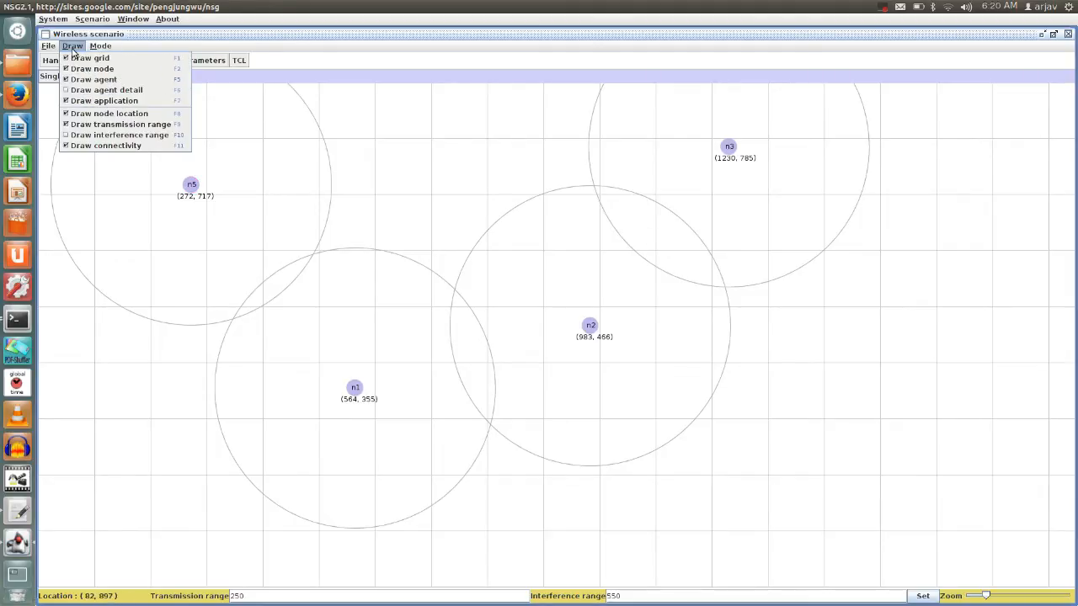
{"action": "mouse_move", "coordinate": [93, 68]}
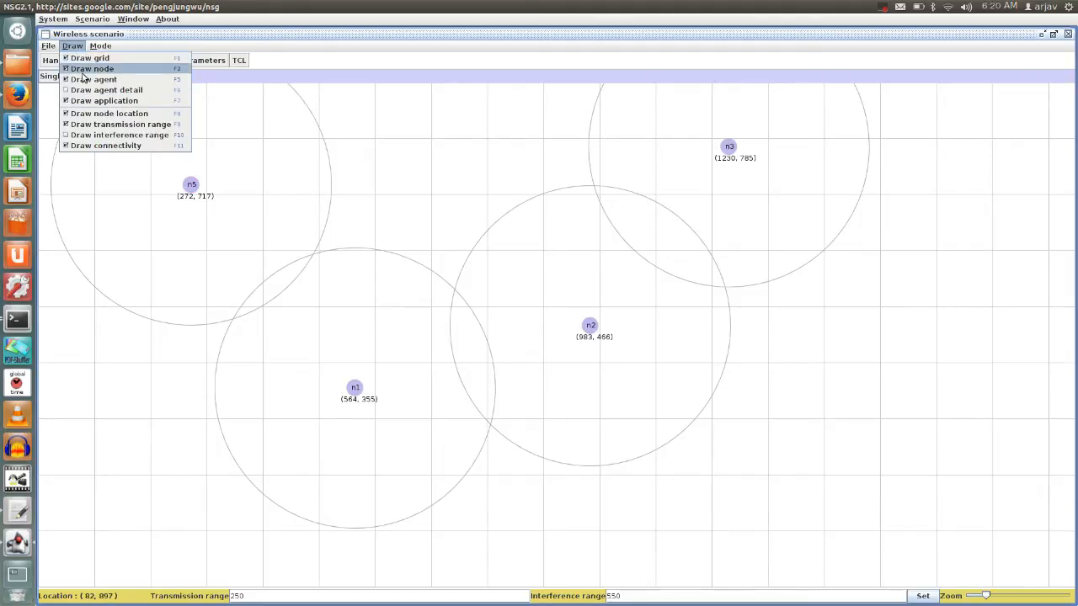
{"action": "mouse_move", "coordinate": [120, 124]}
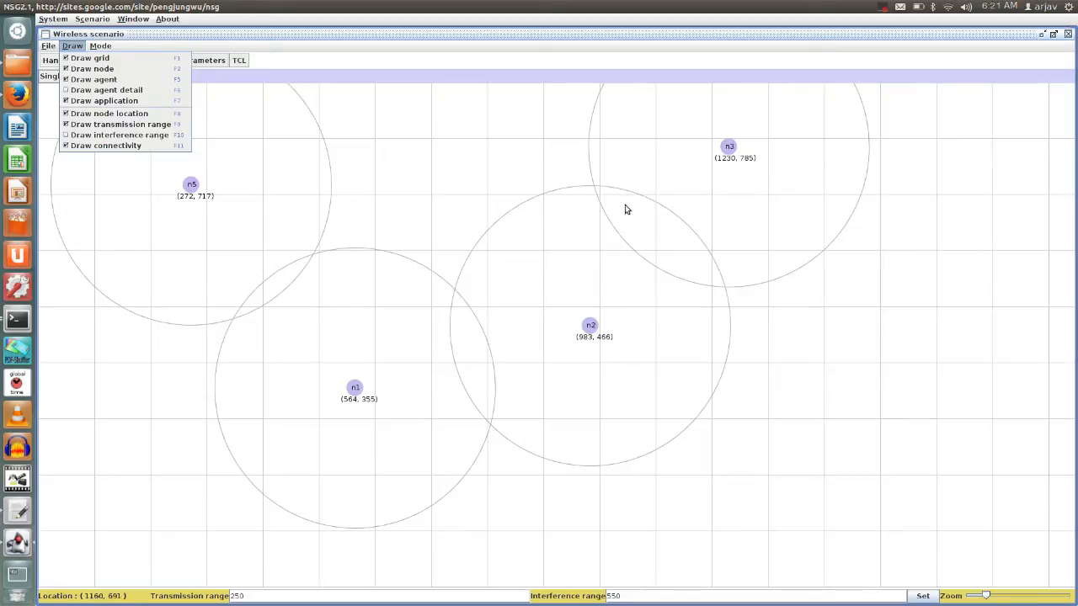
{"action": "mouse_move", "coordinate": [92, 69]}
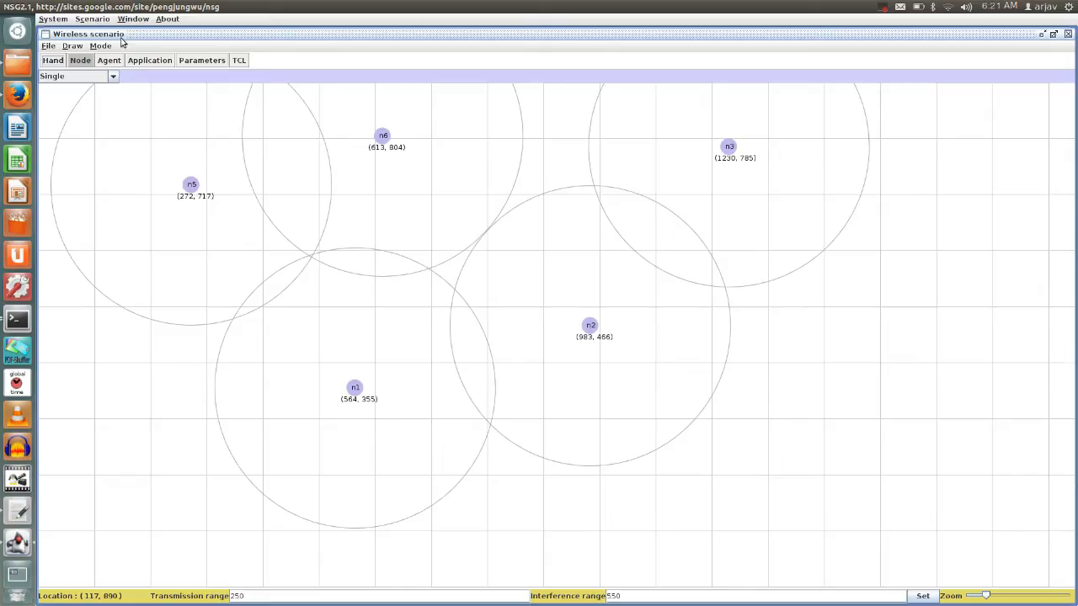
- Start a fresh wireless scenario with central node n0, n1 above-left and n2 to its left
{"action": "left_click", "coordinate": [92, 19]}
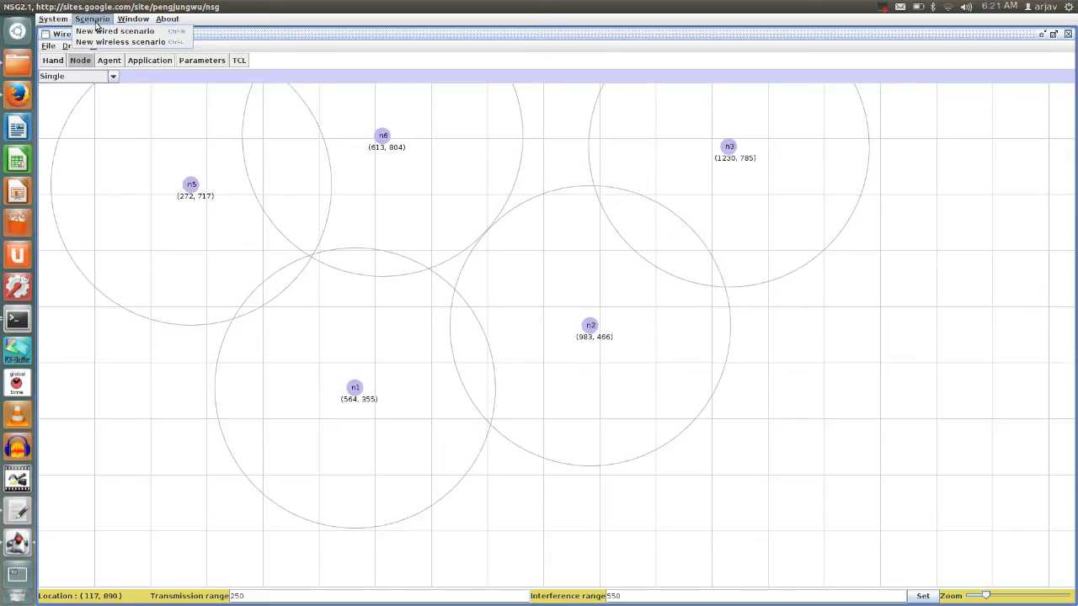
{"action": "left_click", "coordinate": [119, 41]}
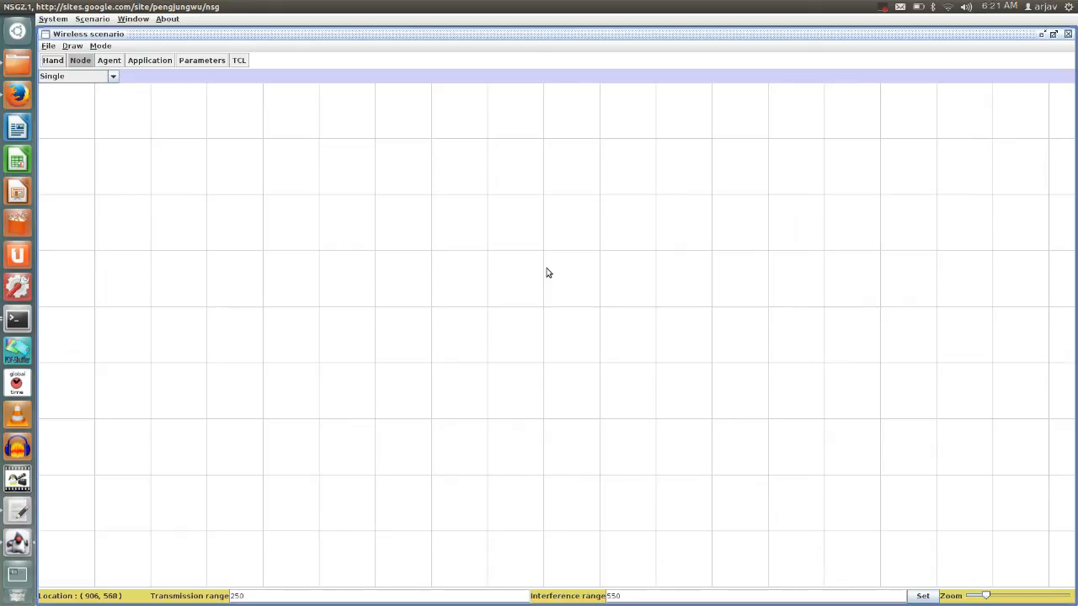
{"action": "mouse_move", "coordinate": [592, 273]}
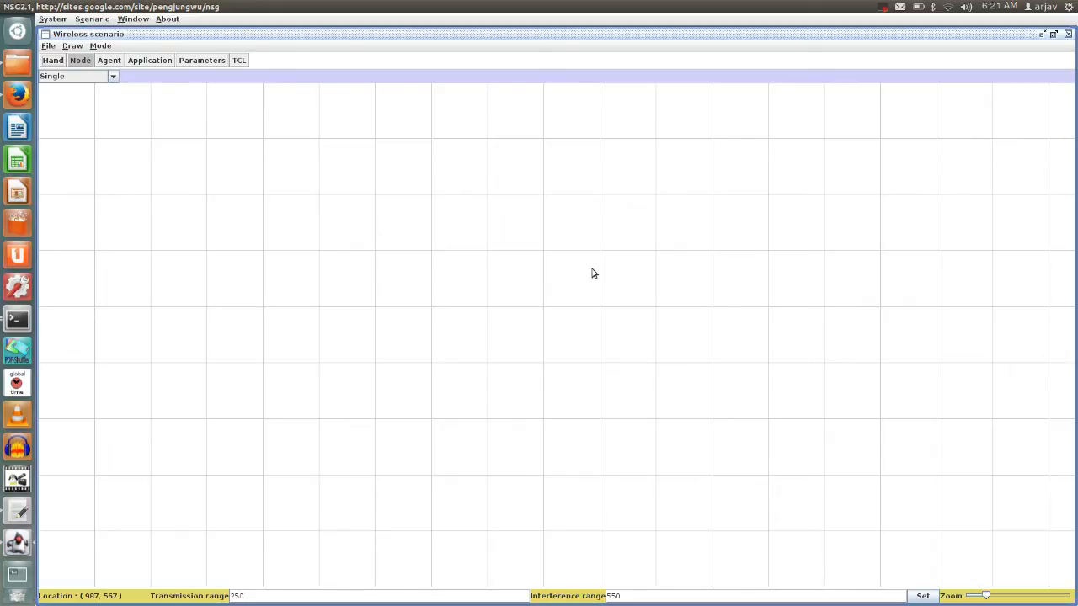
{"action": "left_click", "coordinate": [548, 261]}
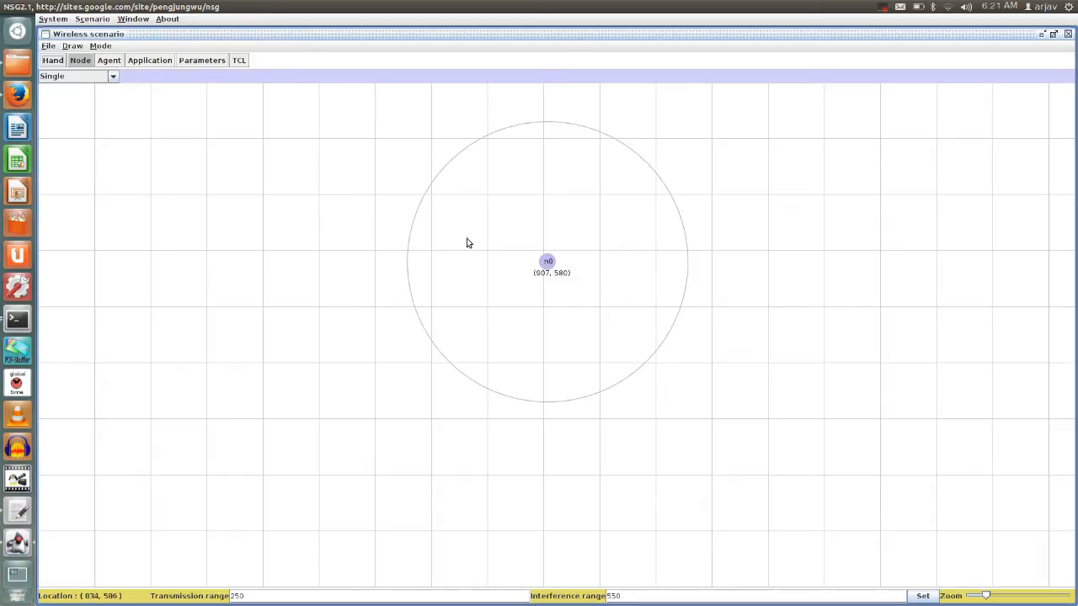
{"action": "mouse_move", "coordinate": [432, 167]}
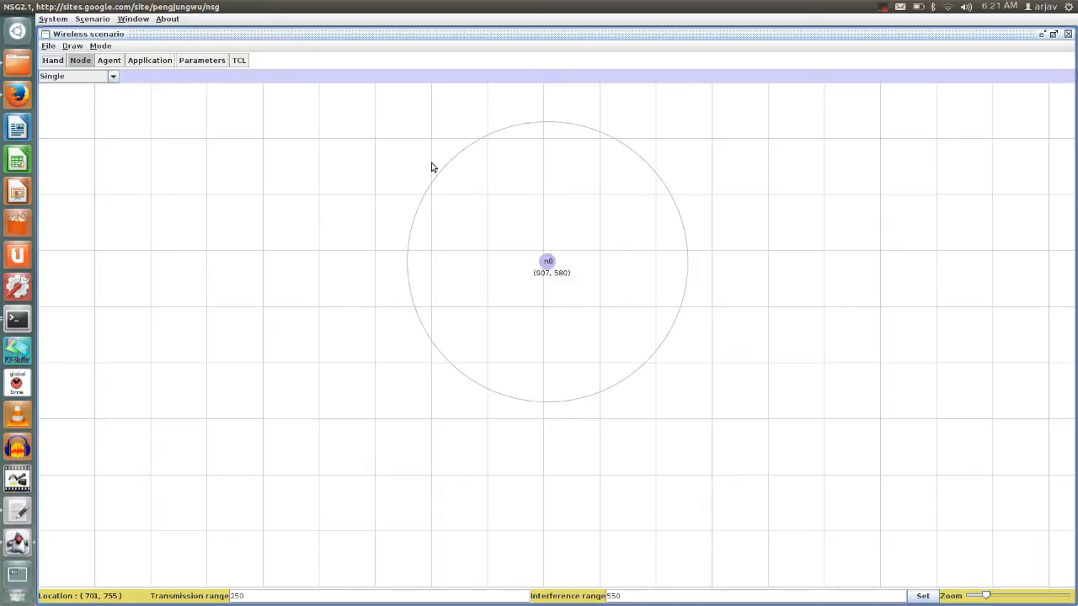
{"action": "mouse_move", "coordinate": [461, 168]}
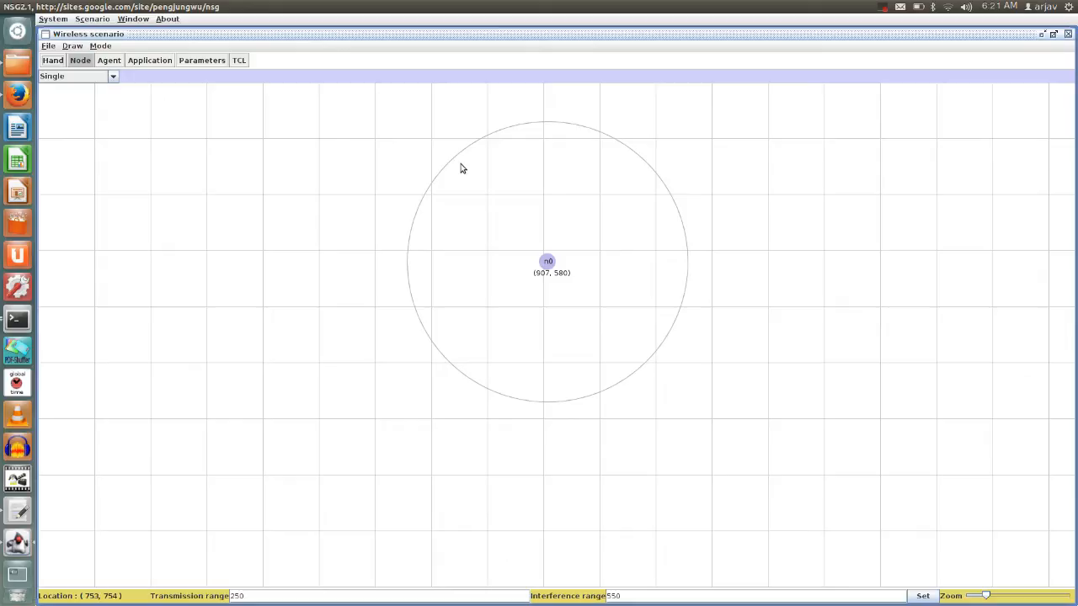
{"action": "left_click", "coordinate": [460, 164]}
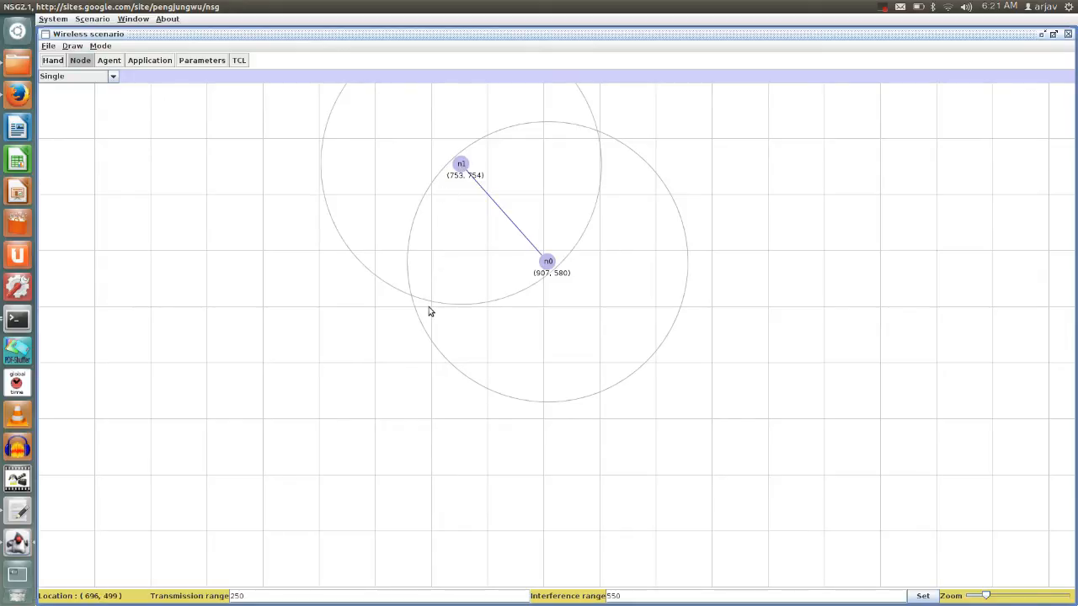
{"action": "left_click", "coordinate": [430, 312]}
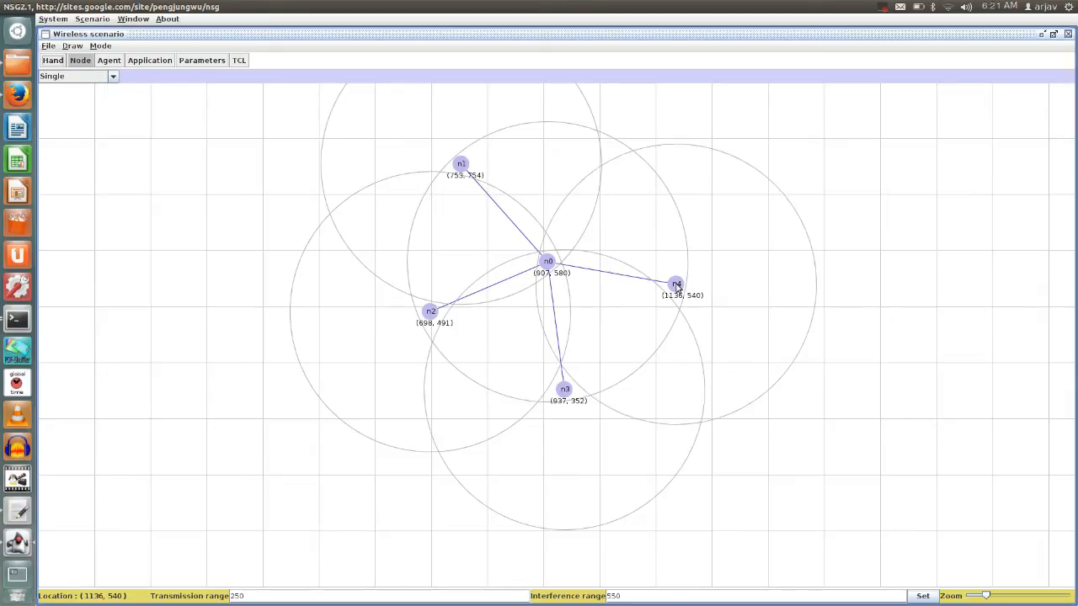
{"action": "mouse_move", "coordinate": [420, 154]}
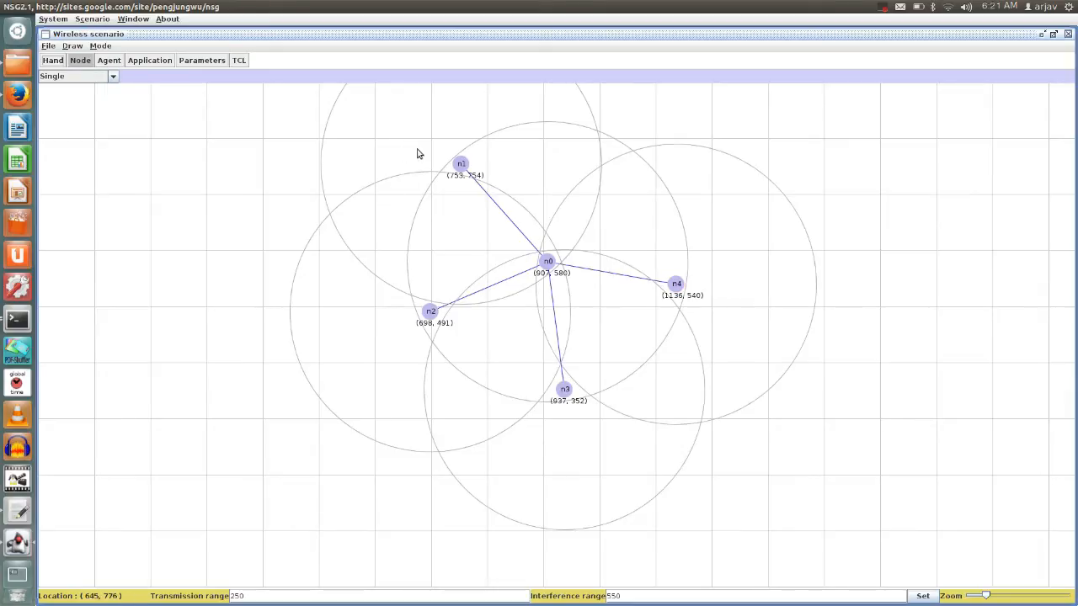
{"action": "mouse_move", "coordinate": [672, 295]}
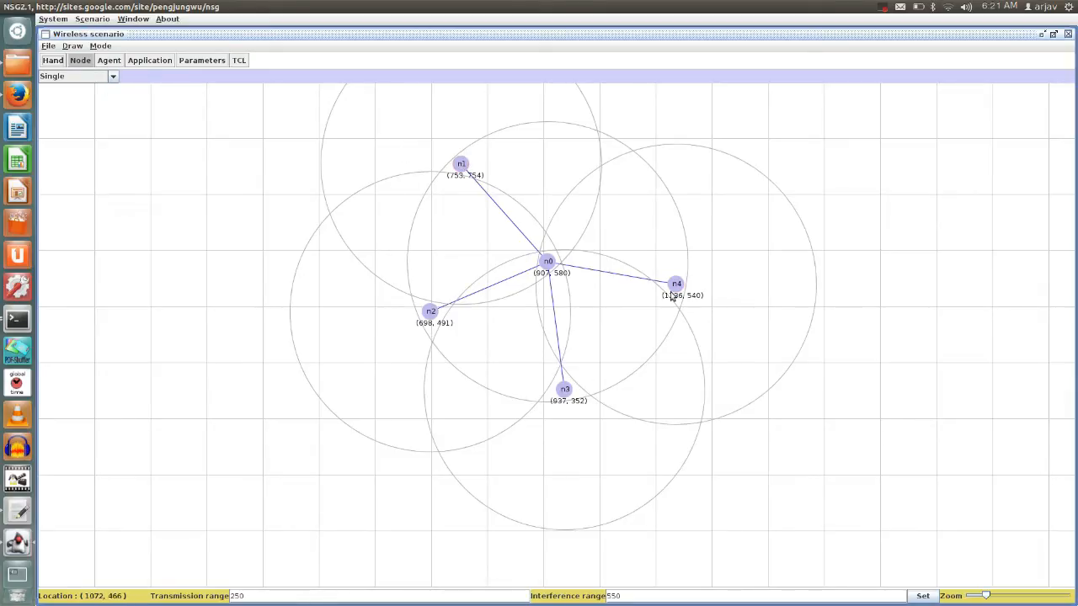
{"action": "mouse_move", "coordinate": [659, 316]}
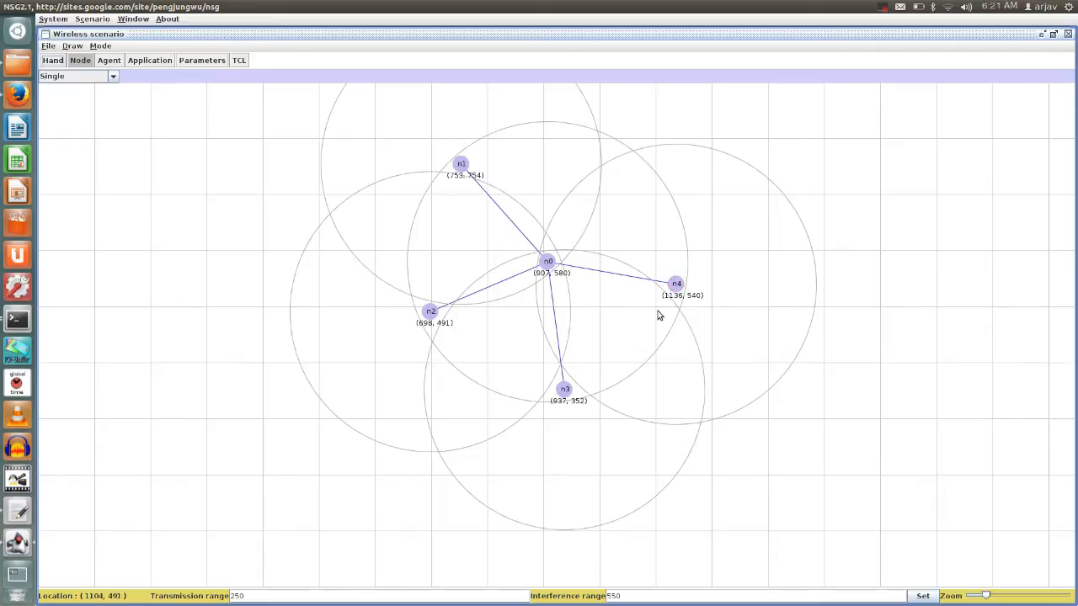
{"action": "mouse_move", "coordinate": [256, 168]}
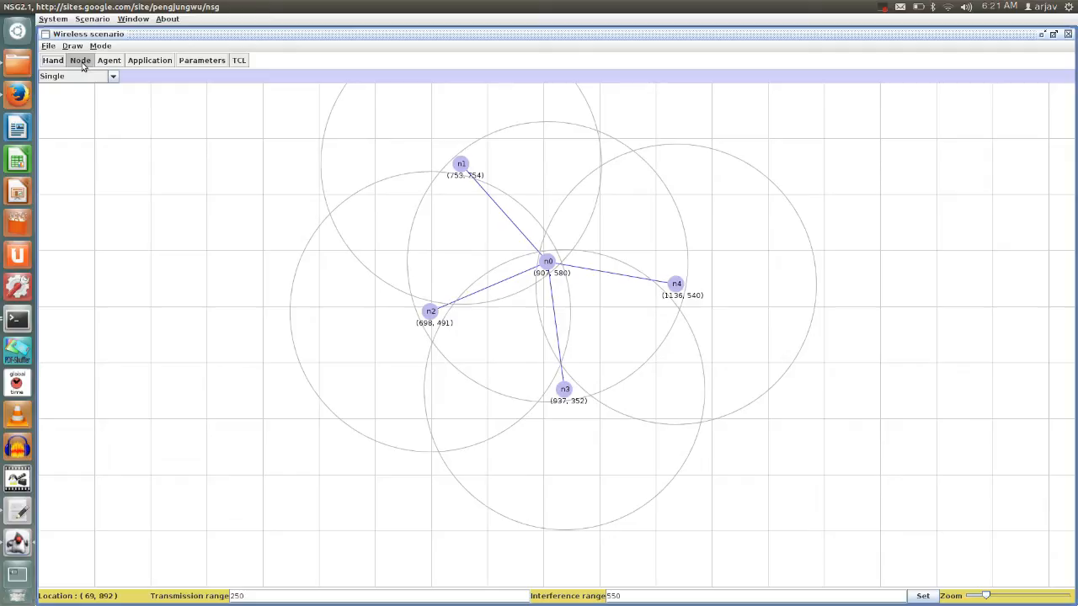
{"action": "mouse_move", "coordinate": [373, 148]}
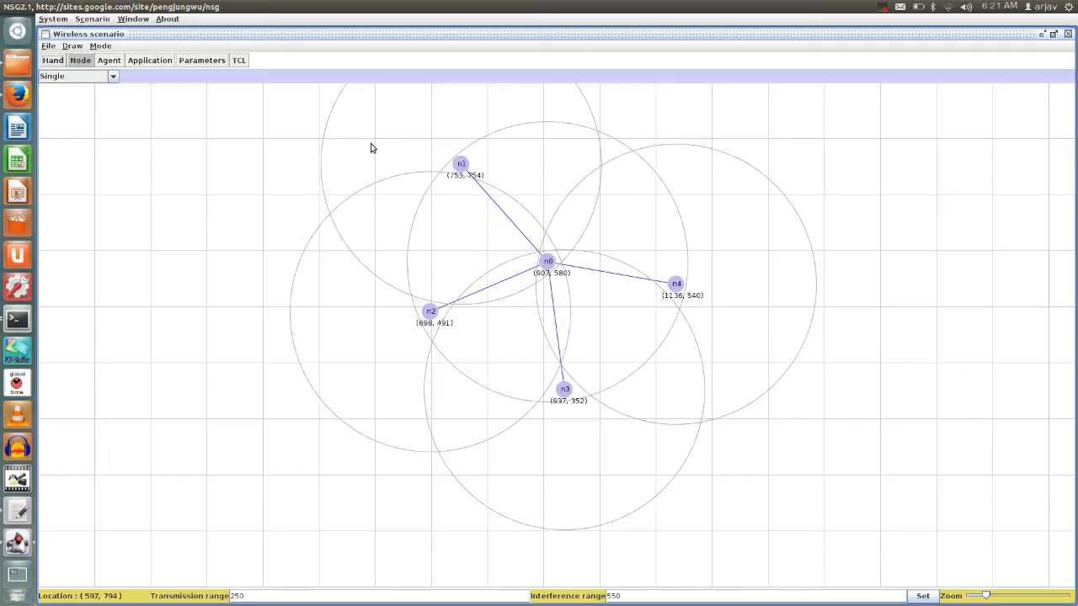
{"action": "mouse_move", "coordinate": [153, 78]}
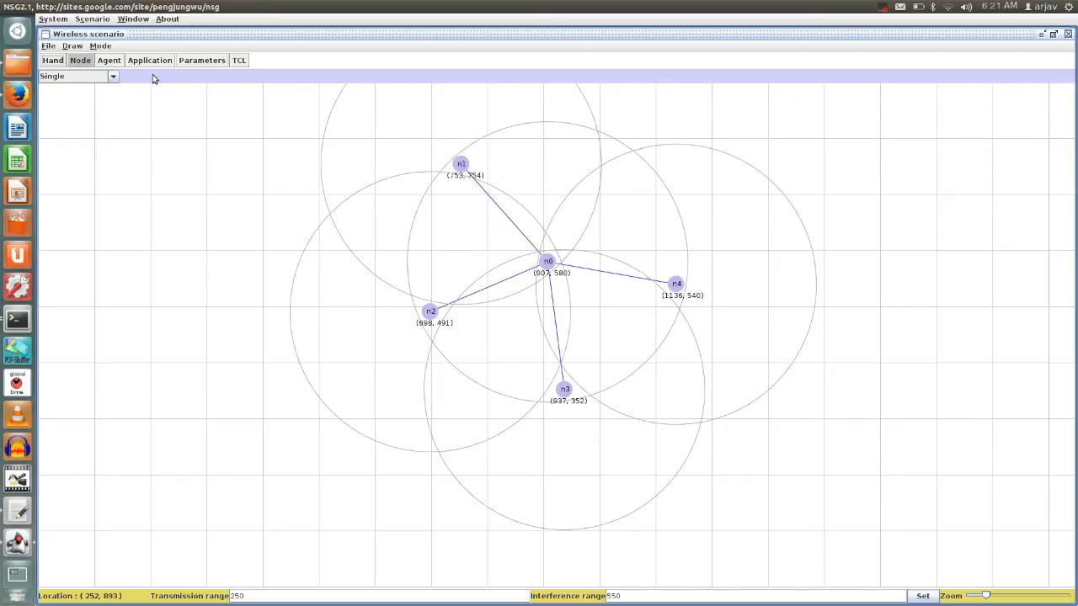
- In Agent mode with type TCP, attach a TCP agent to outer node n4
{"action": "left_click", "coordinate": [109, 60]}
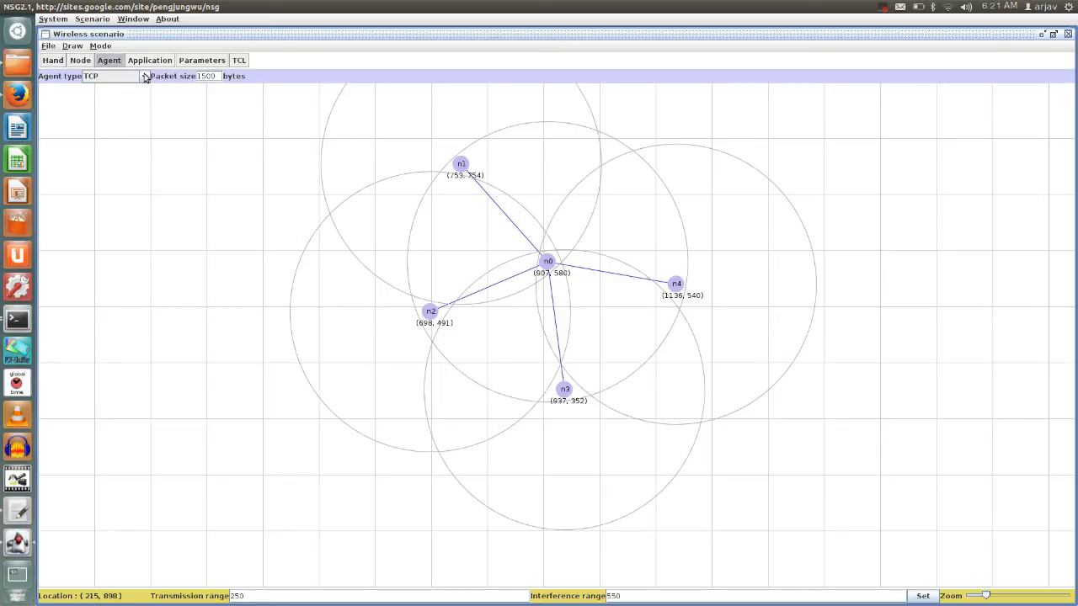
{"action": "left_click", "coordinate": [143, 75]}
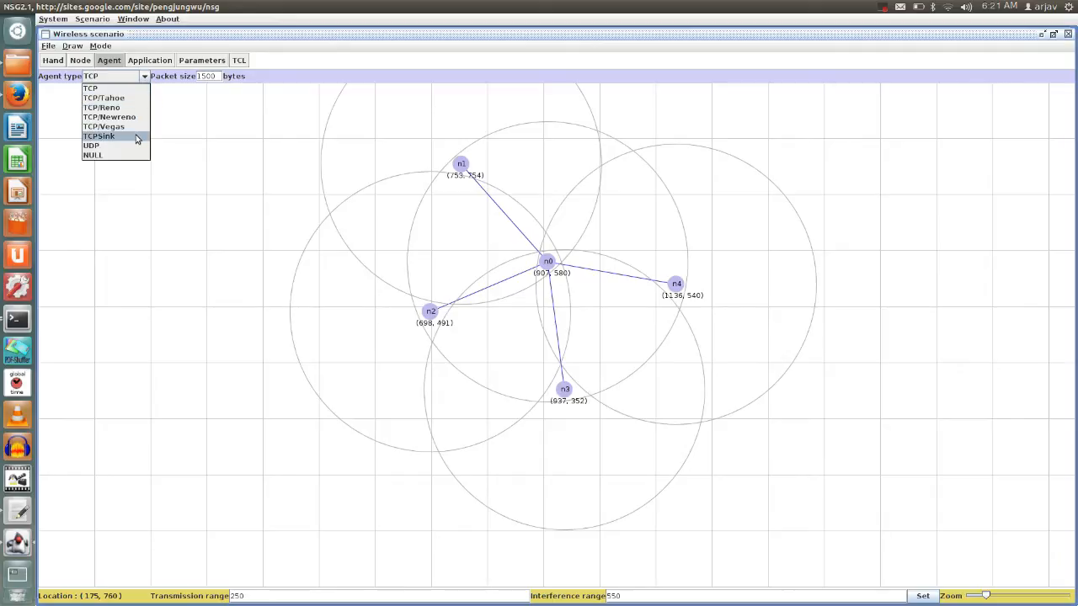
{"action": "mouse_move", "coordinate": [113, 89]}
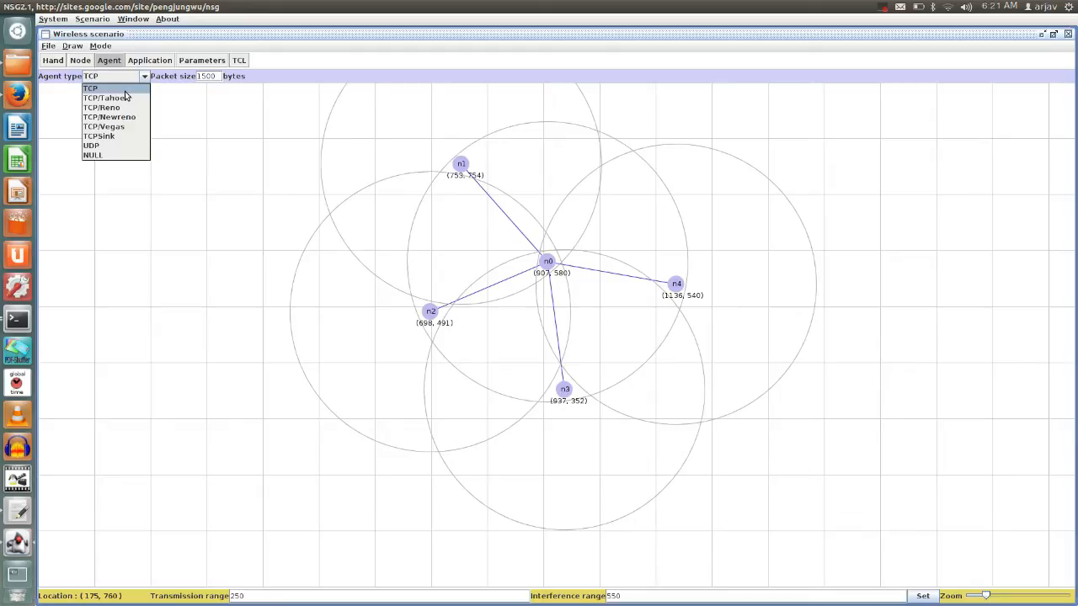
{"action": "left_click", "coordinate": [90, 88]}
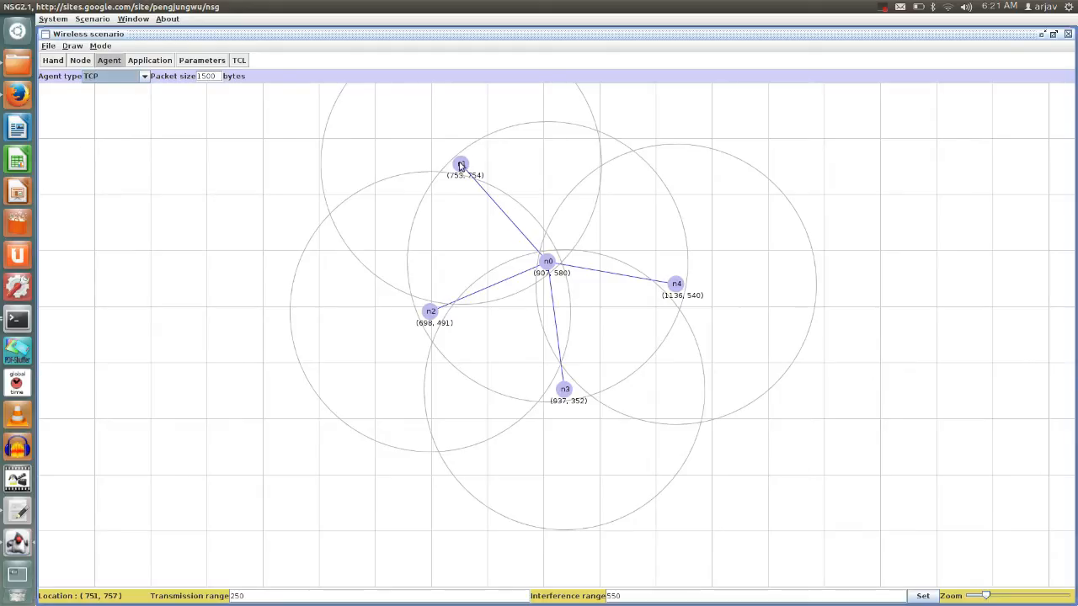
{"action": "mouse_move", "coordinate": [497, 123]}
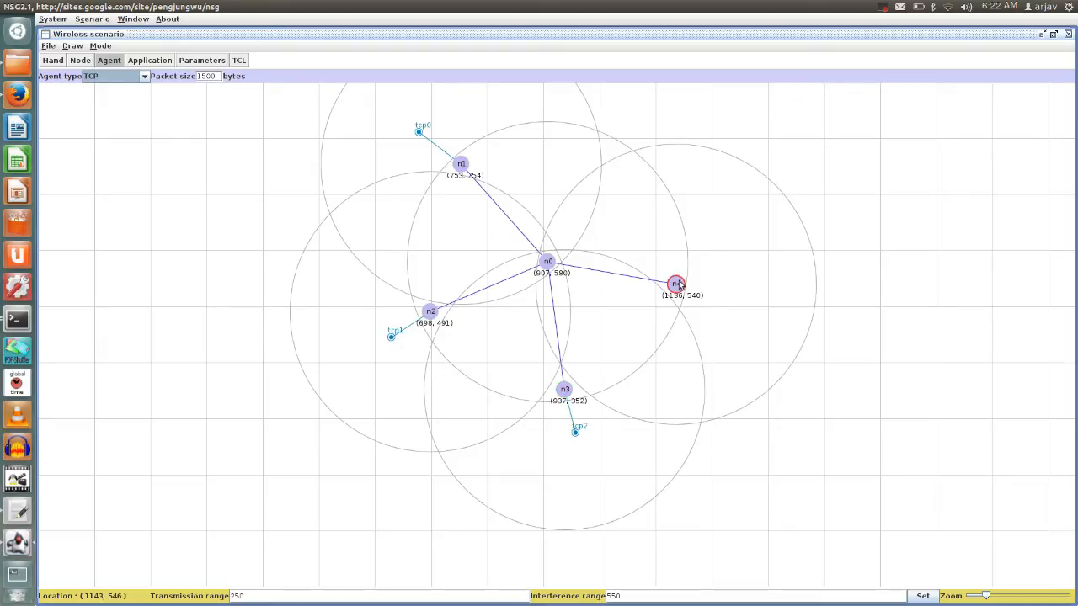
{"action": "left_click", "coordinate": [677, 284]}
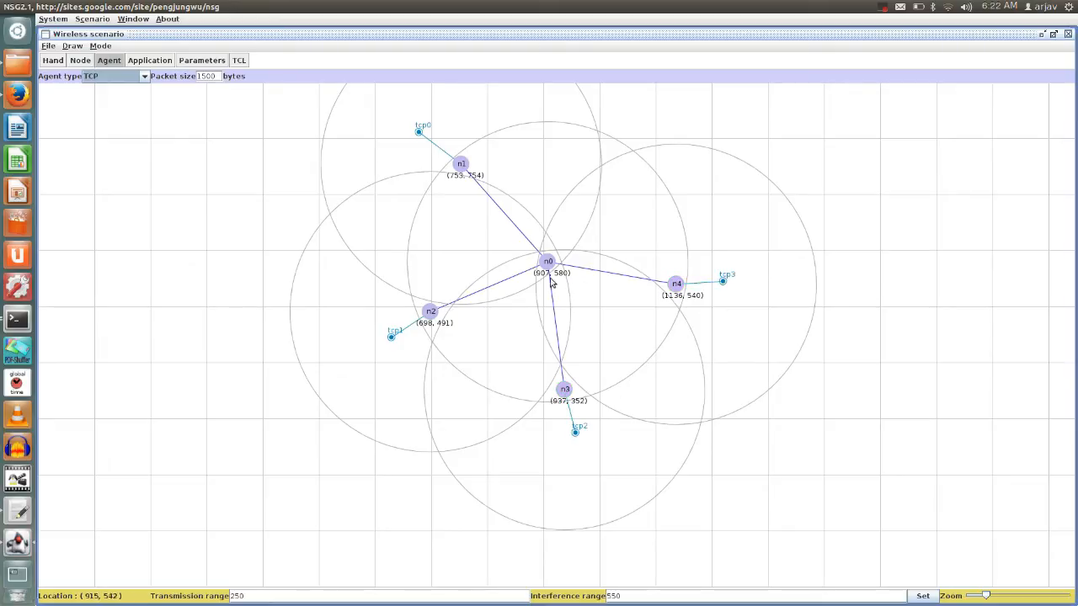
{"action": "mouse_move", "coordinate": [564, 271]}
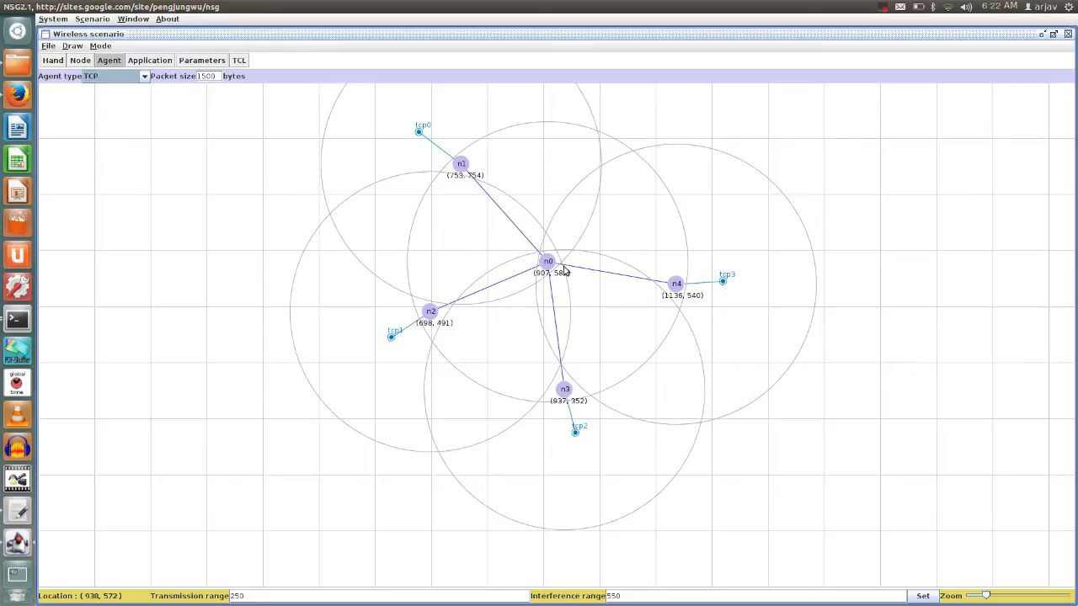
{"action": "mouse_move", "coordinate": [328, 164]}
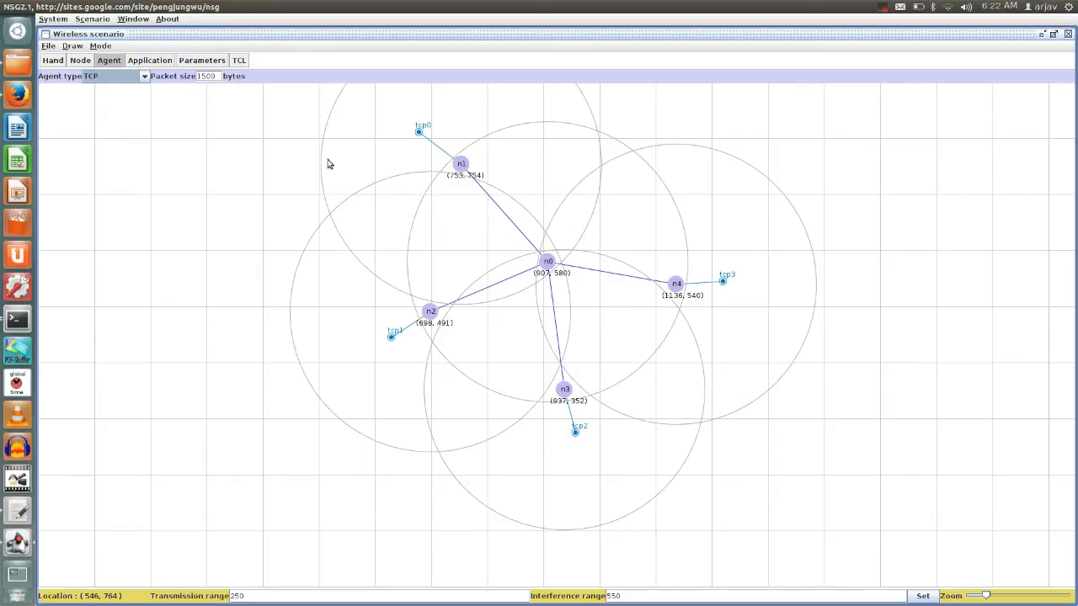
- Attach a TCPSink agent to n0 and connect tcp0 to it, then move toward applications
{"action": "left_click", "coordinate": [143, 76]}
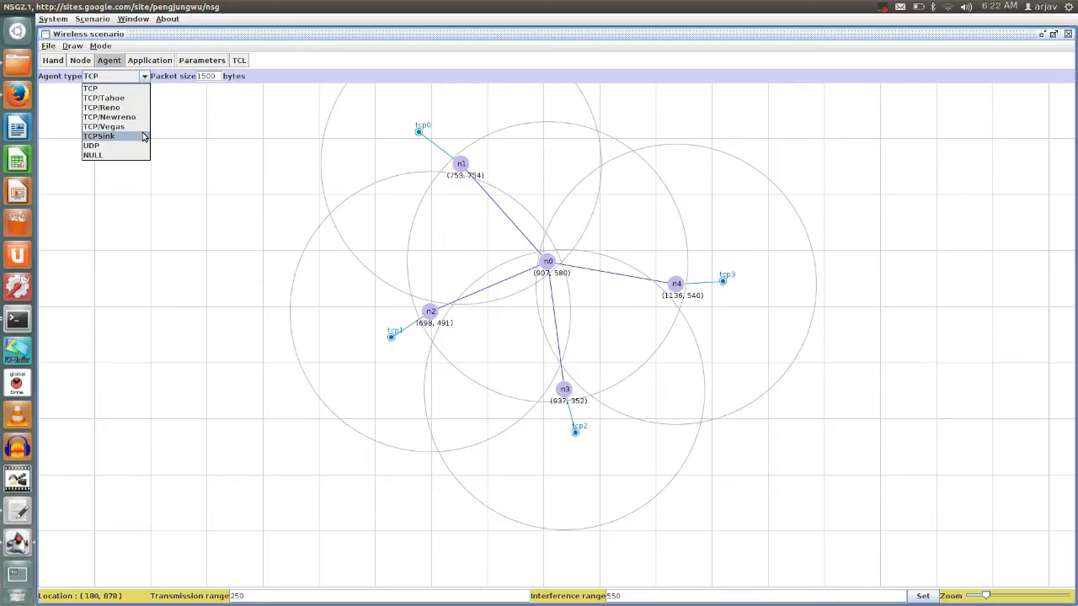
{"action": "left_click", "coordinate": [98, 135]}
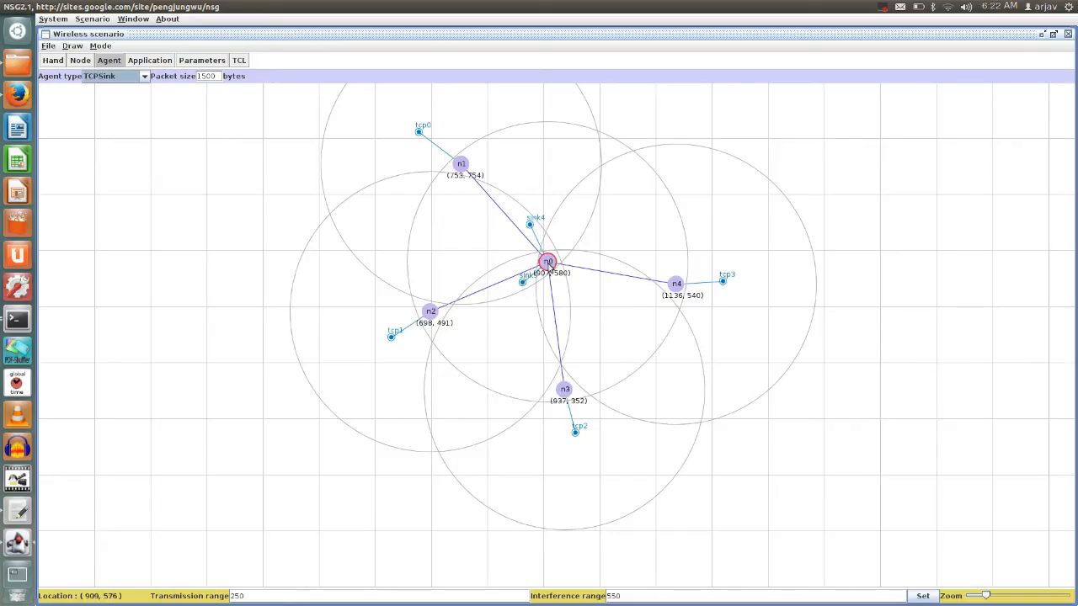
{"action": "left_click", "coordinate": [547, 261]}
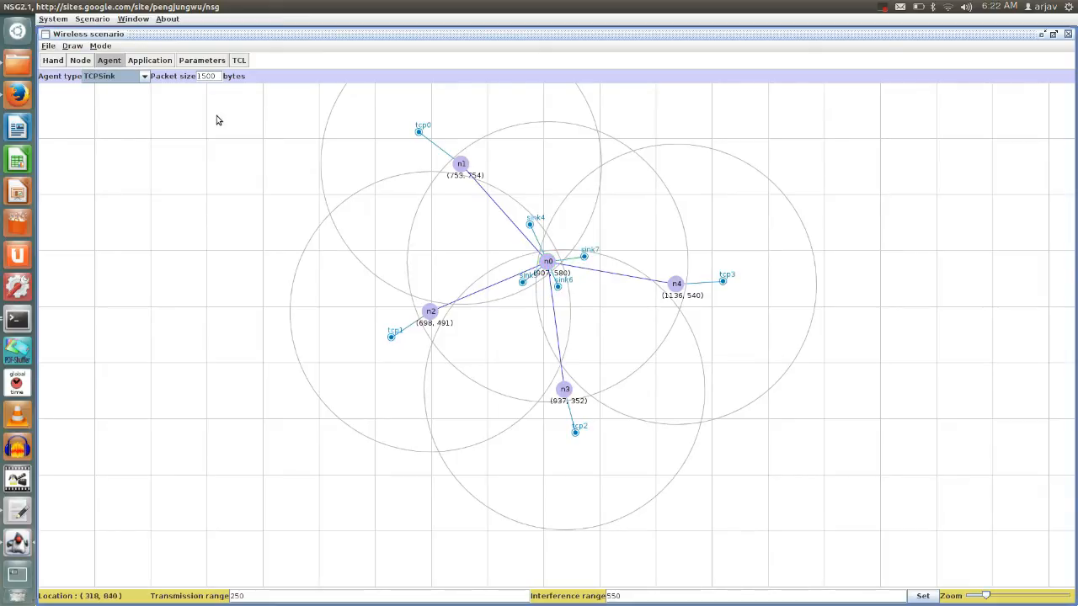
{"action": "mouse_move", "coordinate": [166, 88]}
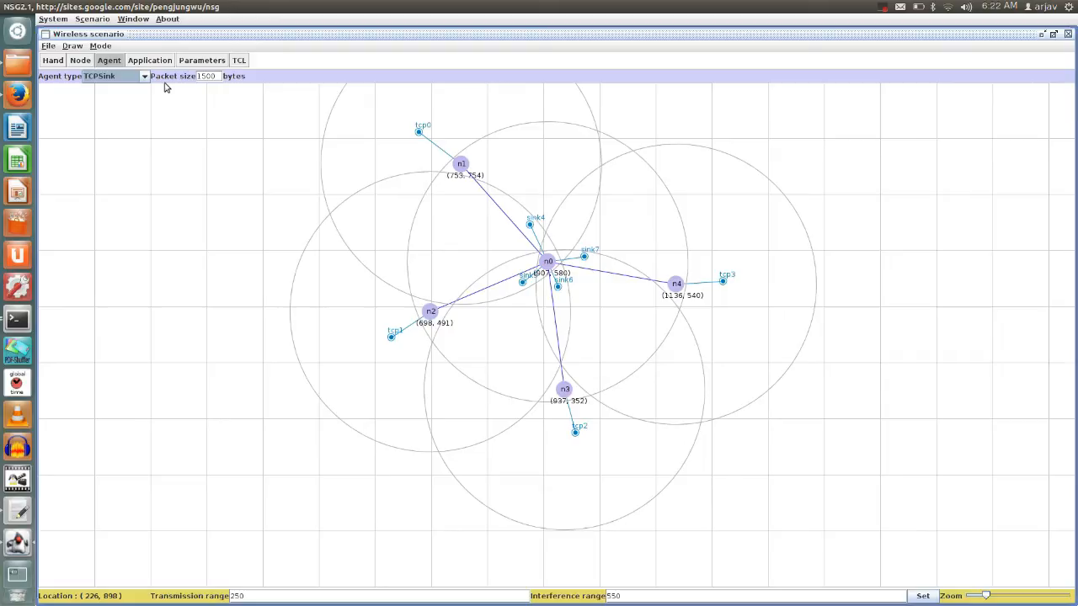
{"action": "mouse_move", "coordinate": [588, 204]}
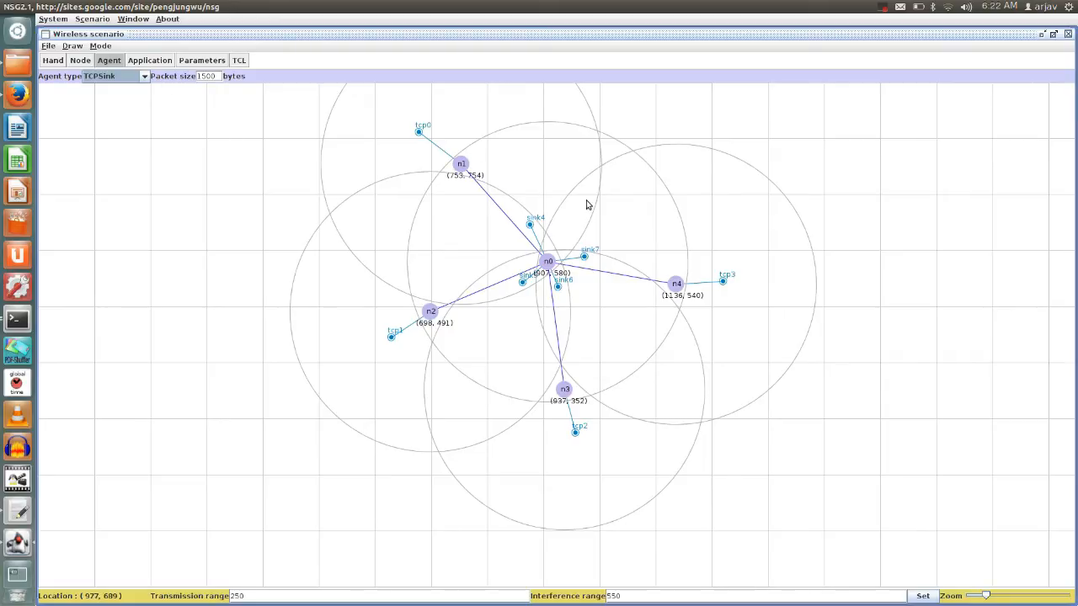
{"action": "mouse_move", "coordinate": [484, 182]}
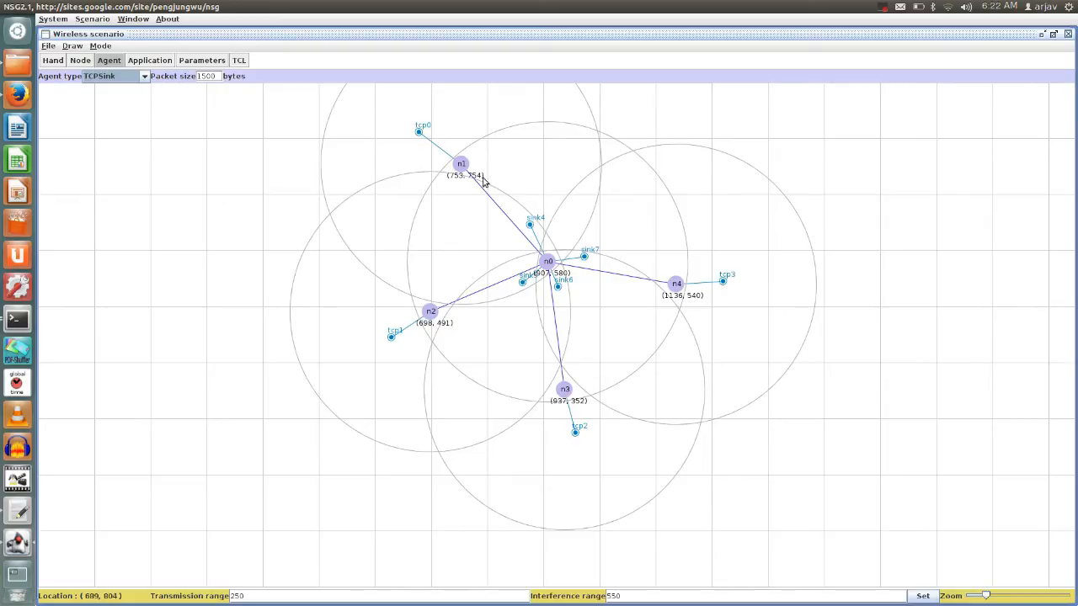
{"action": "mouse_move", "coordinate": [467, 224]}
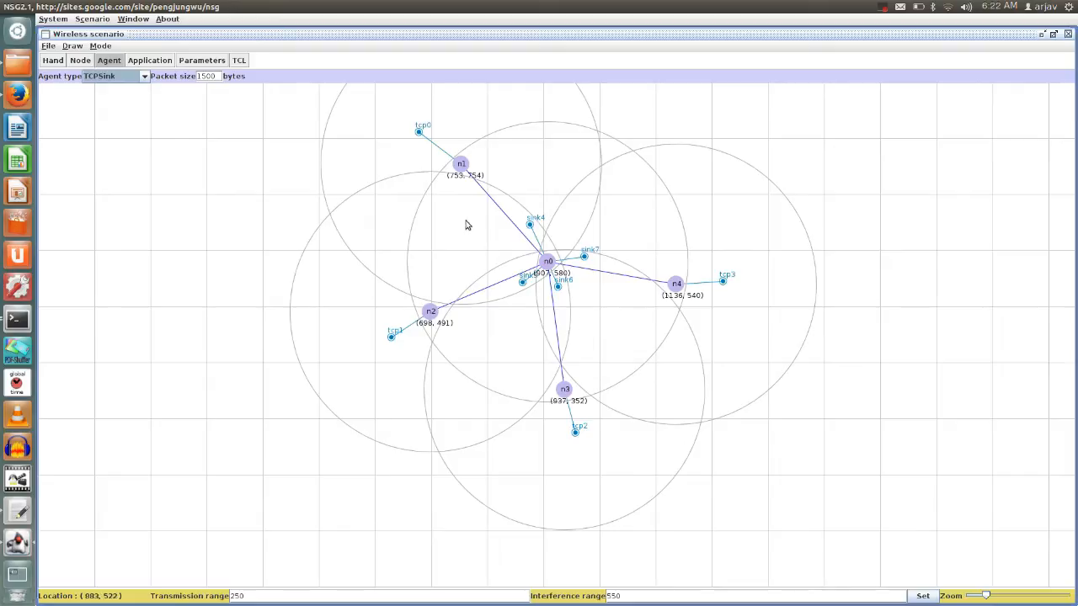
{"action": "mouse_move", "coordinate": [480, 307]}
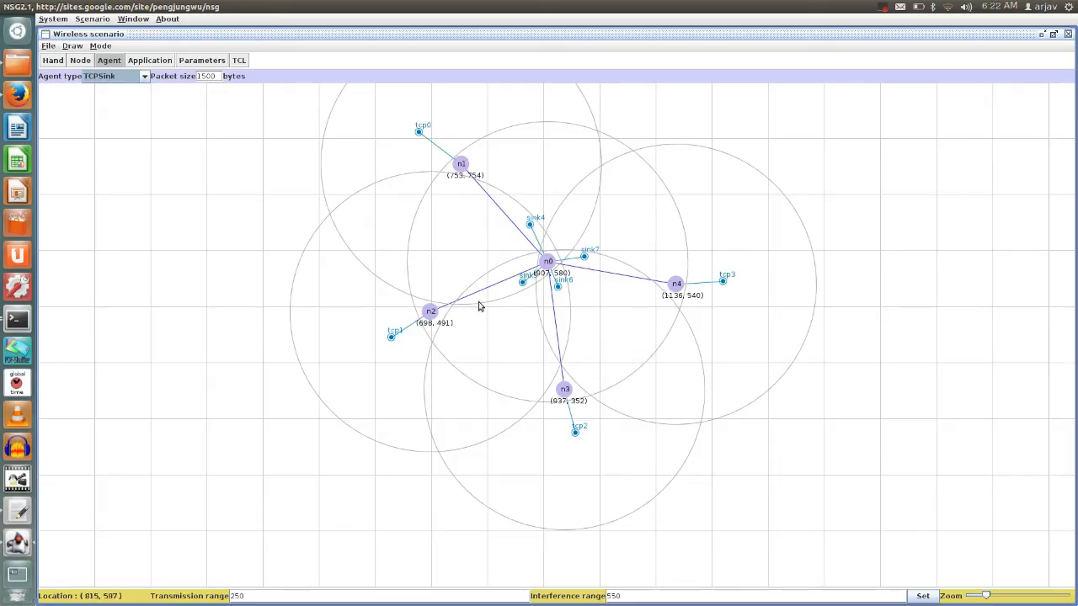
{"action": "mouse_move", "coordinate": [514, 289]}
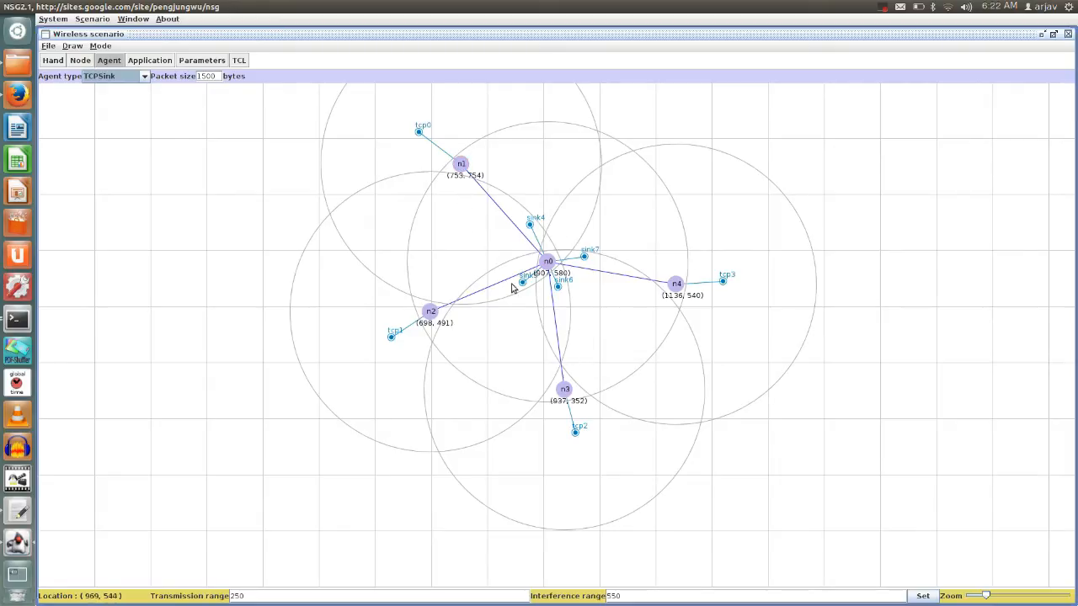
{"action": "left_click", "coordinate": [418, 133]}
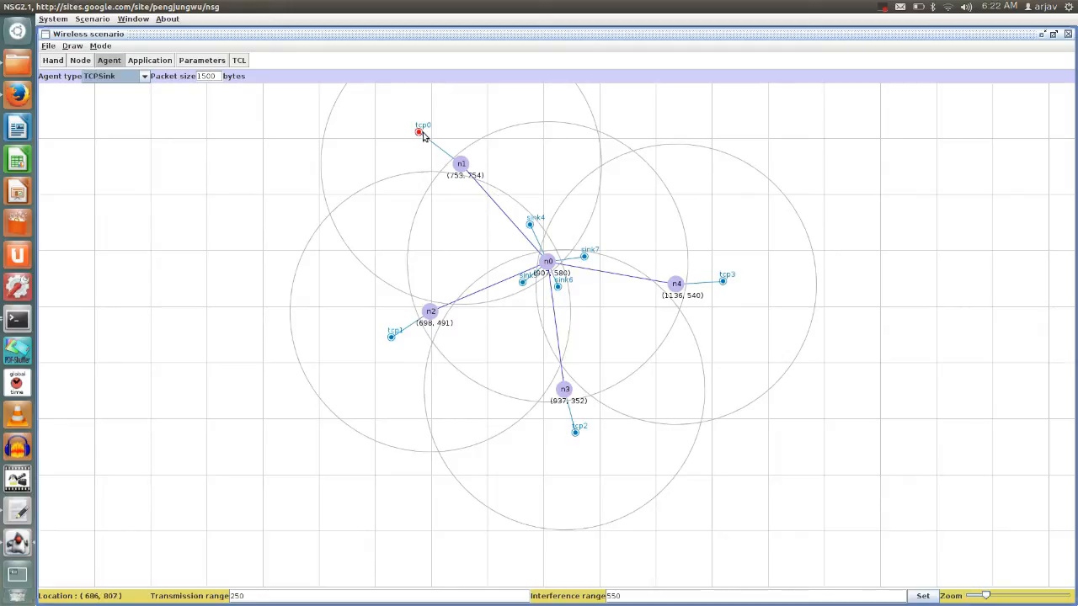
{"action": "mouse_move", "coordinate": [420, 134]}
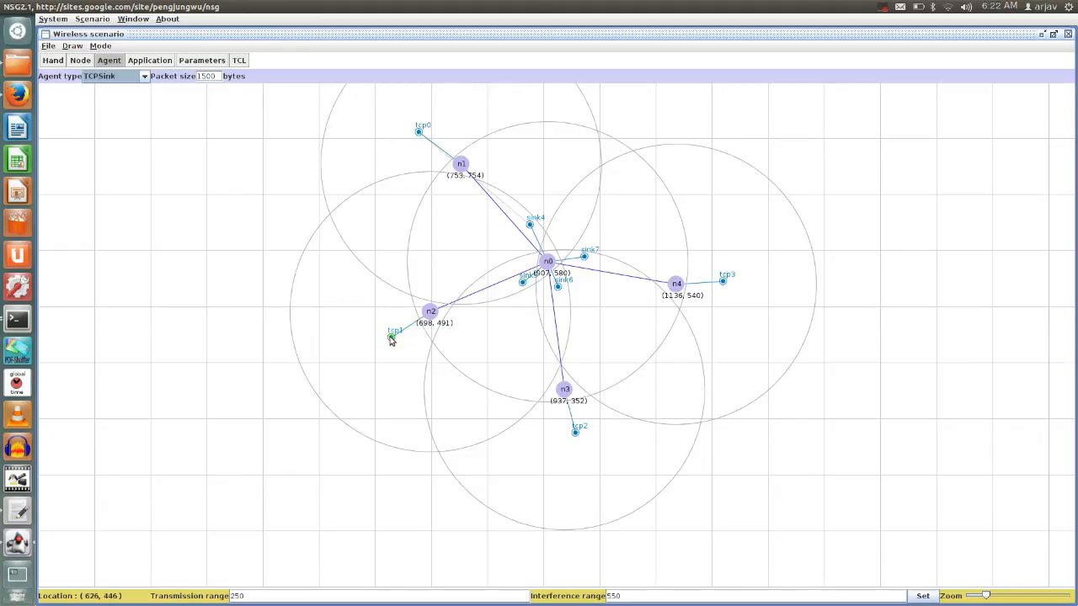
{"action": "mouse_move", "coordinate": [592, 483]}
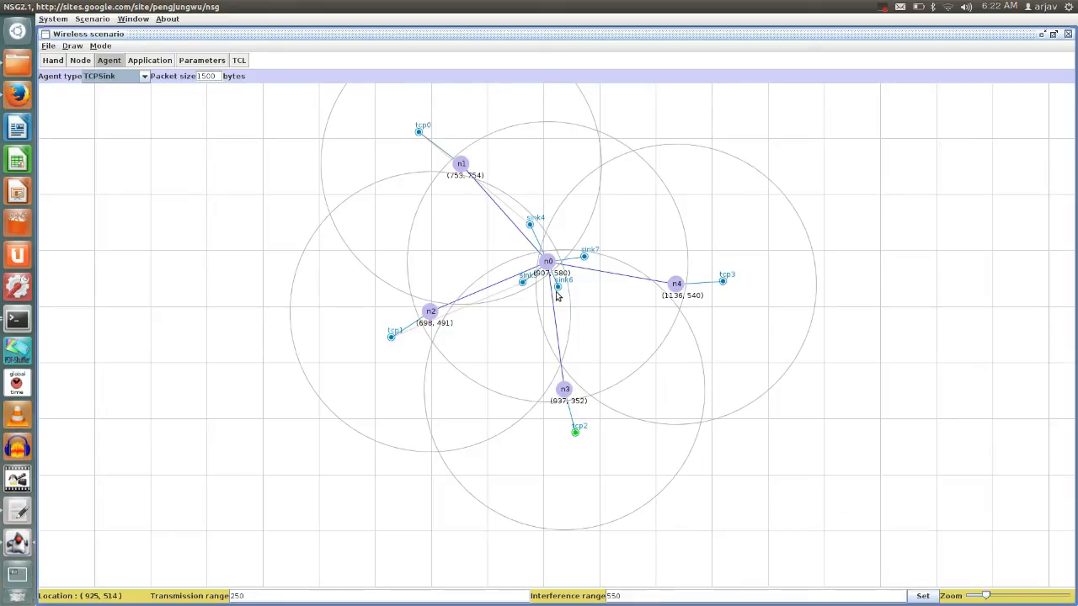
{"action": "mouse_move", "coordinate": [609, 258]}
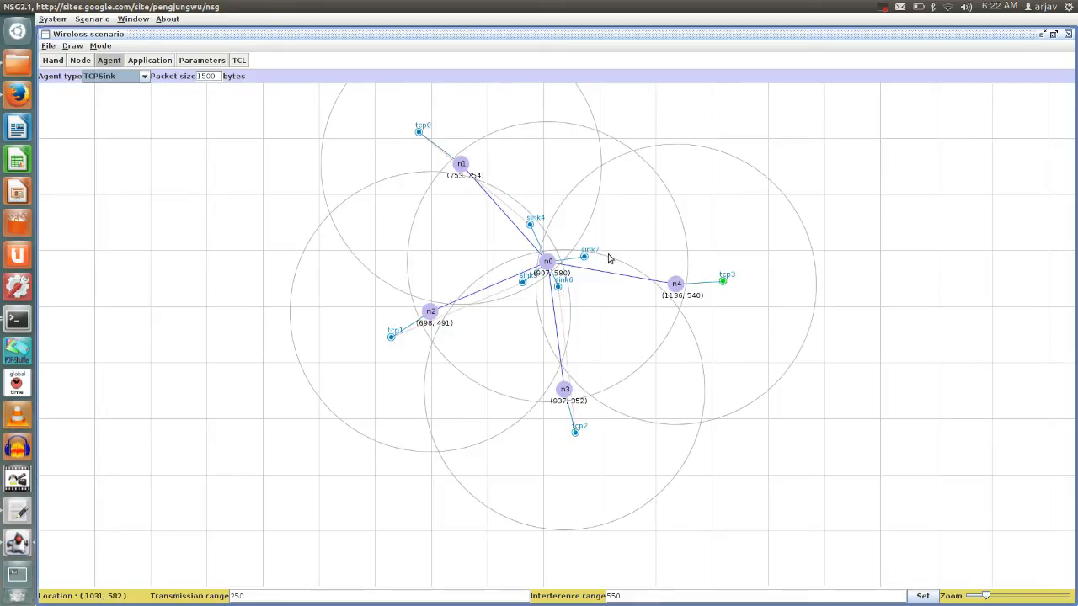
{"action": "mouse_move", "coordinate": [659, 210]}
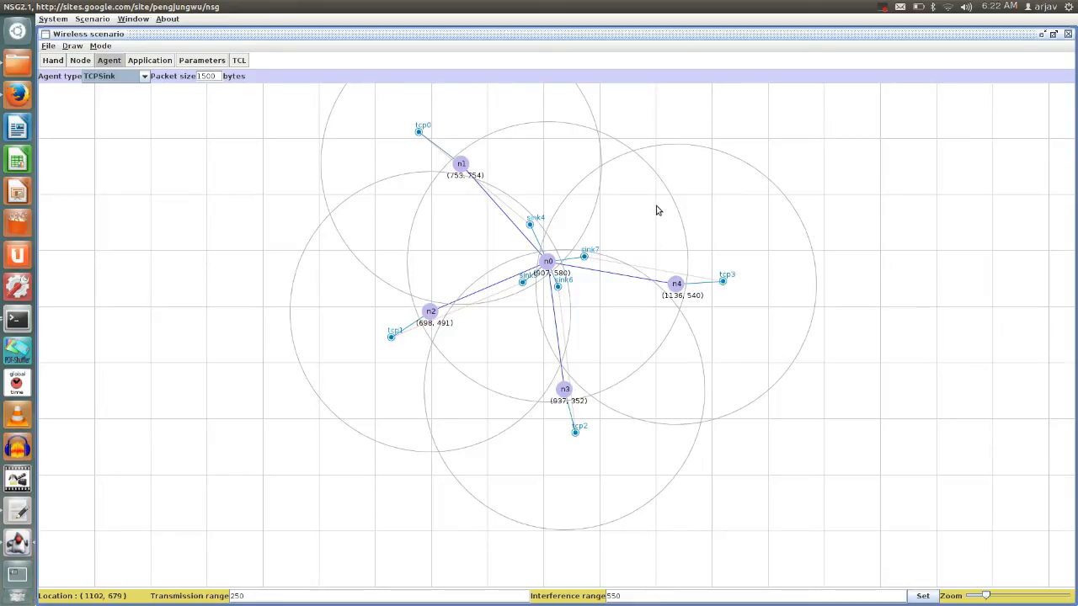
{"action": "mouse_move", "coordinate": [237, 106]}
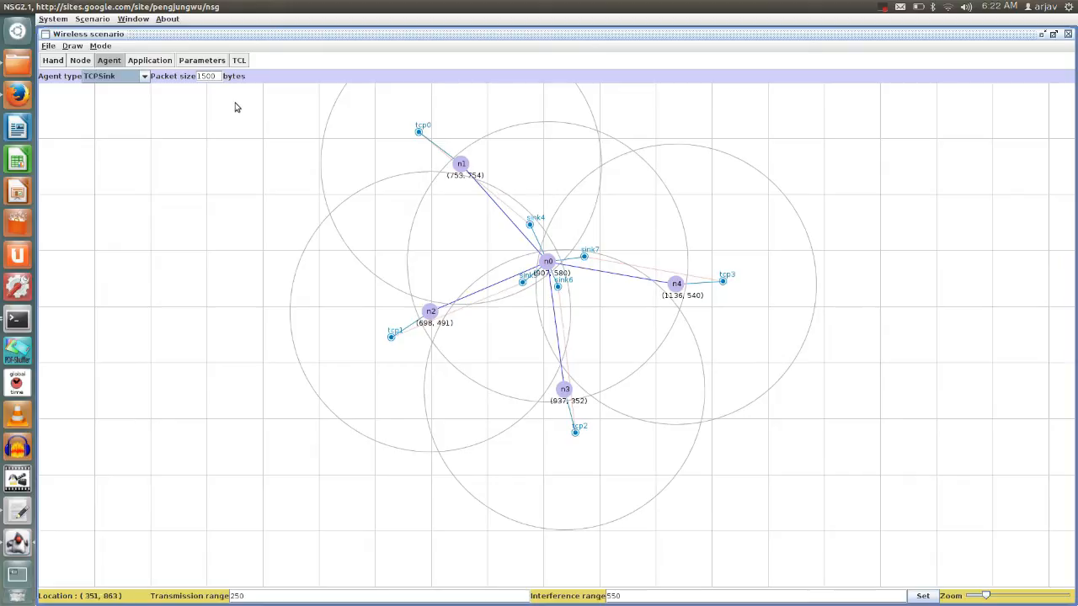
{"action": "mouse_move", "coordinate": [227, 142]}
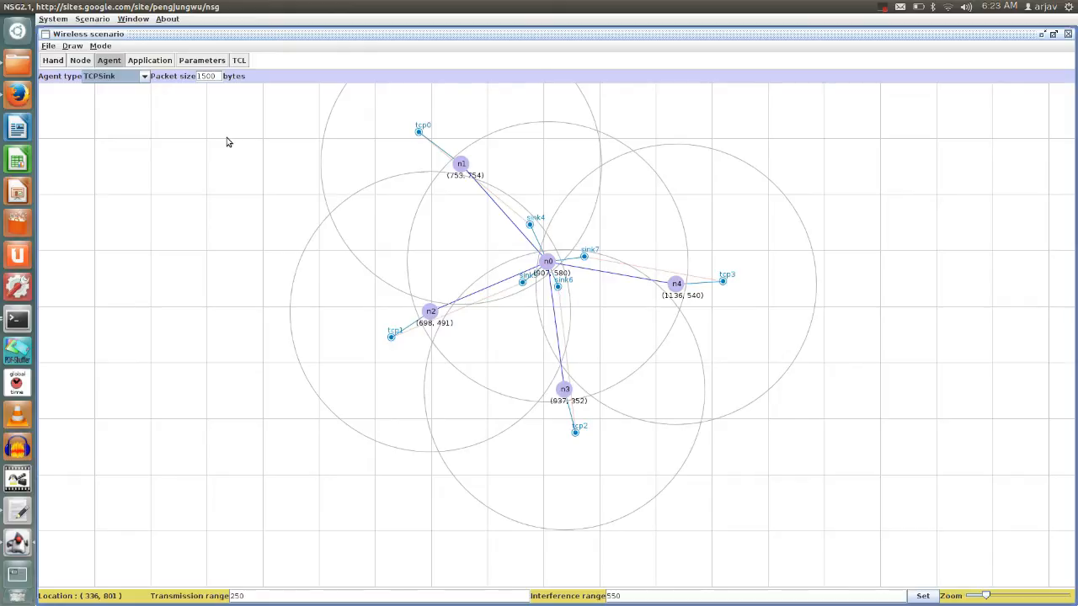
{"action": "left_click", "coordinate": [149, 60]}
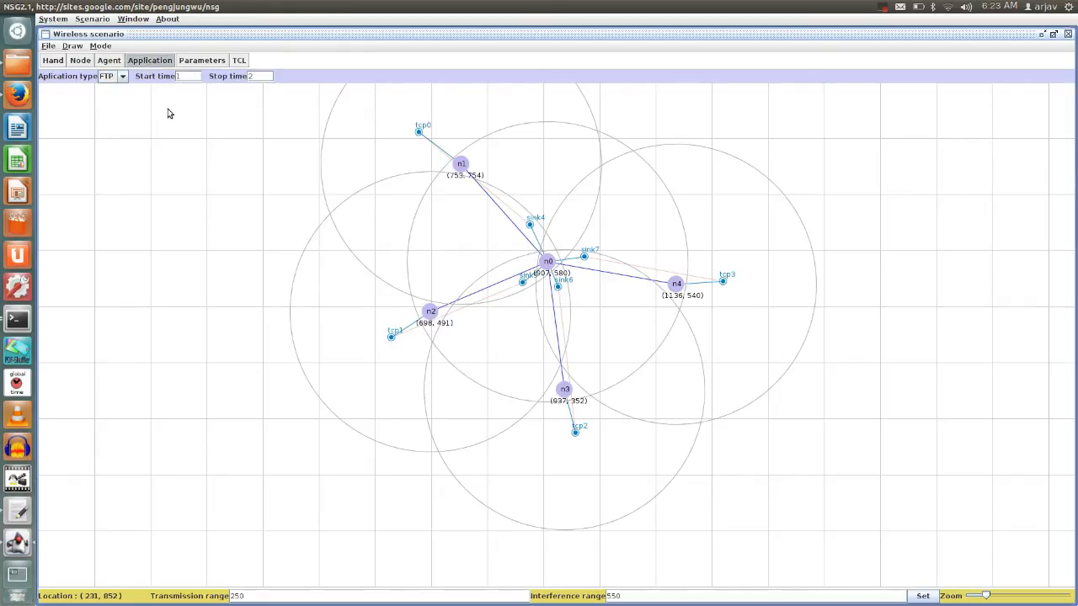
- Add FTP application ftp0 on tcp0 with stop time changed from 2 to 4
{"action": "left_click", "coordinate": [108, 60]}
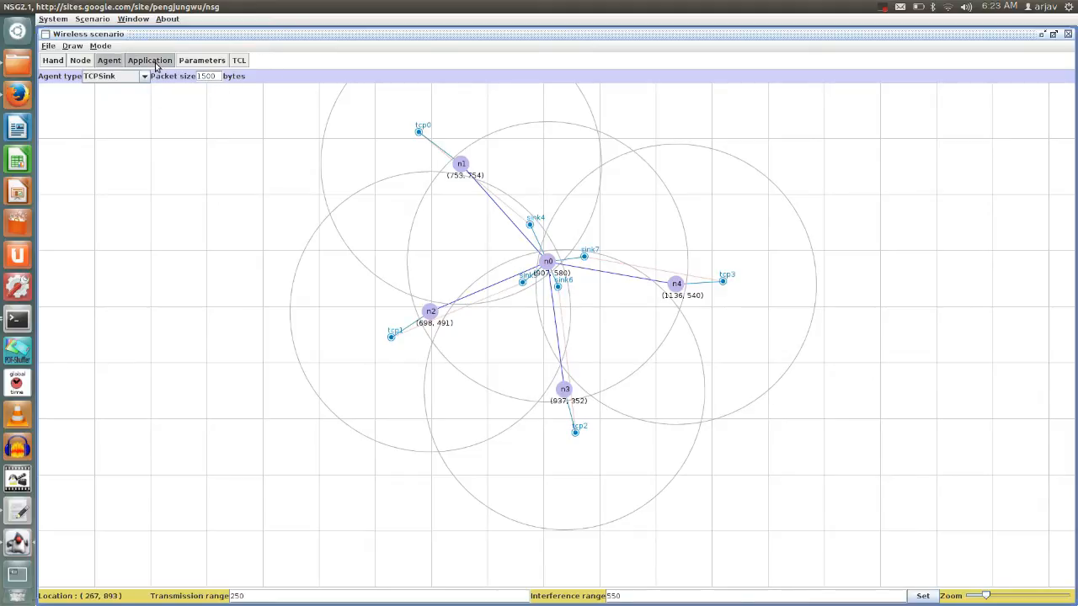
{"action": "left_click", "coordinate": [149, 60]}
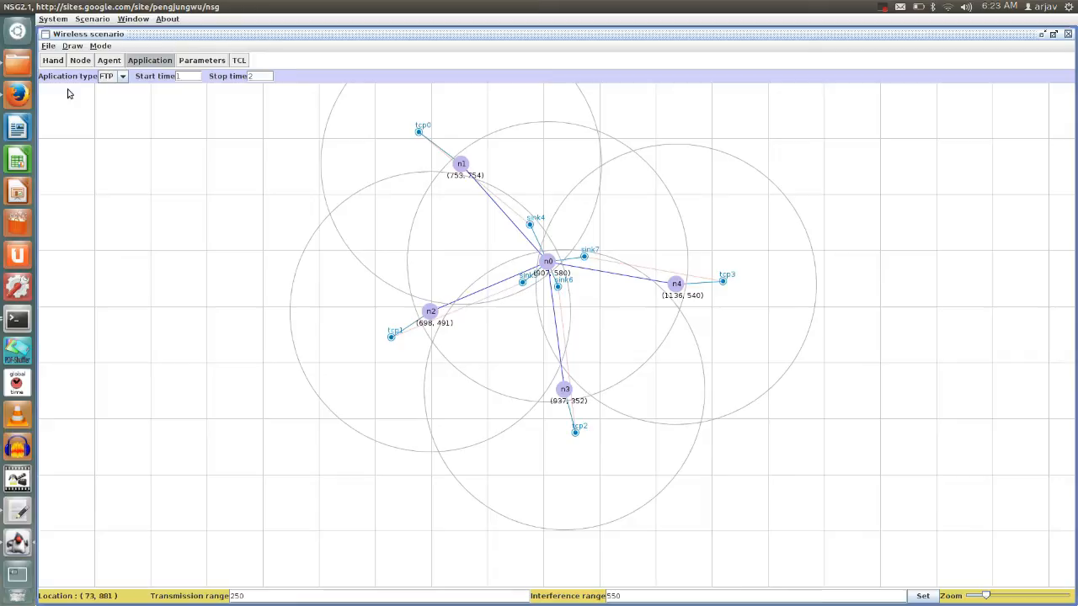
{"action": "left_click", "coordinate": [122, 76]}
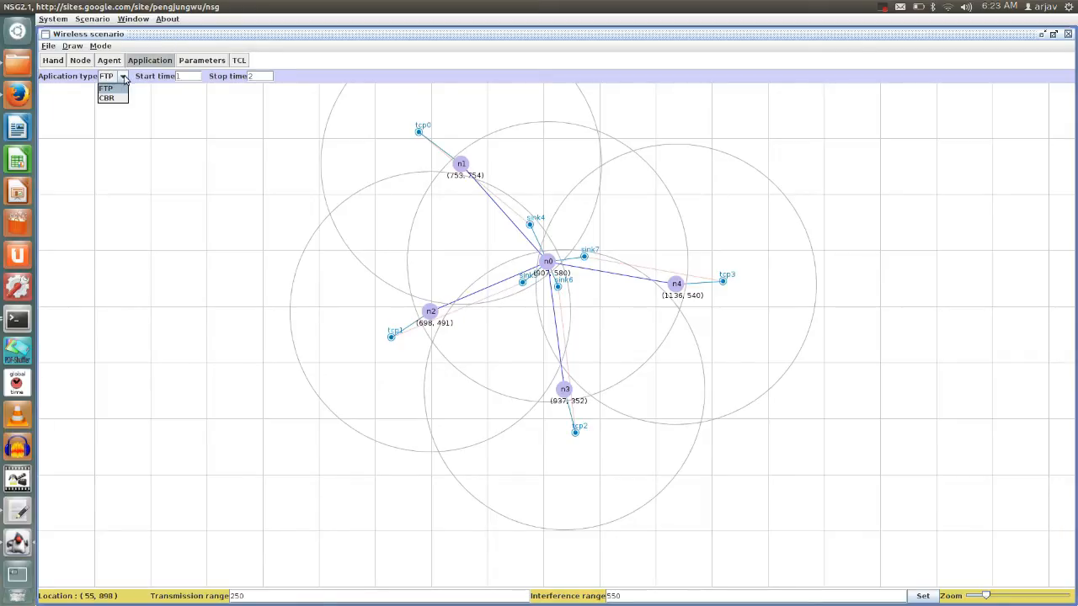
{"action": "mouse_move", "coordinate": [131, 119]}
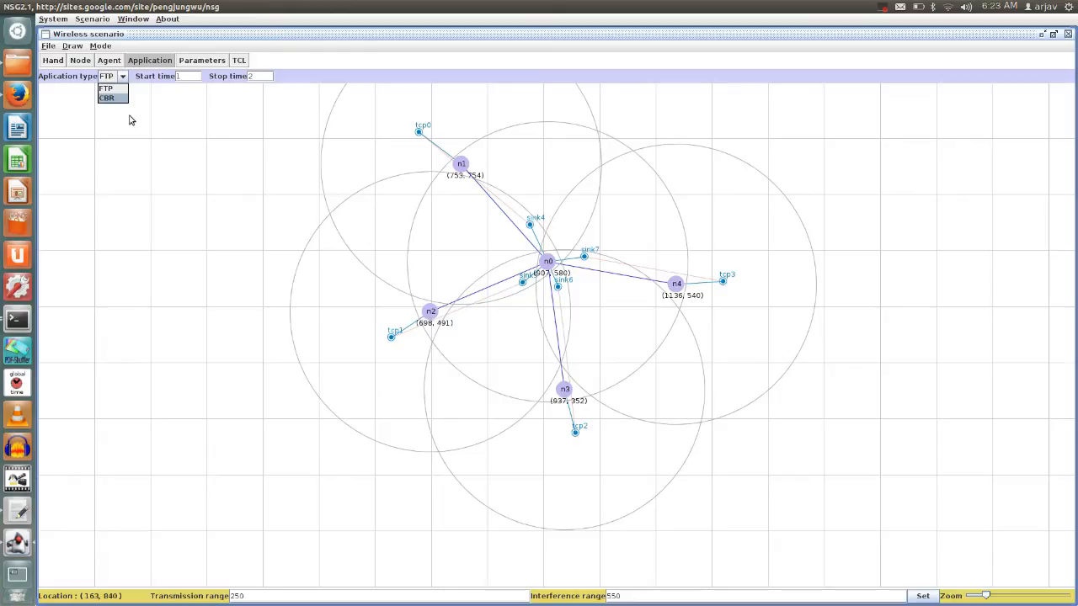
{"action": "mouse_move", "coordinate": [169, 109]}
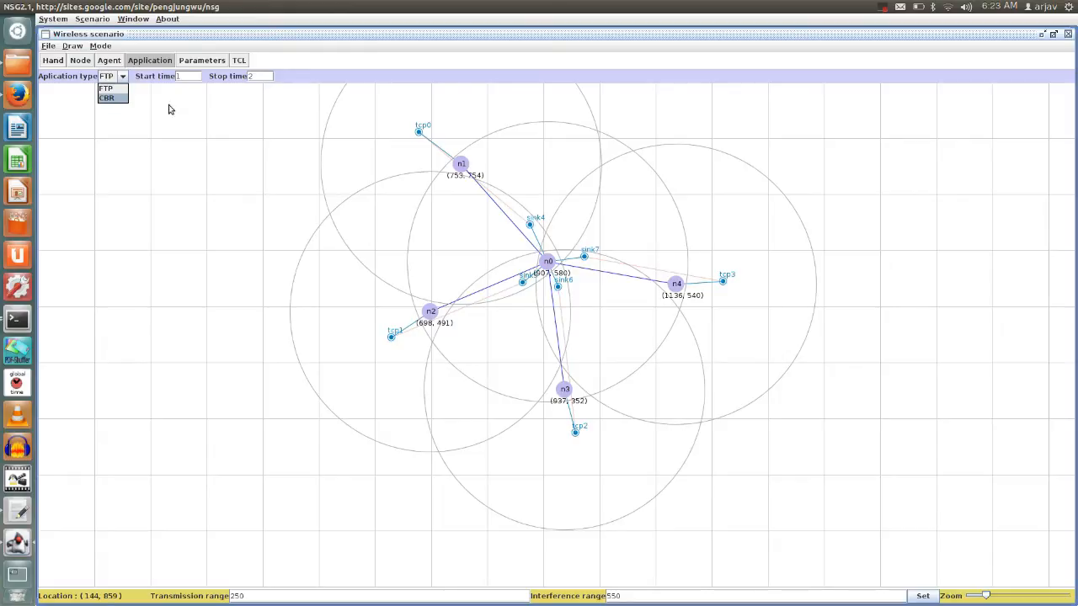
{"action": "left_click", "coordinate": [106, 89]}
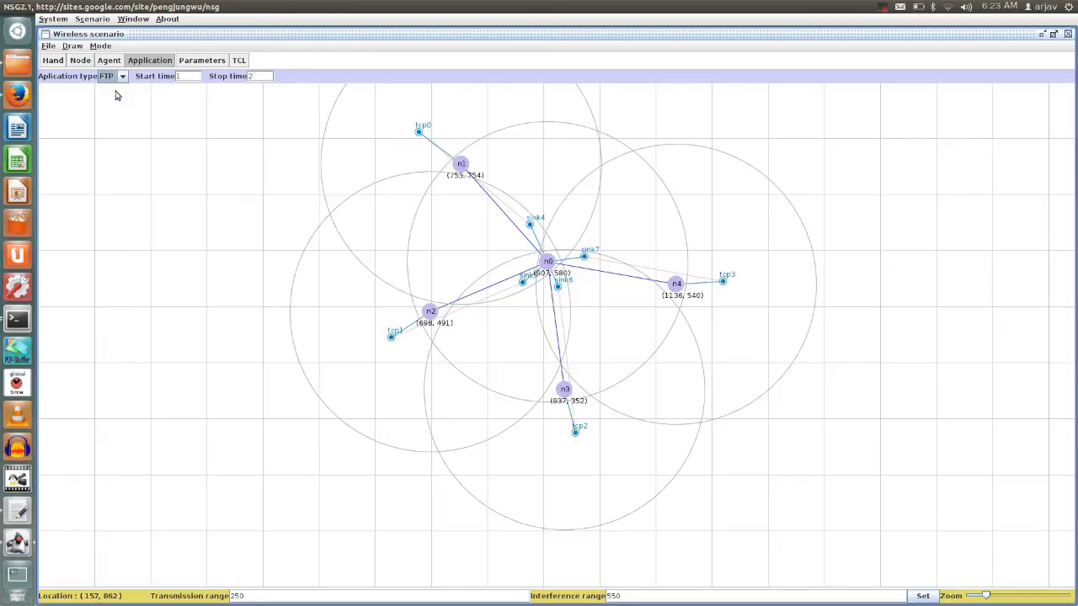
{"action": "mouse_move", "coordinate": [175, 85]}
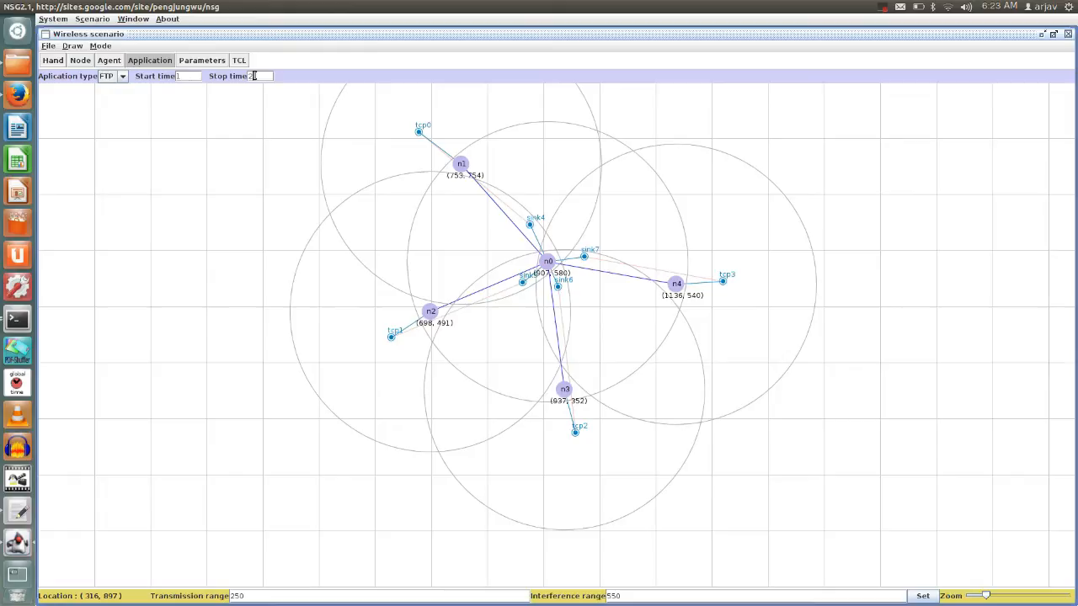
{"action": "type", "text": "4"}
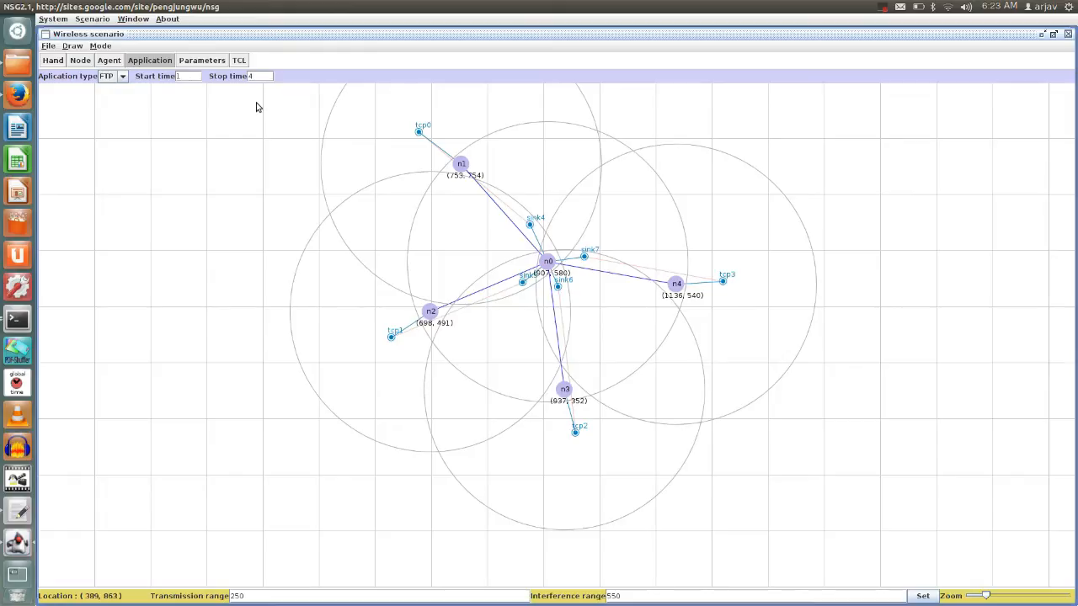
{"action": "mouse_move", "coordinate": [198, 110]}
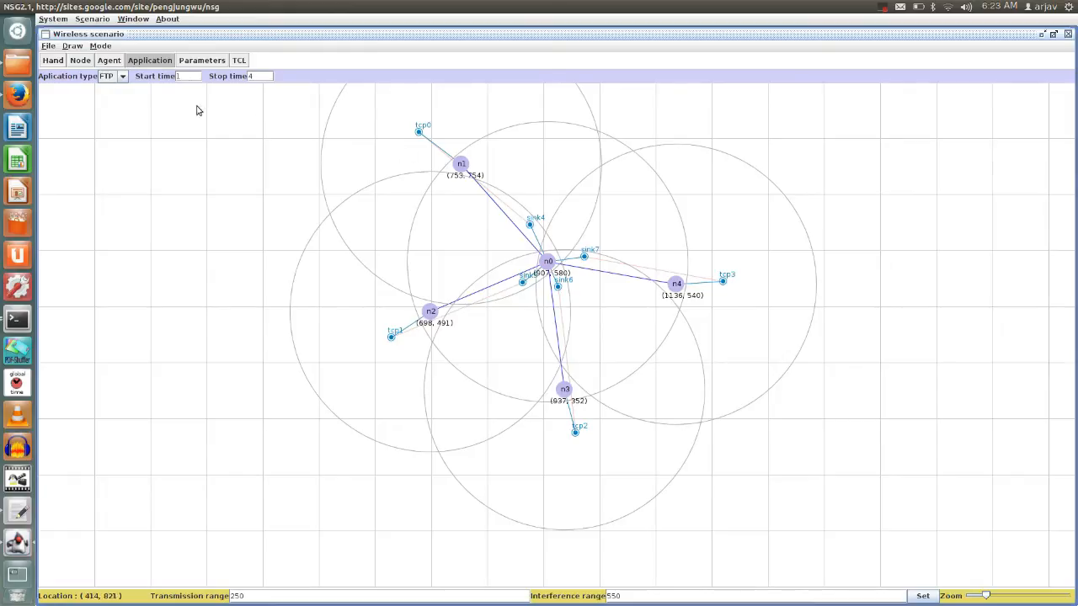
{"action": "mouse_move", "coordinate": [445, 144]}
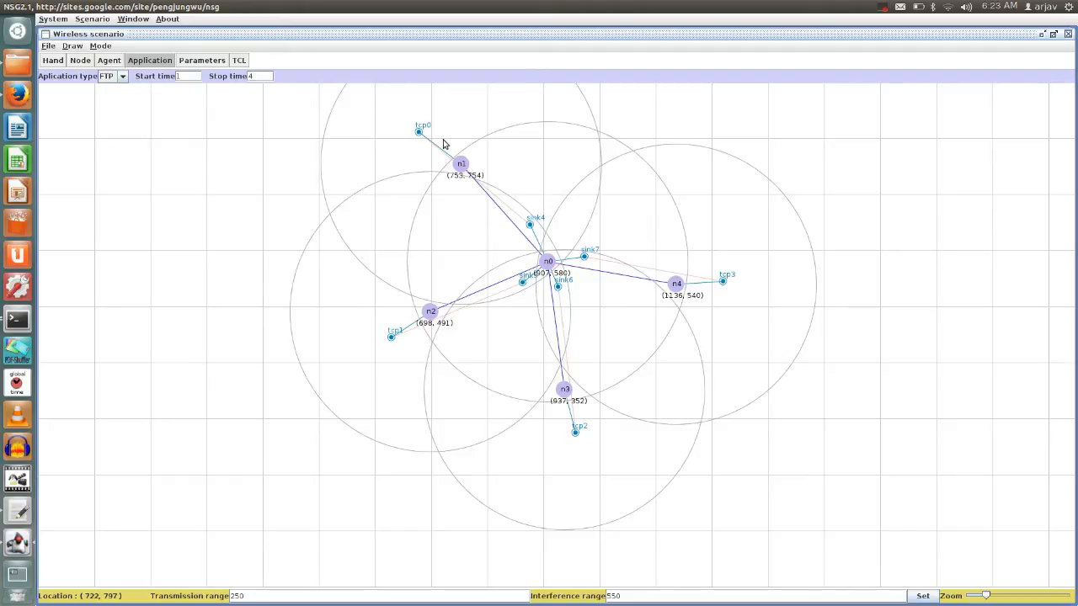
{"action": "mouse_move", "coordinate": [194, 98]}
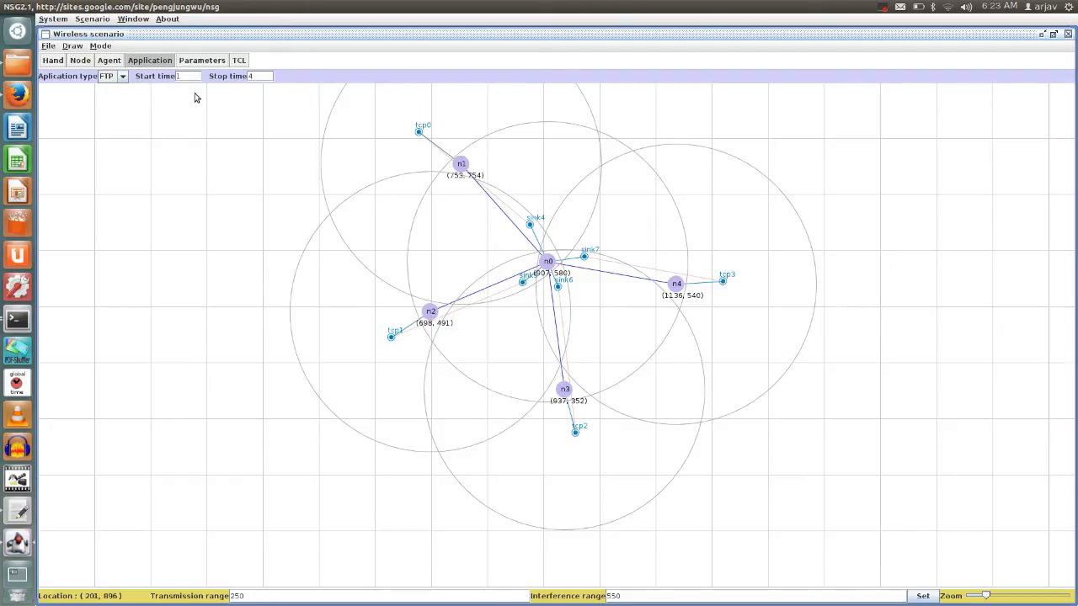
{"action": "left_click", "coordinate": [419, 133]}
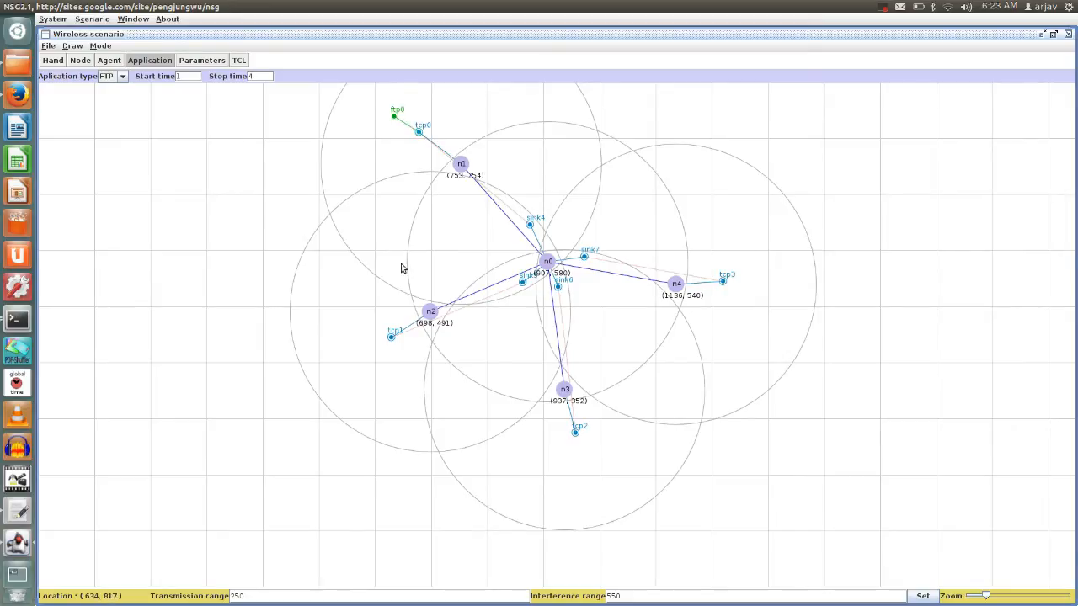
- Attach another FTP application to a tcp agent and bring up the simulation parameters
{"action": "left_click", "coordinate": [363, 357]}
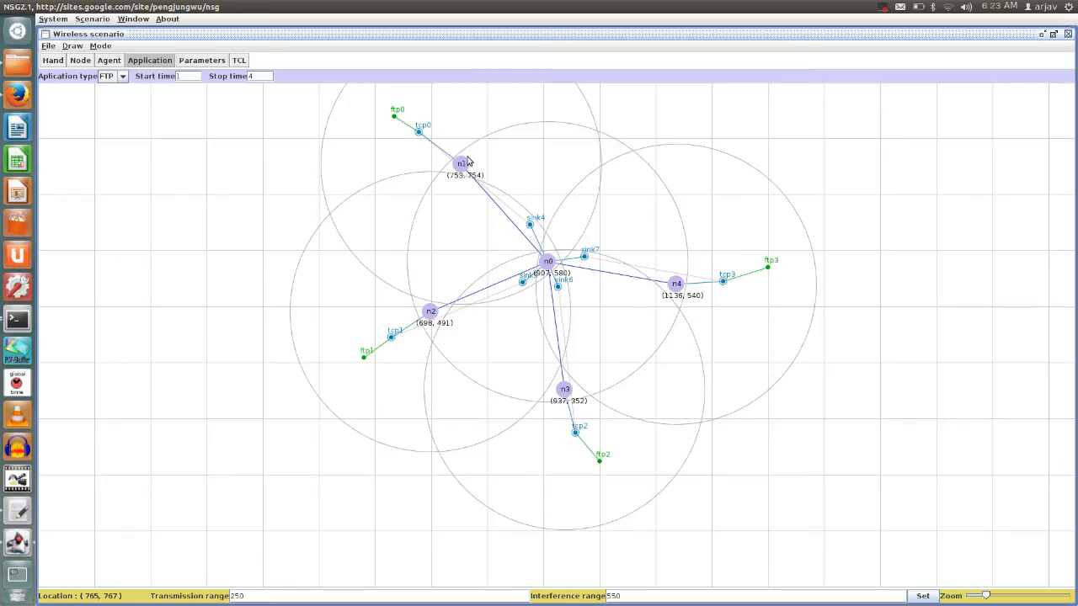
{"action": "mouse_move", "coordinate": [590, 257]}
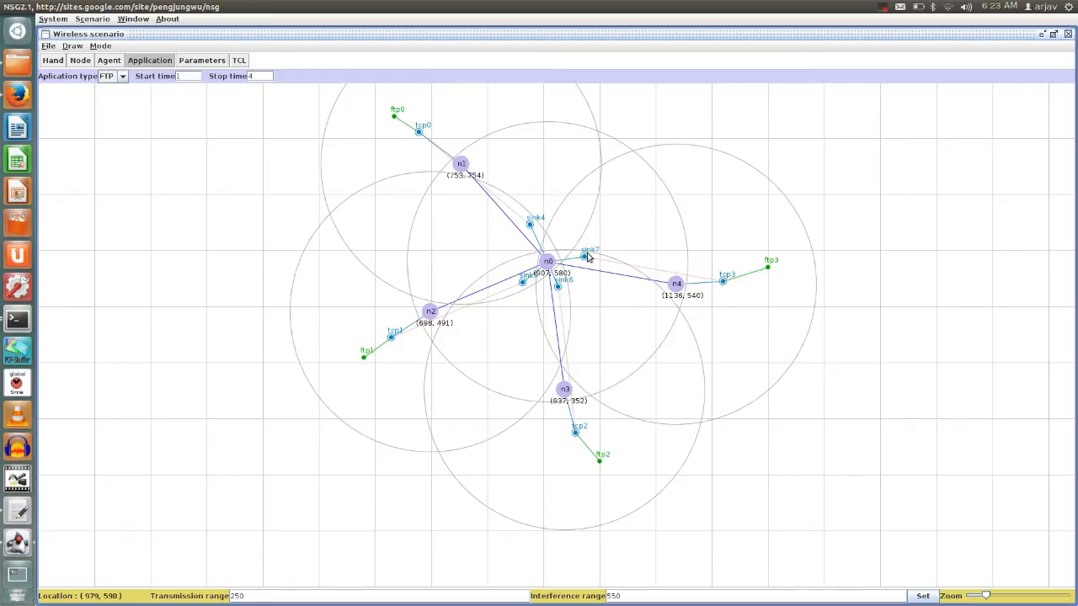
{"action": "mouse_move", "coordinate": [540, 251]}
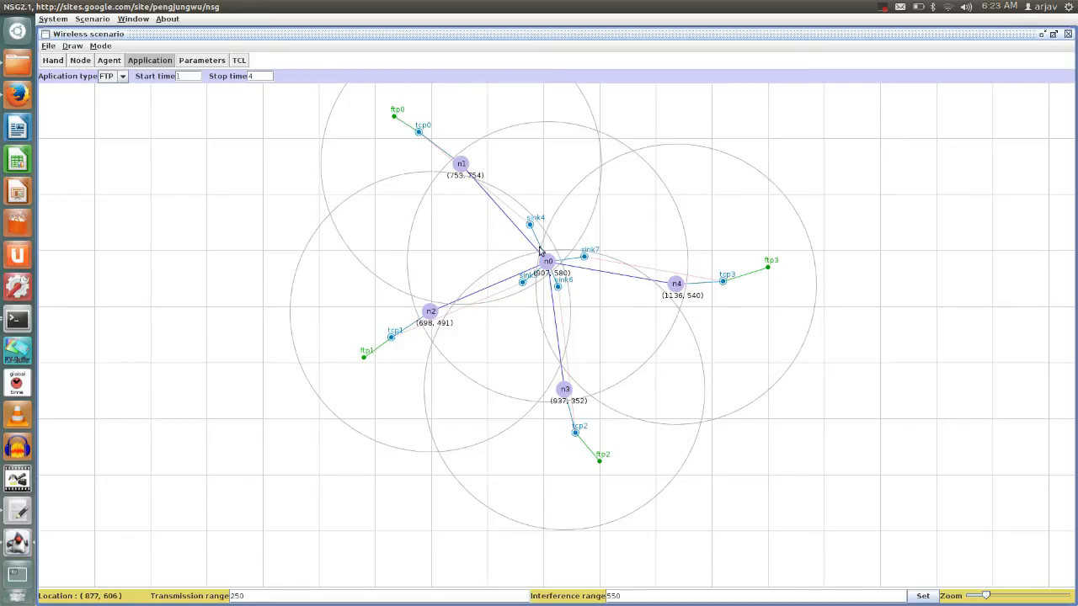
{"action": "mouse_move", "coordinate": [552, 249]}
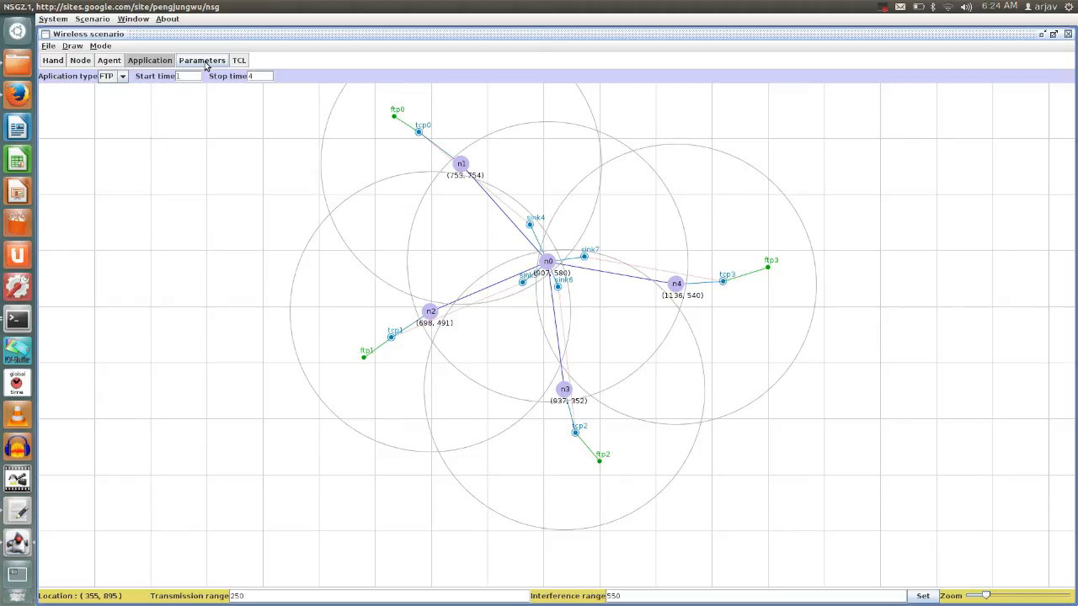
{"action": "left_click", "coordinate": [202, 60]}
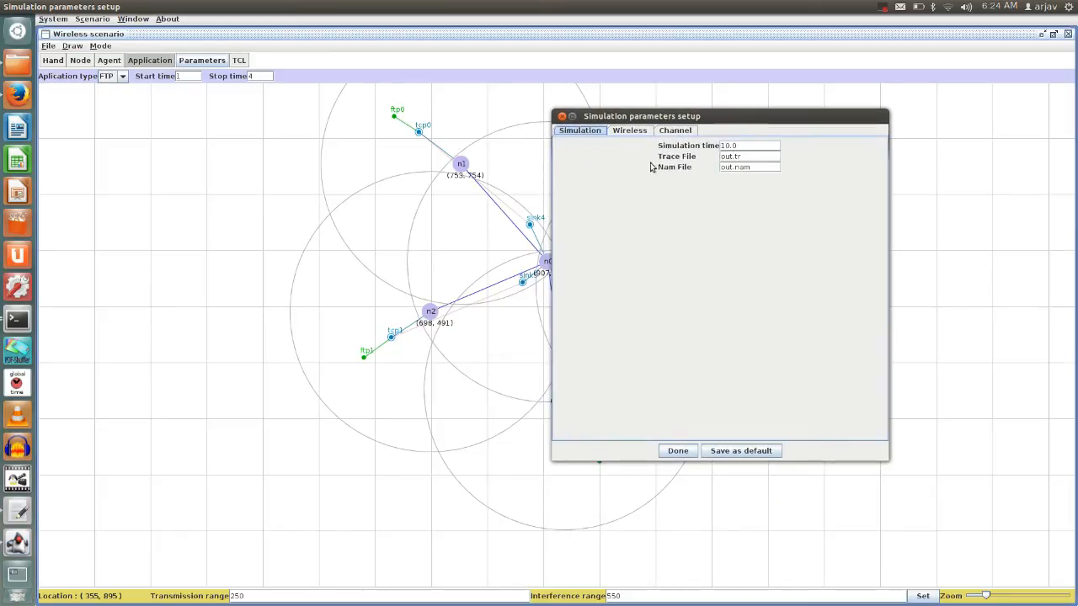
{"action": "mouse_move", "coordinate": [704, 180]}
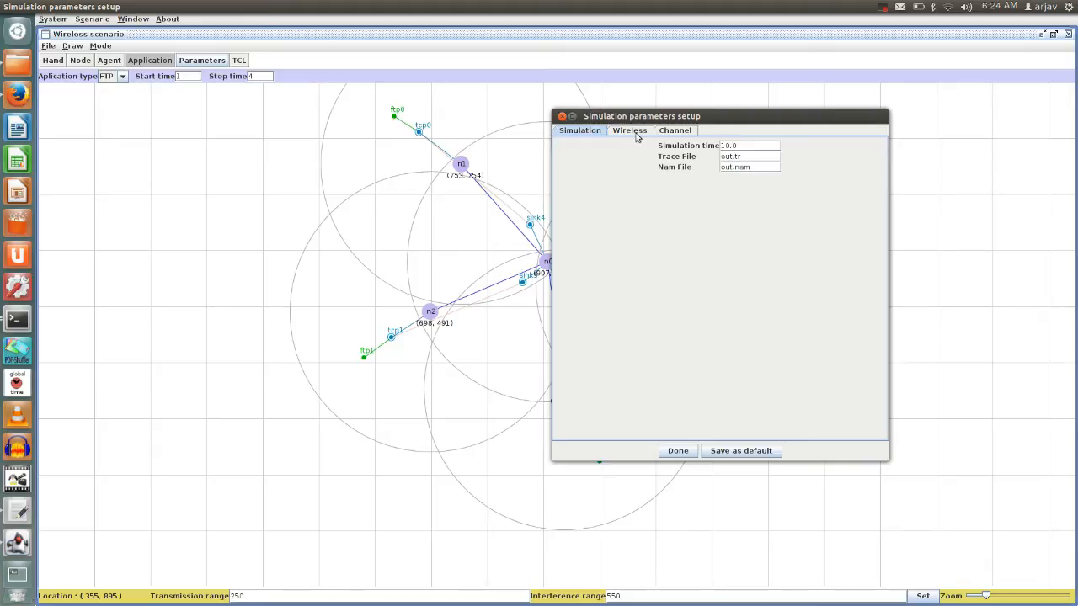
- Show the Channel parameters (Gt_, Gr_, freq_ 2.472e9, bandwidth_) in the simulation setup dialog
{"action": "left_click", "coordinate": [629, 130]}
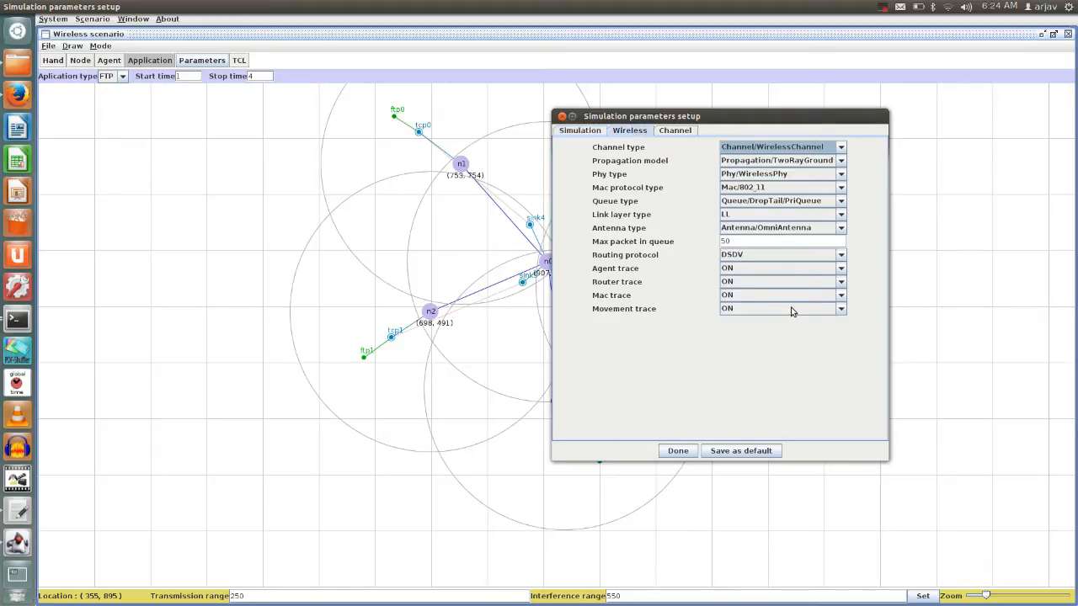
{"action": "left_click", "coordinate": [674, 131]}
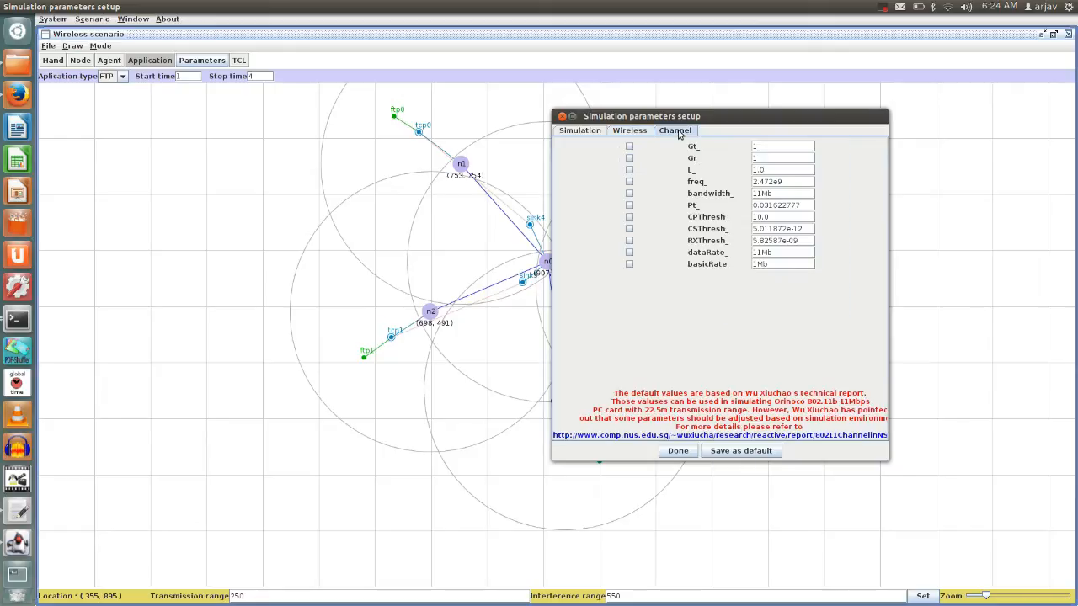
{"action": "mouse_move", "coordinate": [696, 167]}
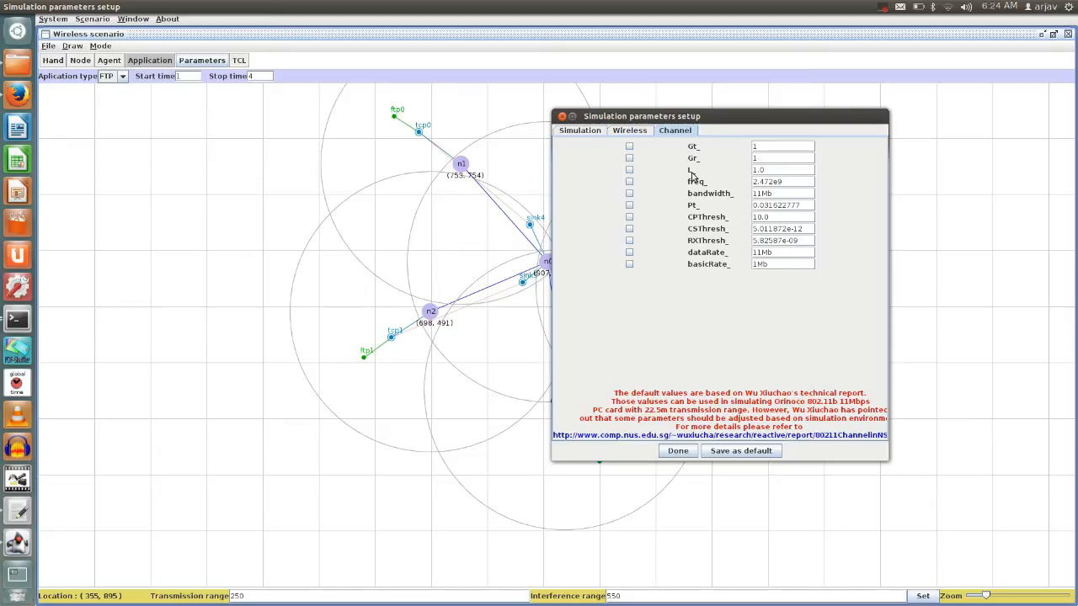
{"action": "mouse_move", "coordinate": [686, 172]}
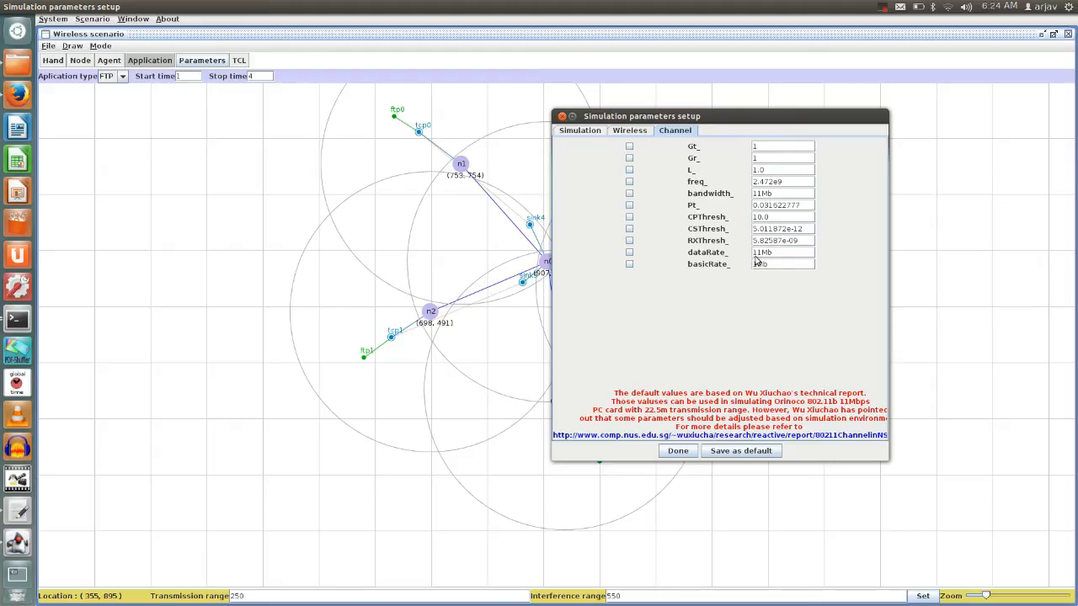
{"action": "mouse_move", "coordinate": [727, 184]}
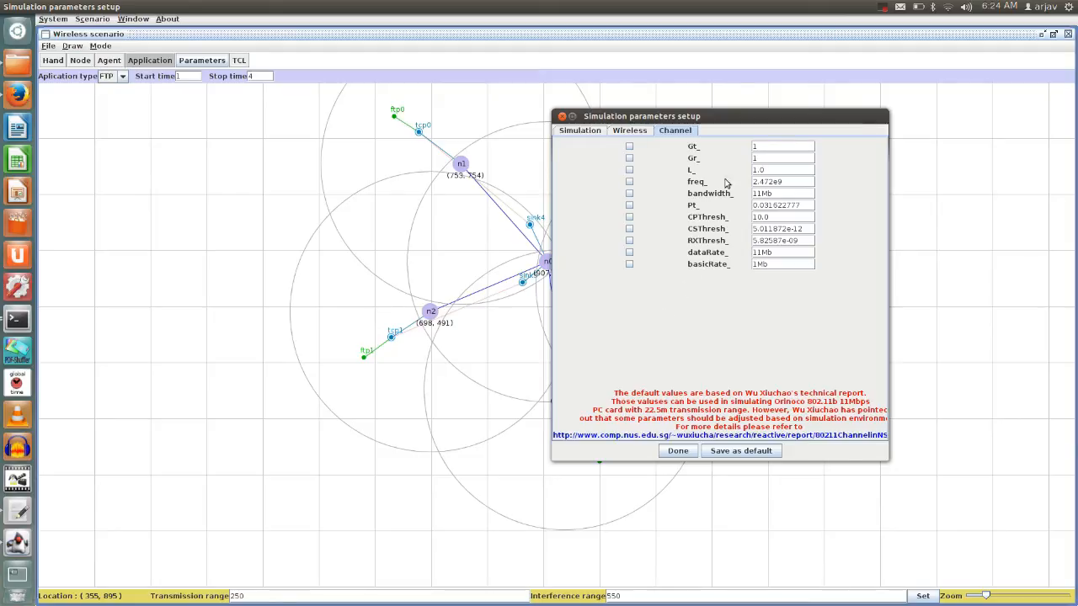
- Tick the L_ checkbox on the Channel parameters page
{"action": "left_click", "coordinate": [779, 157]}
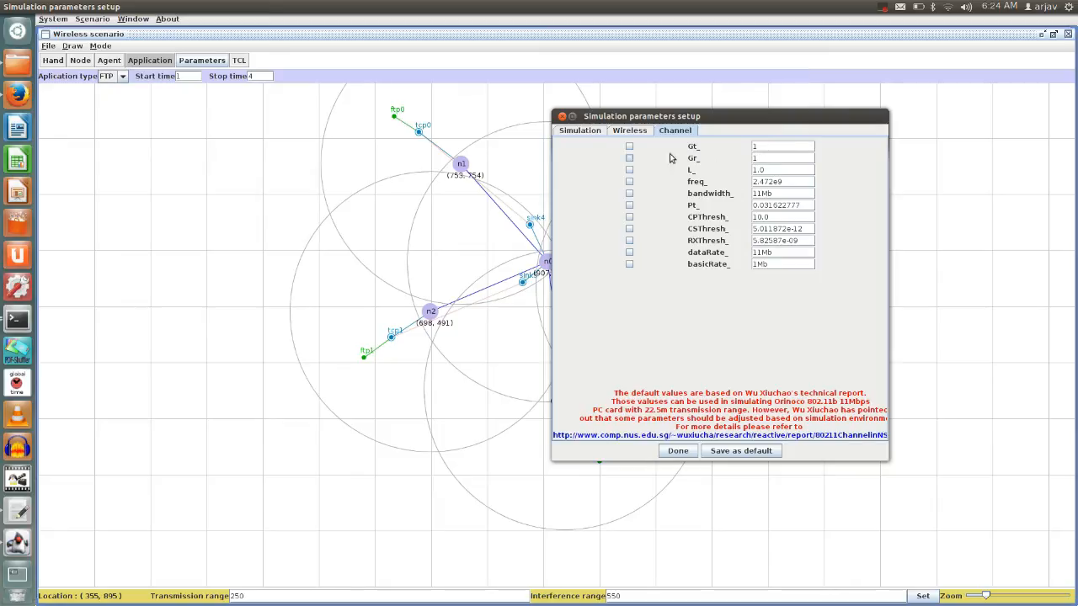
{"action": "mouse_move", "coordinate": [640, 280]}
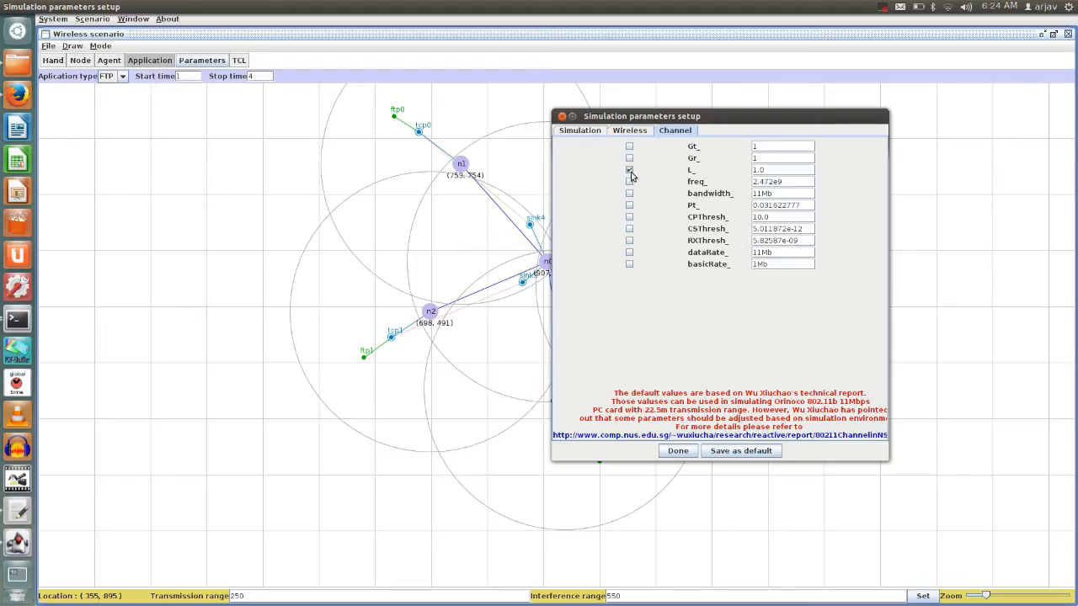
- Untick L_, accept the parameters with Done and export the star scenario as a TCL script
{"action": "left_click", "coordinate": [629, 169]}
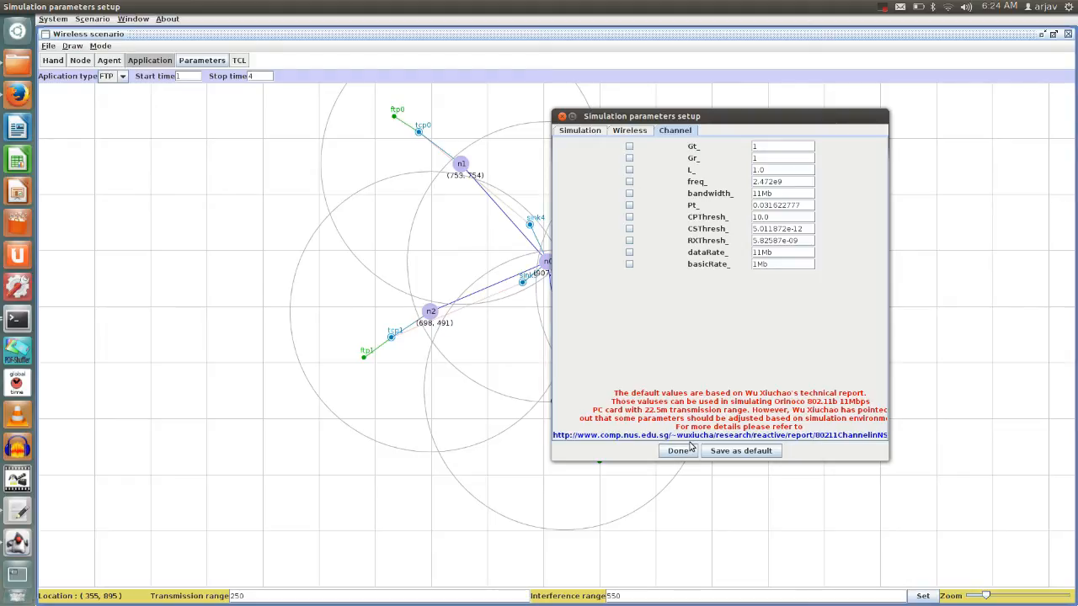
{"action": "left_click", "coordinate": [678, 451]}
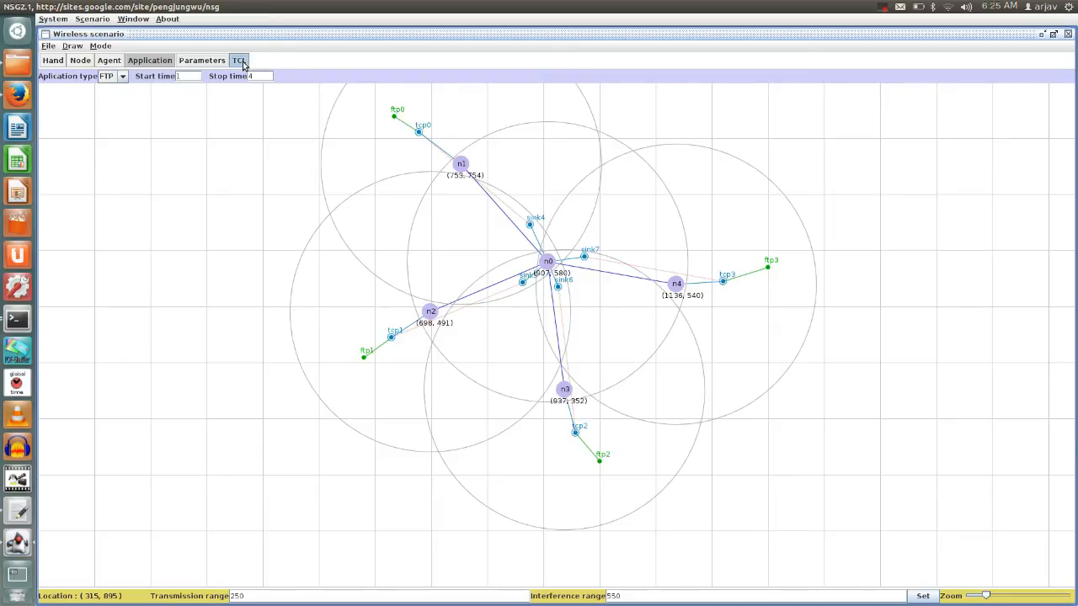
{"action": "left_click", "coordinate": [238, 59]}
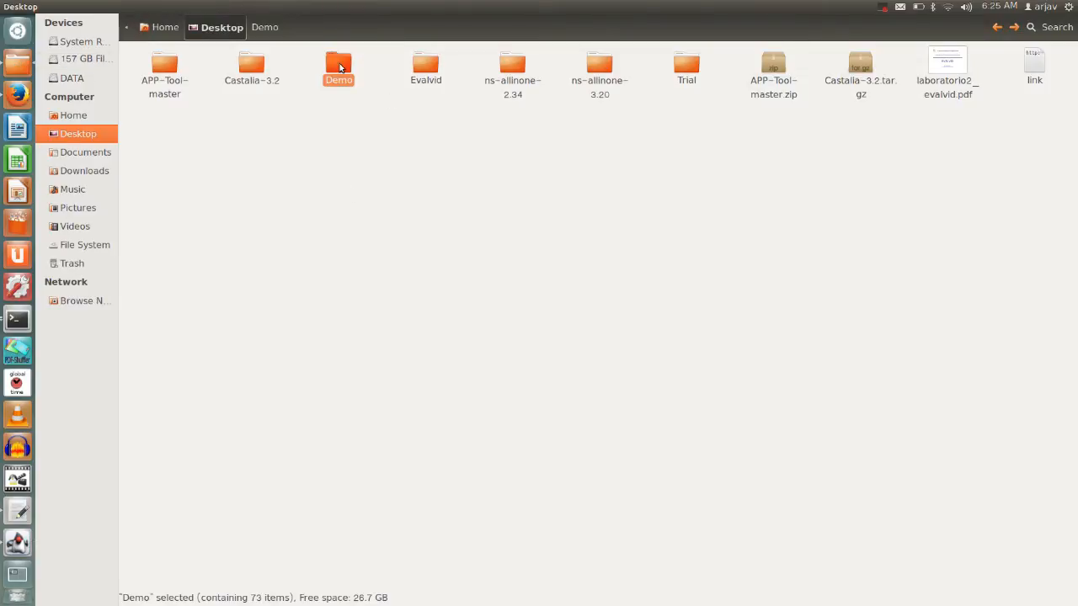
{"action": "mouse_move", "coordinate": [316, 56]}
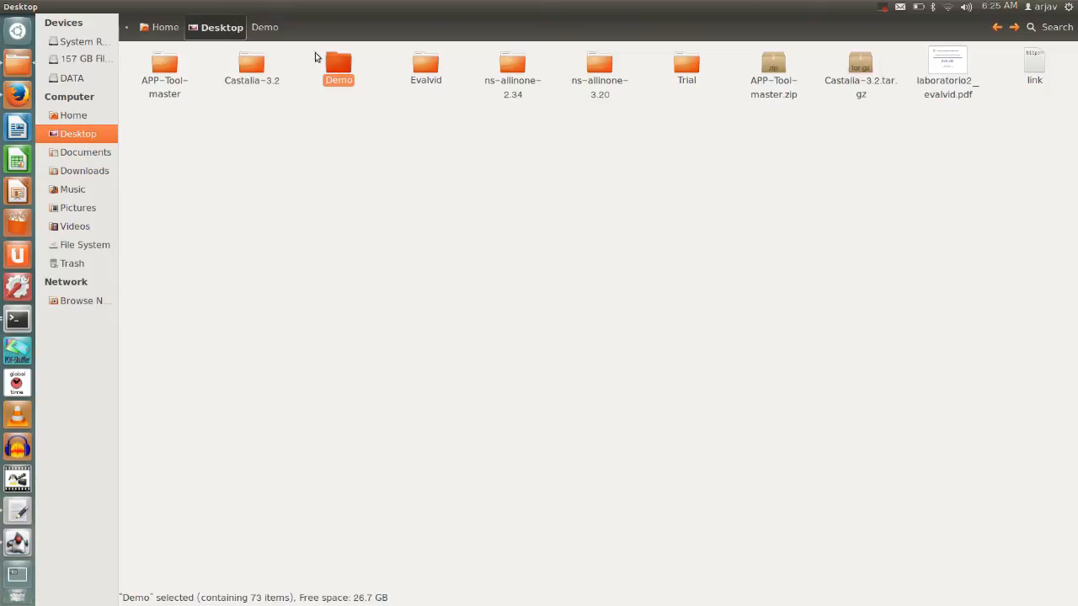
- Navigate from Demo back to Desktop, into Trial, and open demo.tcl in the text editor
{"action": "double_click", "coordinate": [338, 67]}
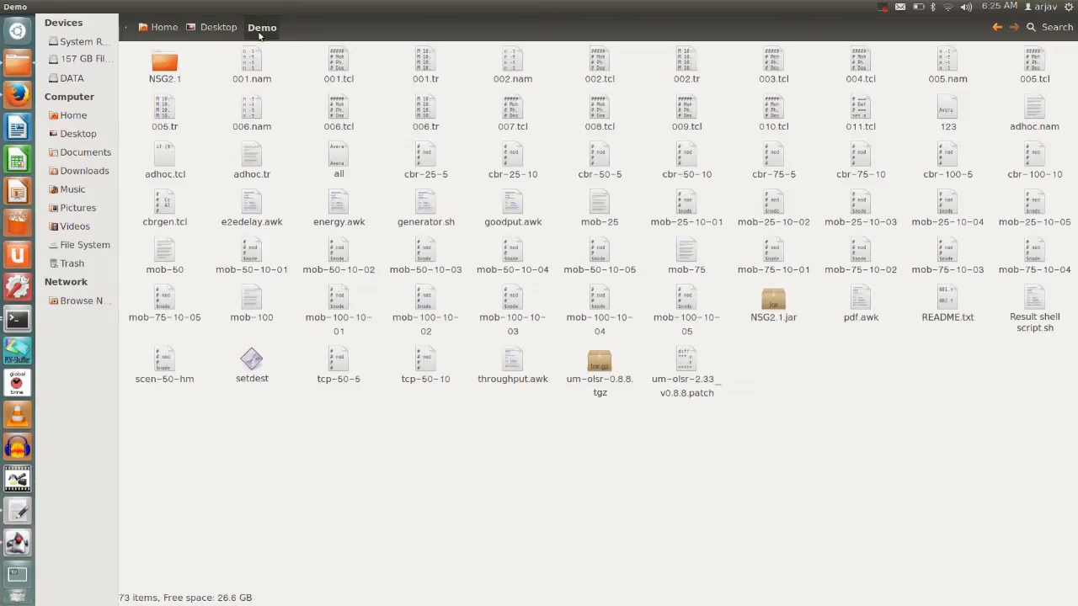
{"action": "left_click", "coordinate": [221, 27]}
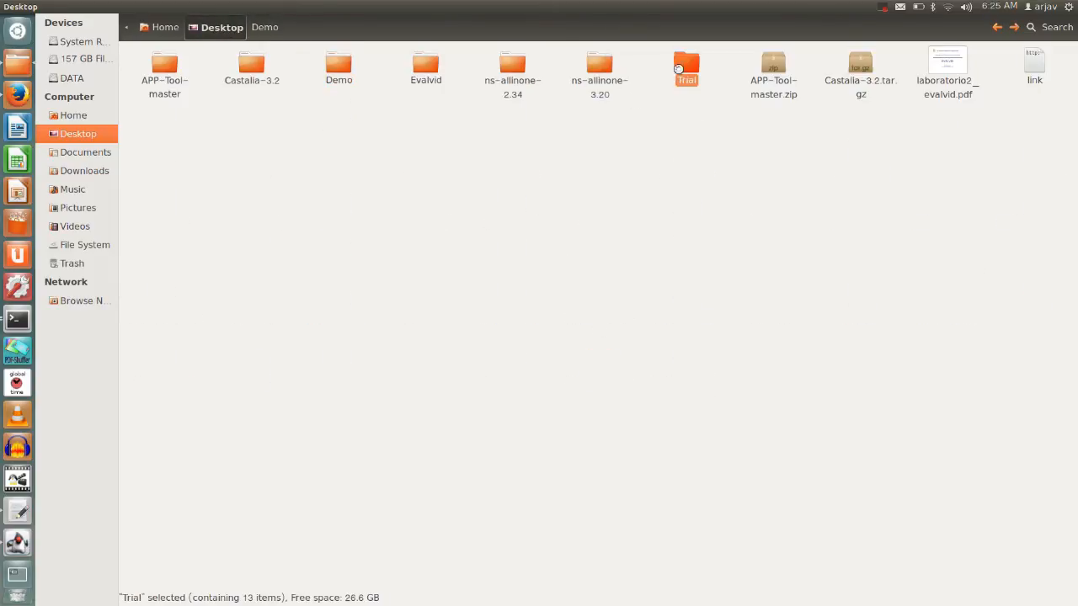
{"action": "double_click", "coordinate": [686, 65]}
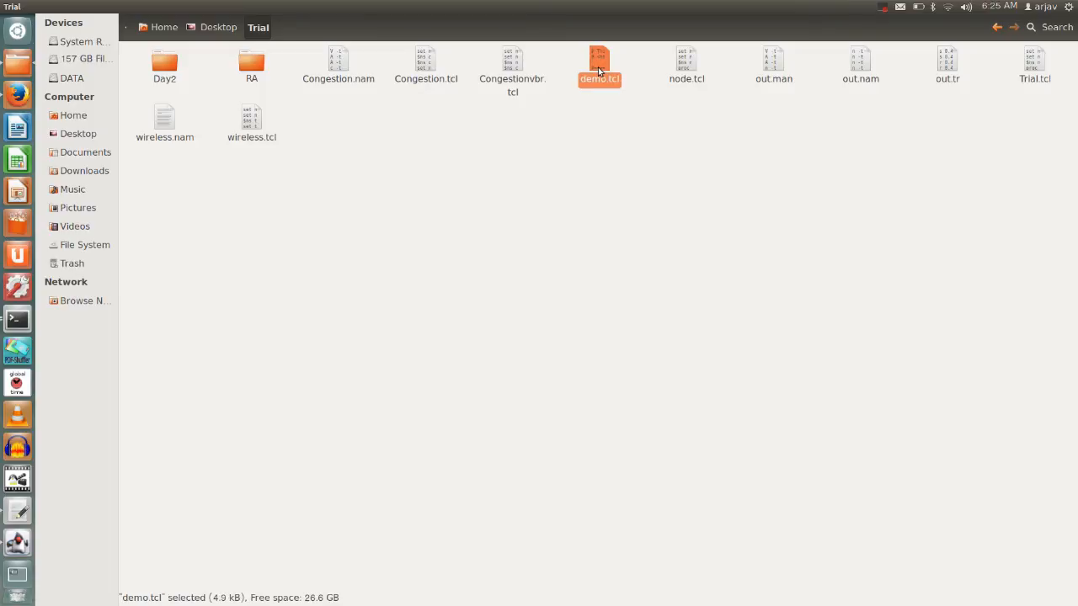
{"action": "double_click", "coordinate": [600, 61]}
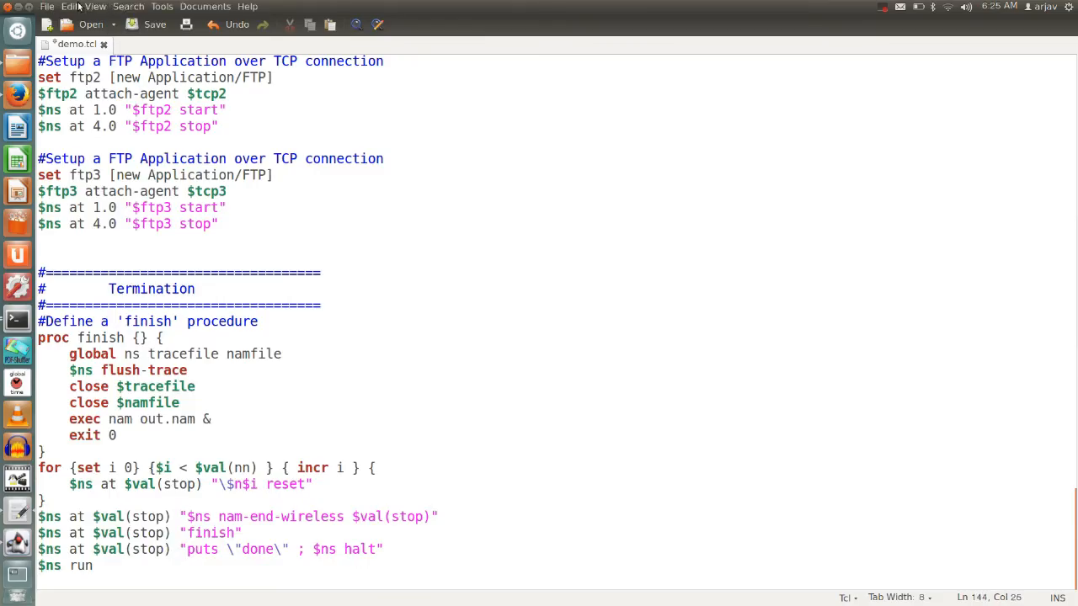
- Review demo.tcl's node, TCP, FTP and termination code in gedit and save it to ~/Desktop/Trial
{"action": "left_click", "coordinate": [154, 24]}
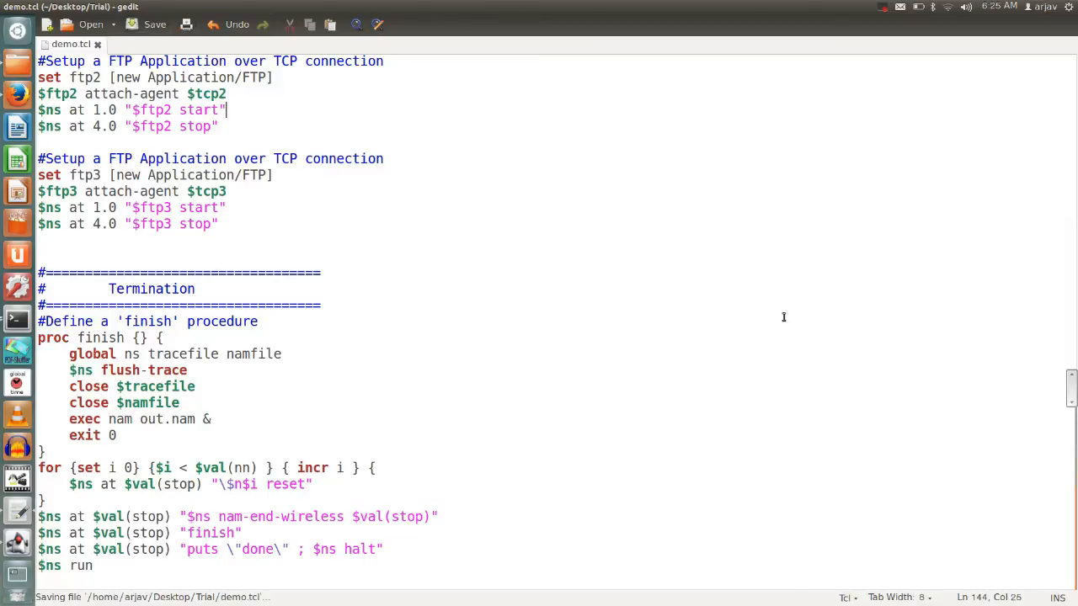
{"action": "scroll", "scroll_direction": "up", "scroll_amount": 3}
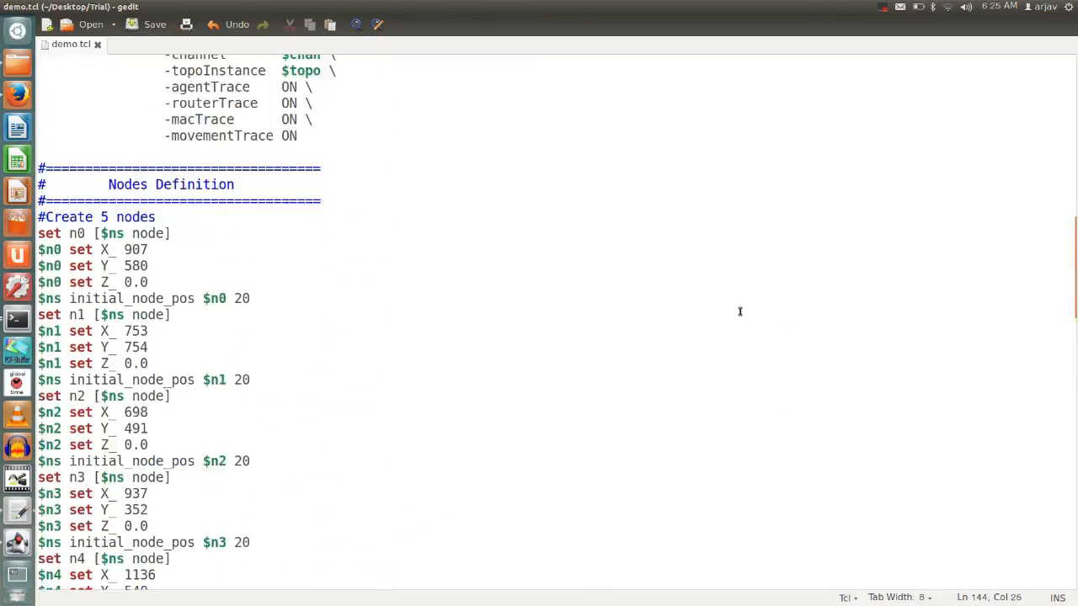
{"action": "scroll", "scroll_direction": "up", "scroll_amount": 3}
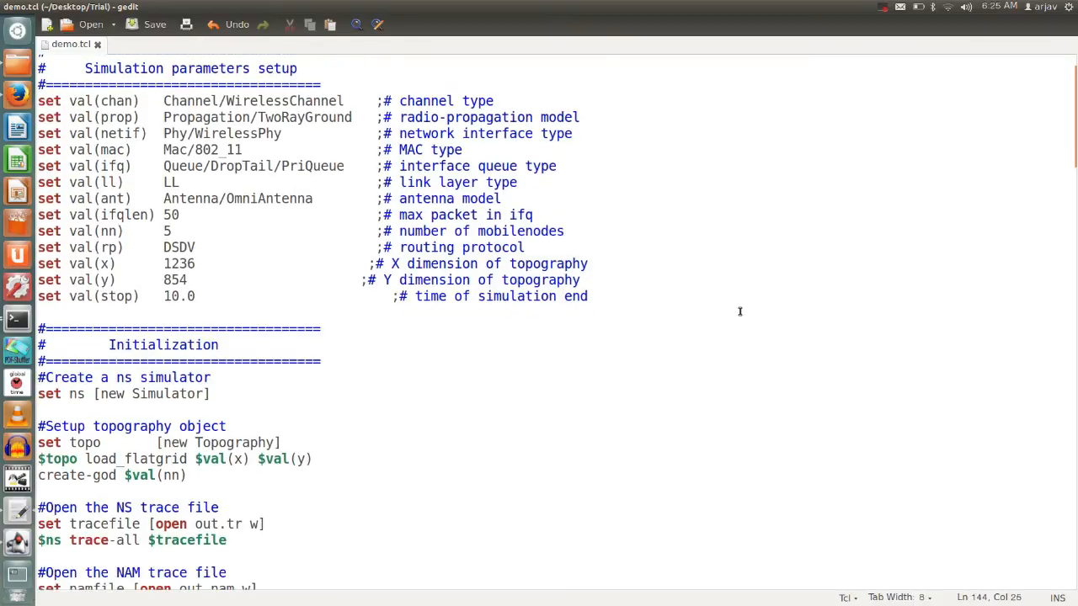
{"action": "scroll", "scroll_direction": "up", "scroll_amount": 3}
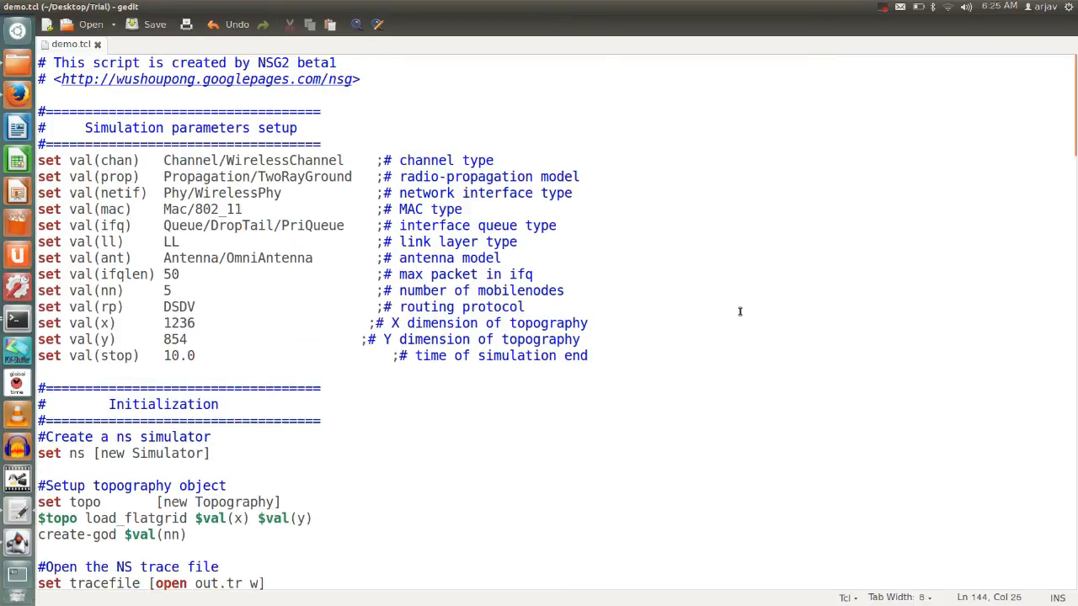
{"action": "mouse_move", "coordinate": [189, 295]}
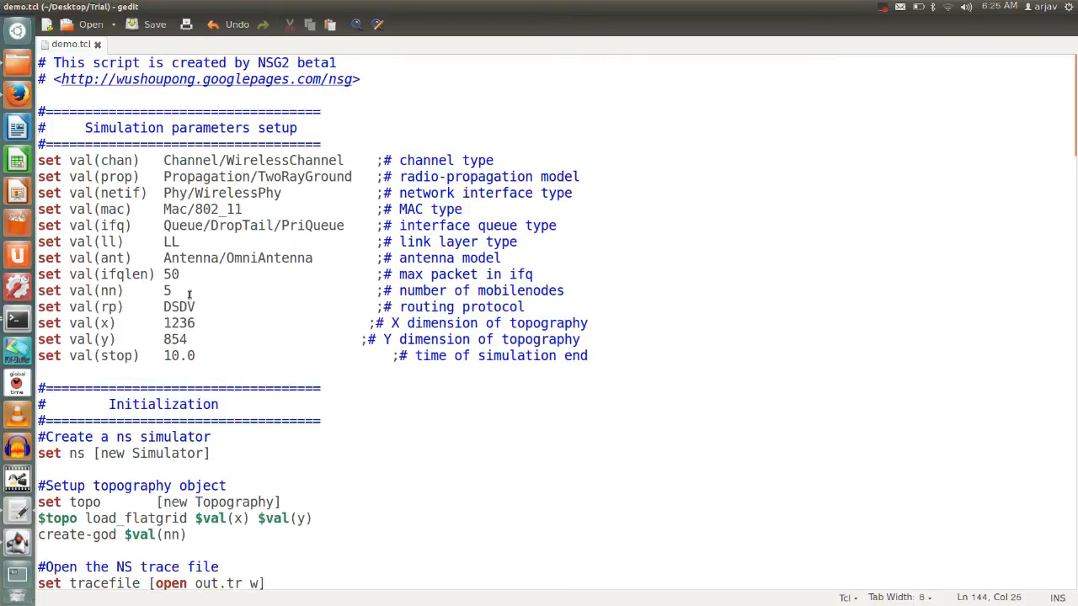
{"action": "scroll", "scroll_direction": "down", "scroll_amount": 3}
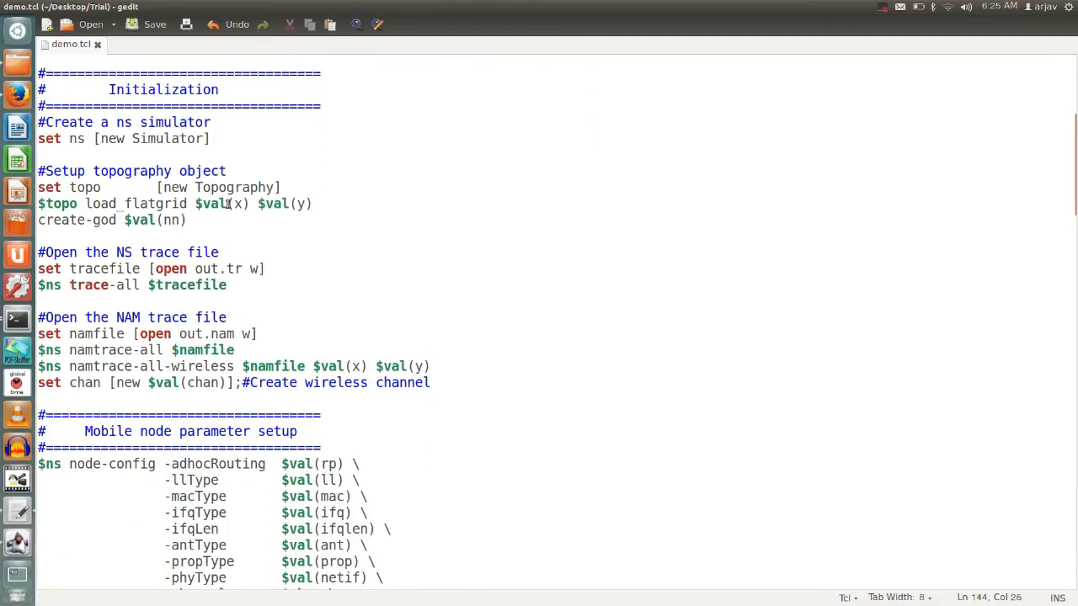
{"action": "mouse_move", "coordinate": [354, 155]}
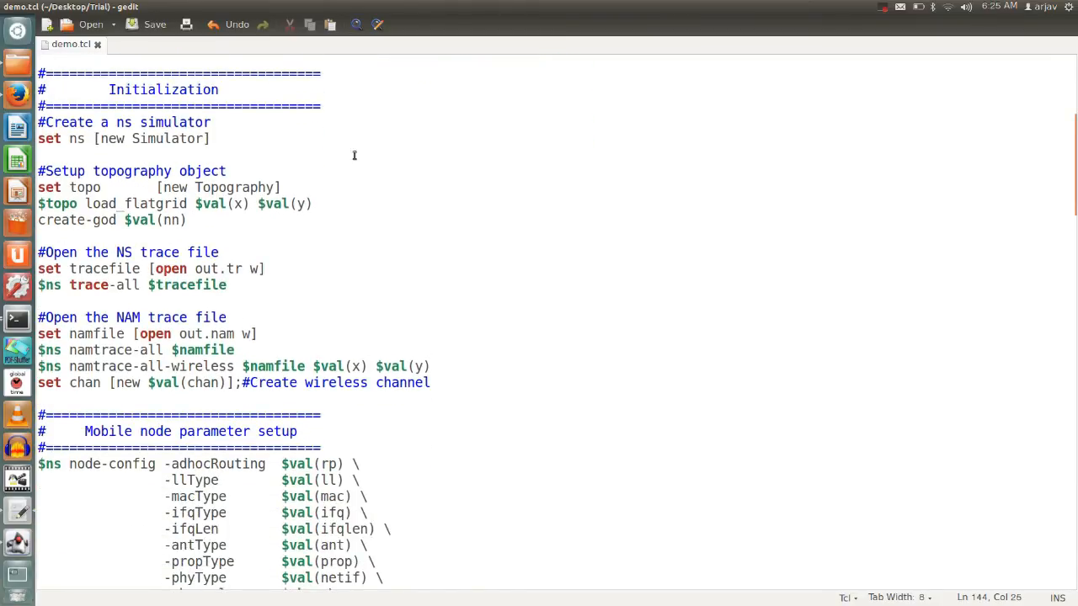
{"action": "scroll", "scroll_direction": "down", "scroll_amount": 3}
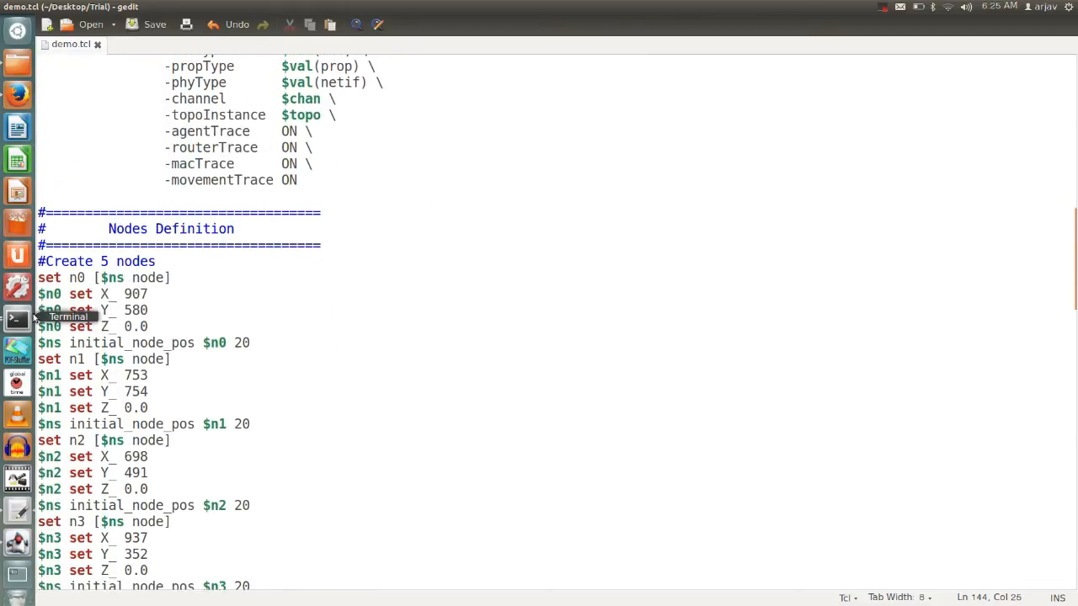
{"action": "mouse_move", "coordinate": [135, 381]}
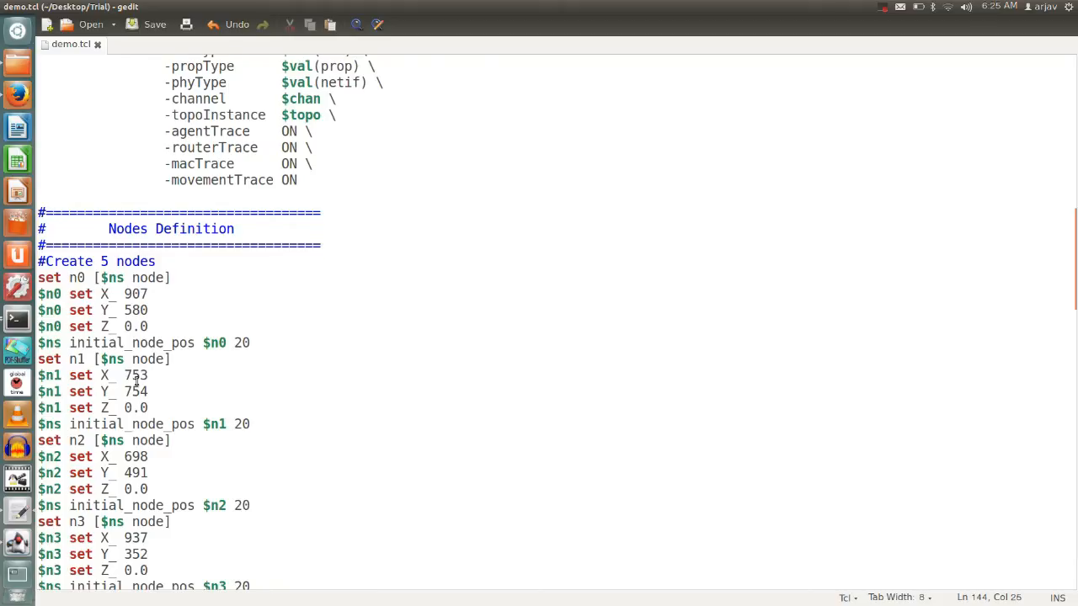
{"action": "scroll", "scroll_direction": "down", "scroll_amount": 3}
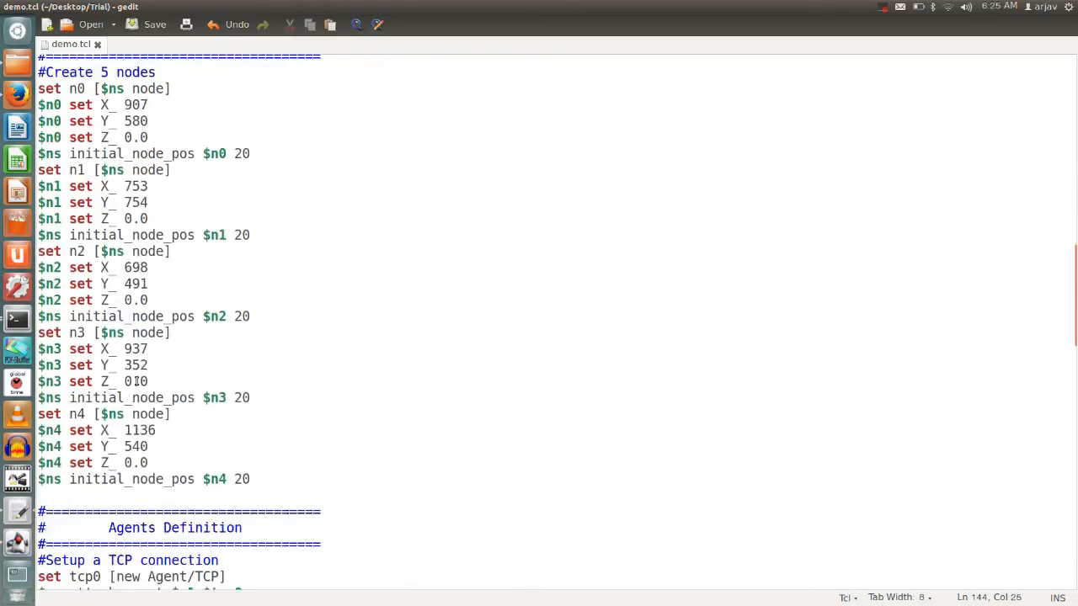
{"action": "scroll", "scroll_direction": "down", "scroll_amount": 3}
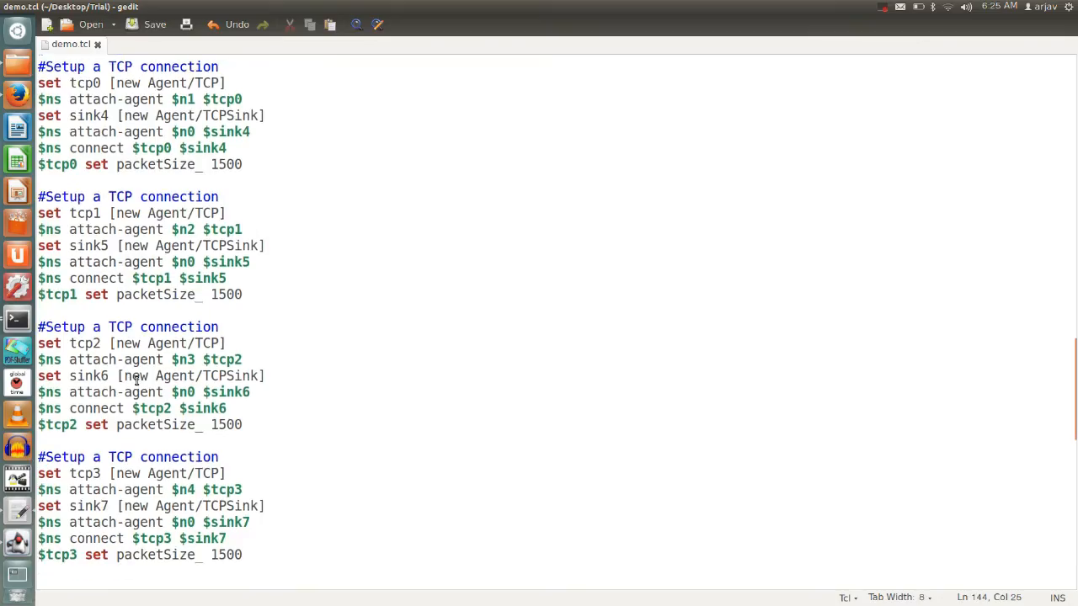
{"action": "scroll", "scroll_direction": "down", "scroll_amount": 3}
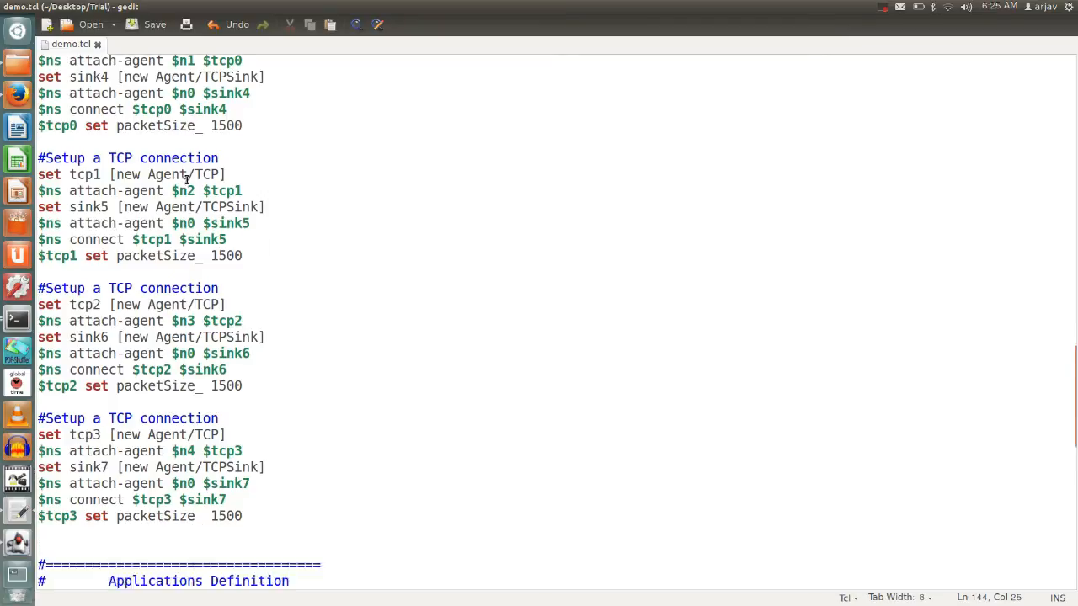
{"action": "scroll", "scroll_direction": "down", "scroll_amount": 3}
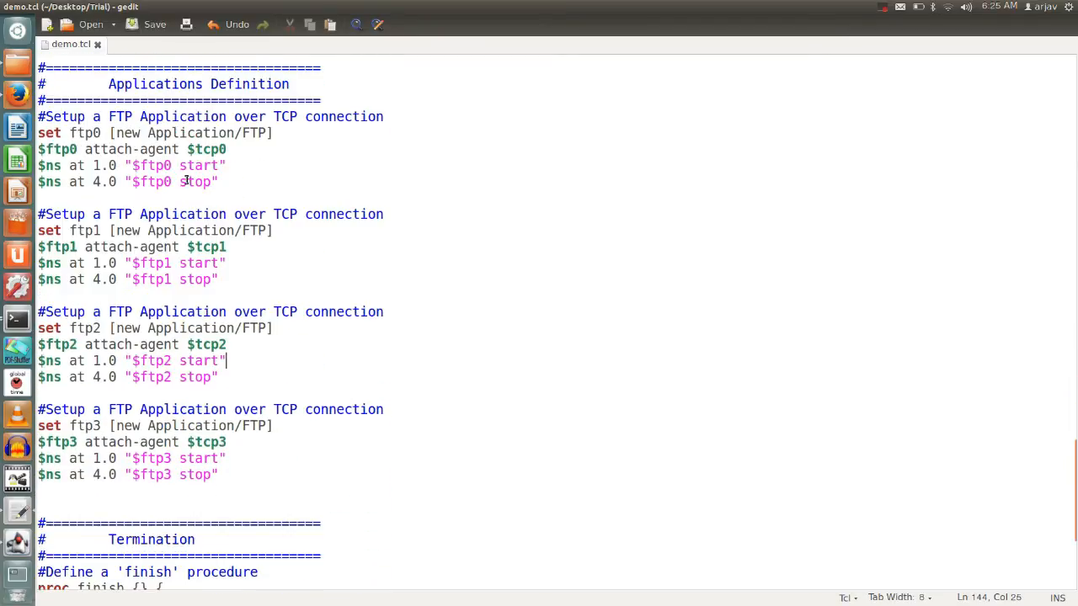
{"action": "mouse_move", "coordinate": [253, 225]}
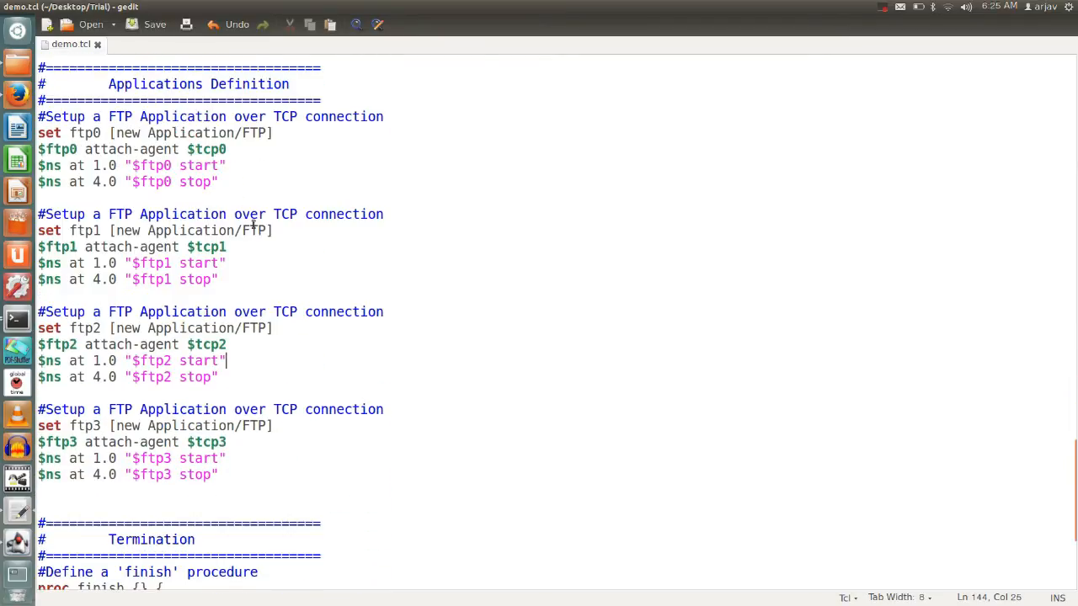
{"action": "scroll", "scroll_direction": "down", "scroll_amount": 3}
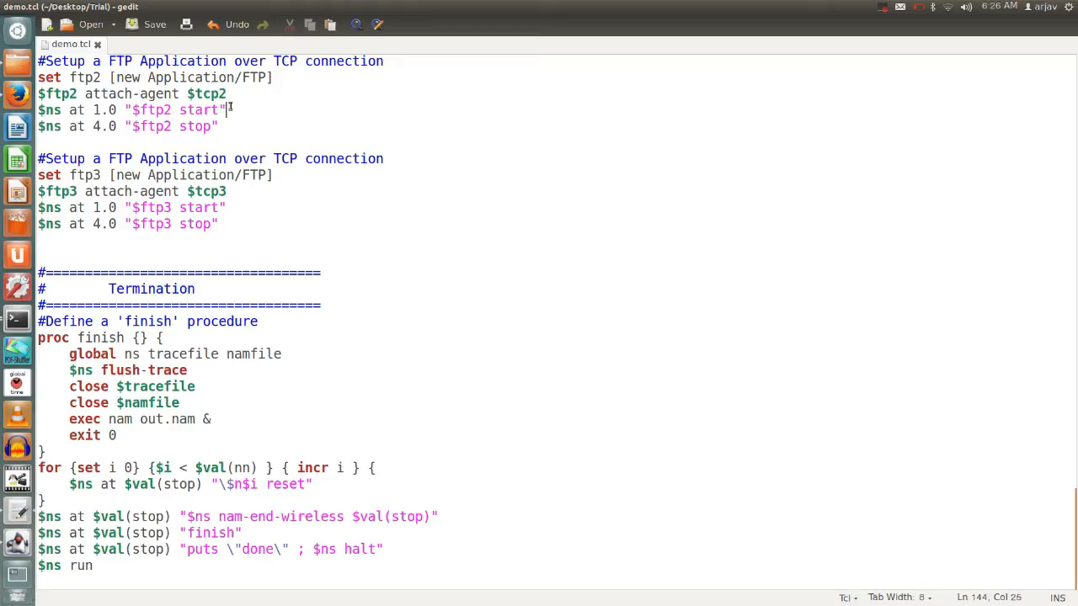
{"action": "left_click", "coordinate": [154, 24]}
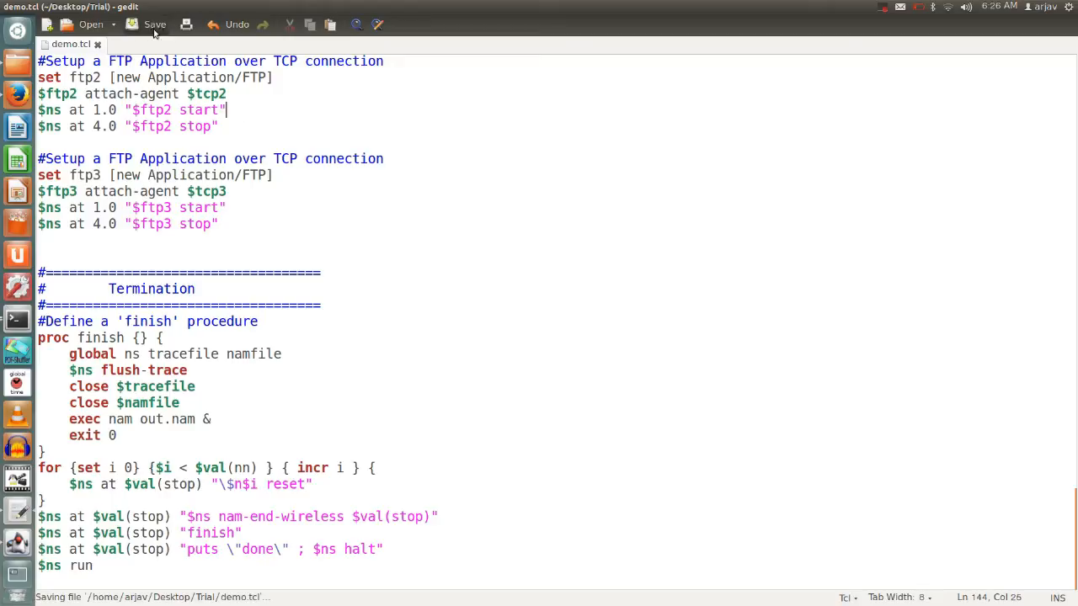
{"action": "mouse_move", "coordinate": [17, 320]}
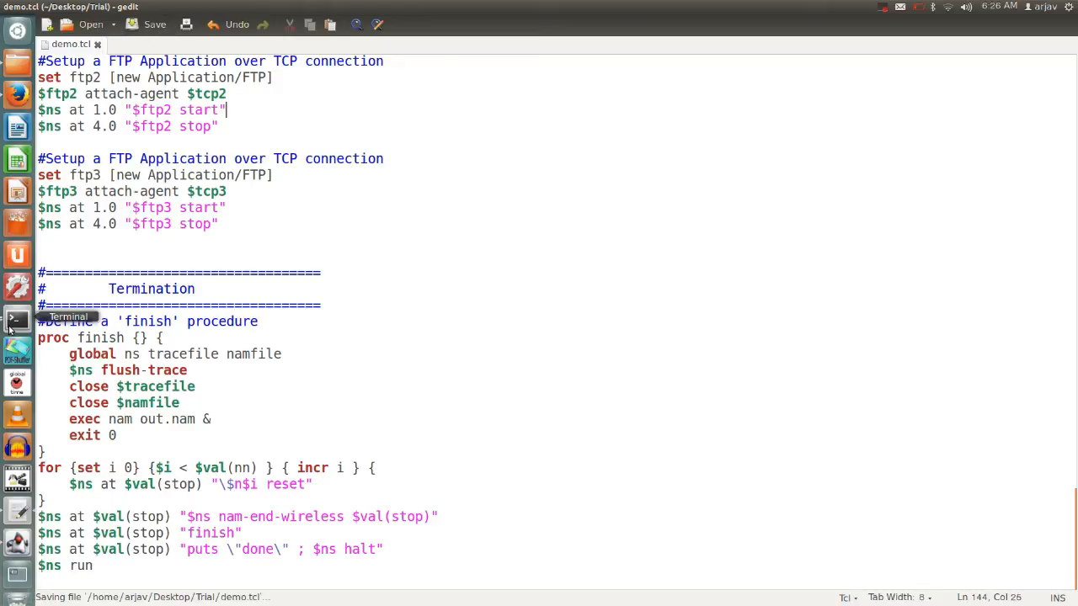
- Close the NSG2.1 window, then in Terminal cd .. to the Desktop and list its contents
{"action": "left_click", "coordinate": [17, 320]}
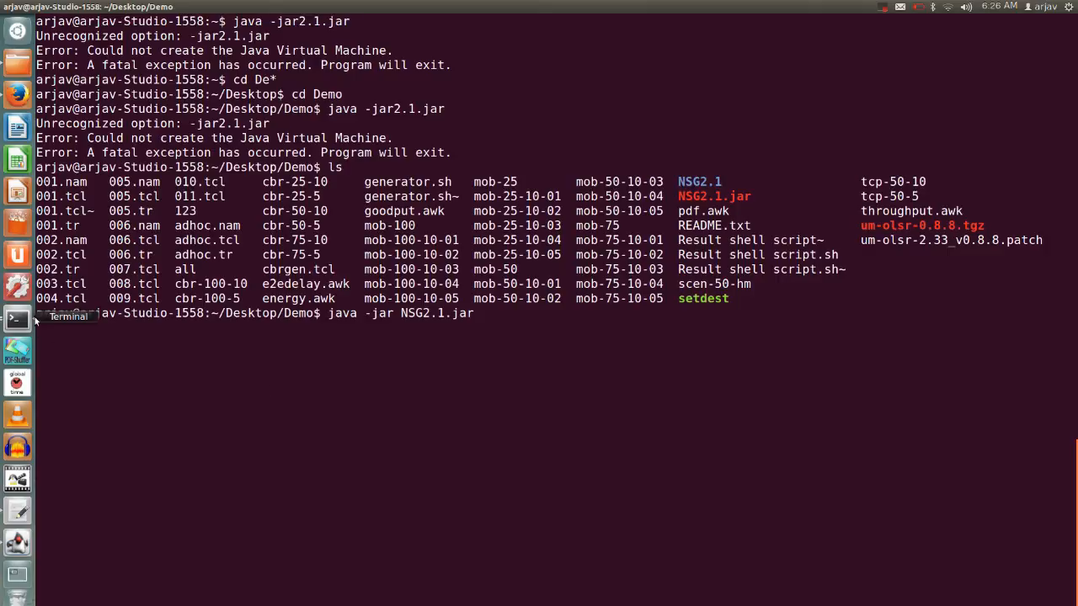
{"action": "key", "text": "Return"}
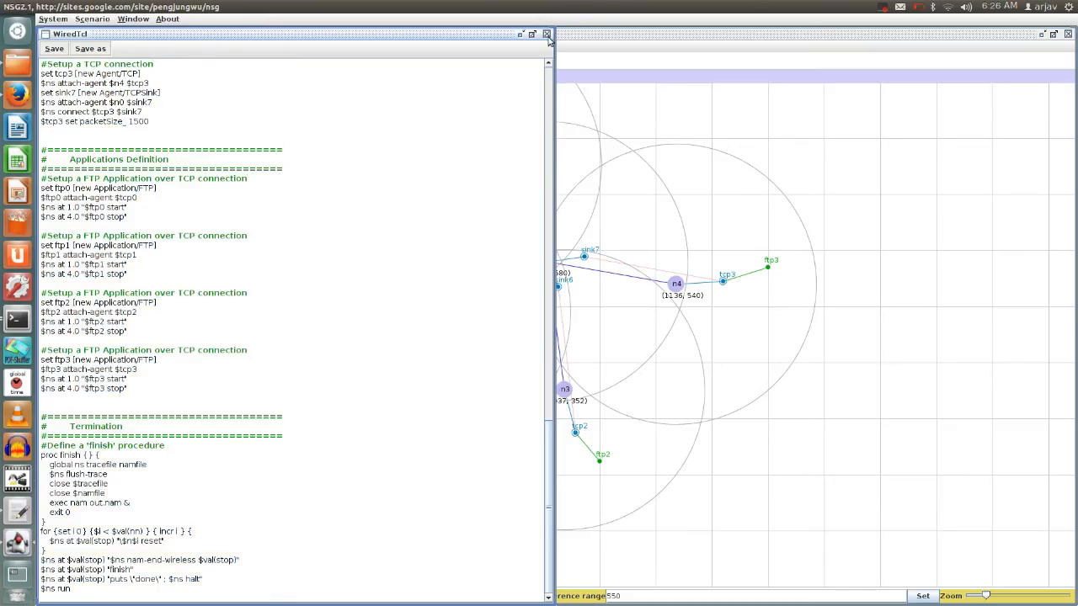
{"action": "left_click", "coordinate": [547, 34]}
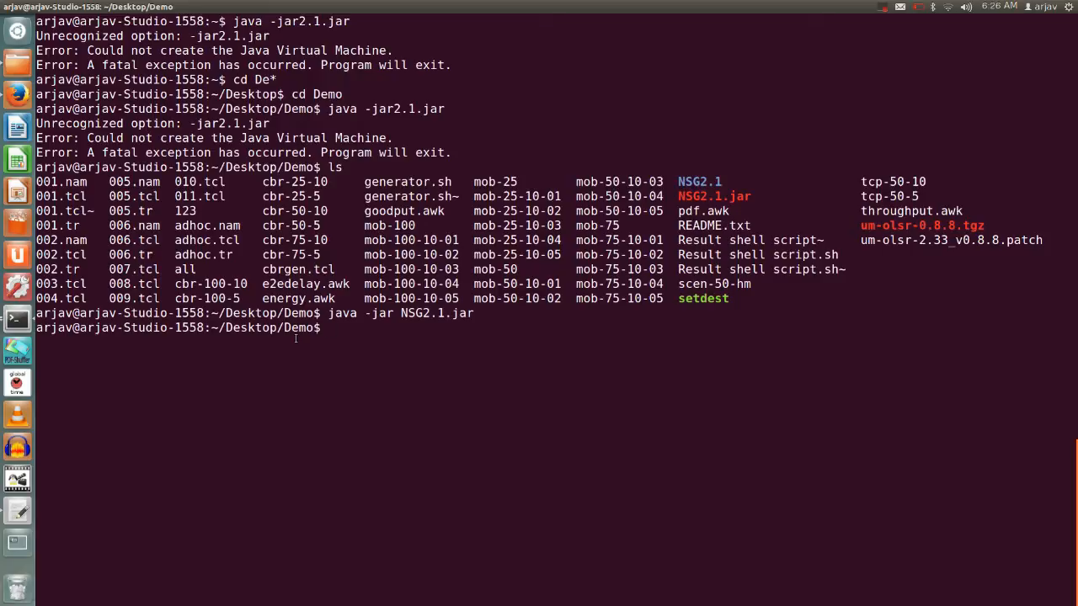
{"action": "type", "text": "cd .."}
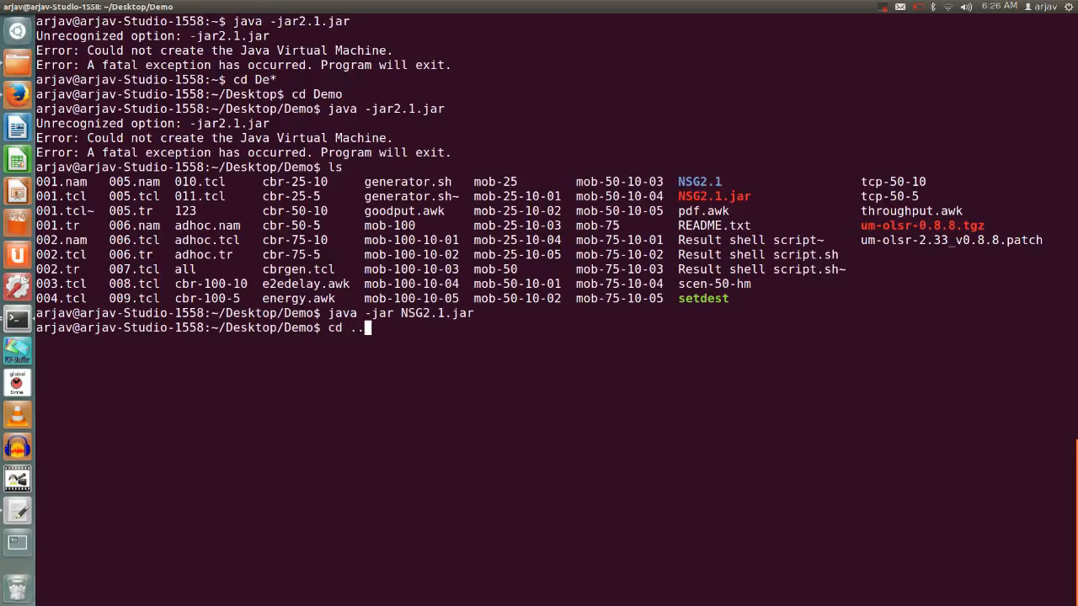
{"action": "key", "text": "Return"}
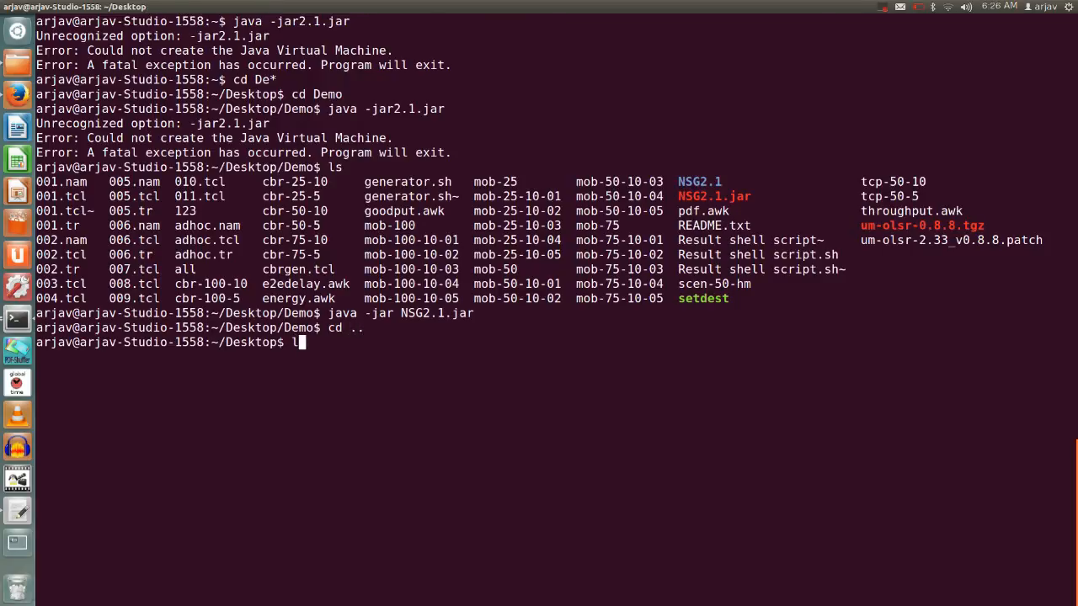
{"action": "key", "text": "Return"}
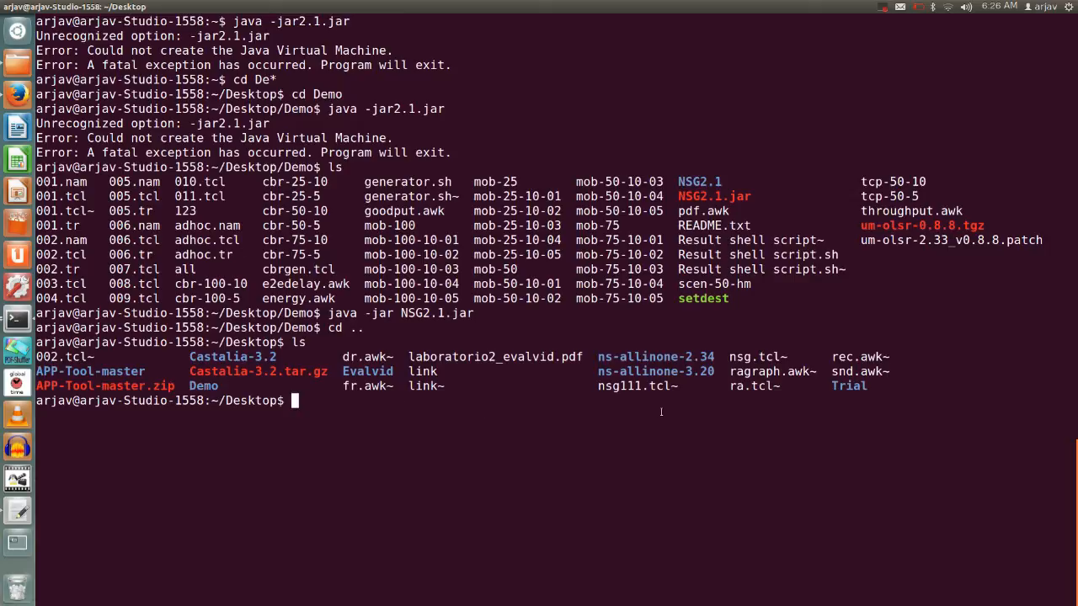
- Move into the Trial folder, list its files and run the simulation with ns demo.tcl
{"action": "type", "text": "cd Trial"}
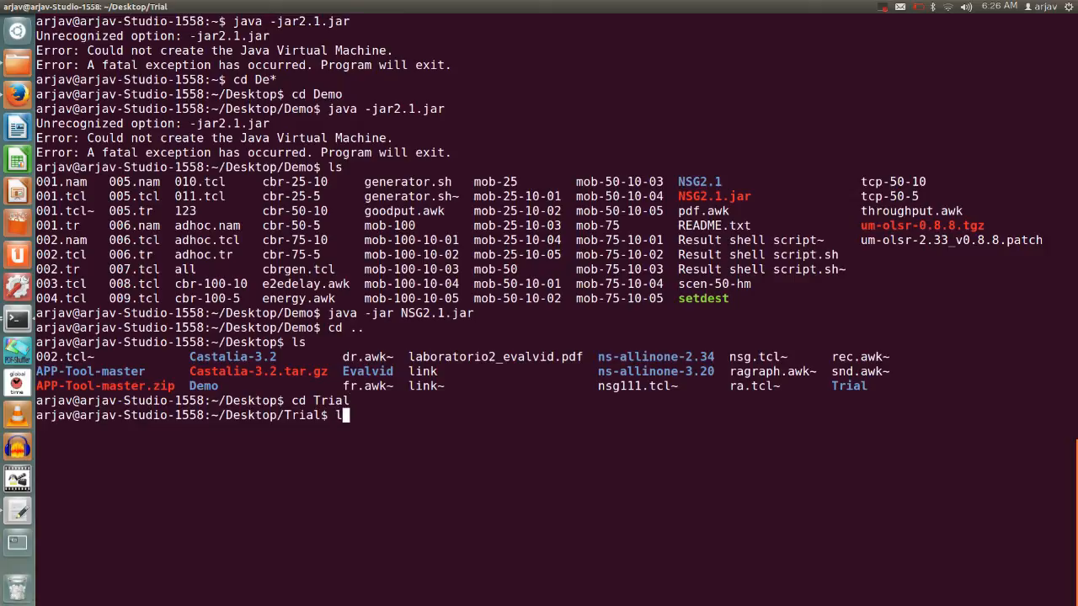
{"action": "key", "text": "Return"}
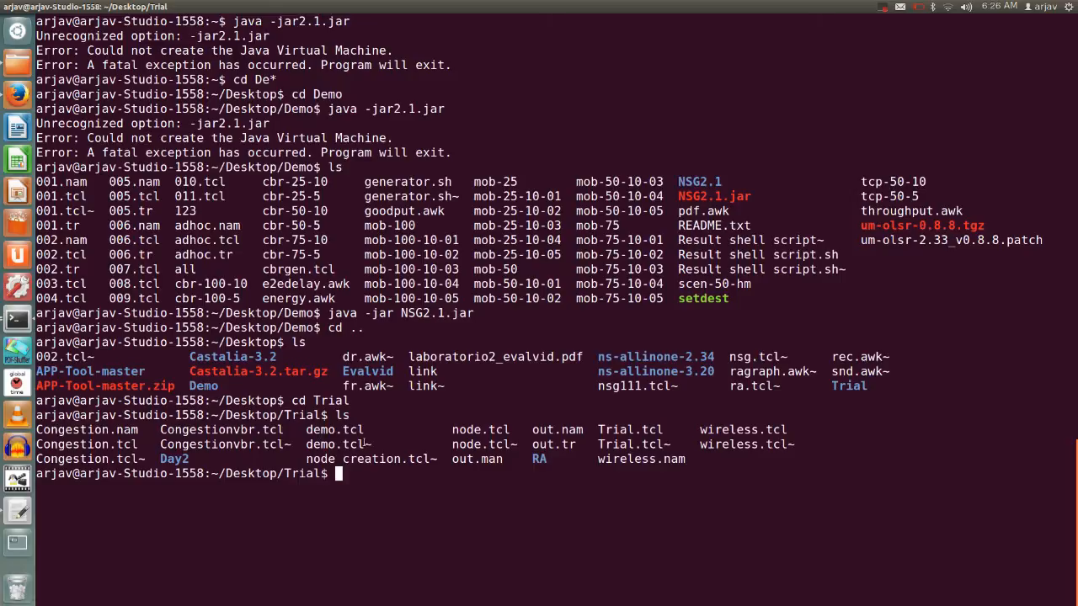
{"action": "type", "text": "ns"}
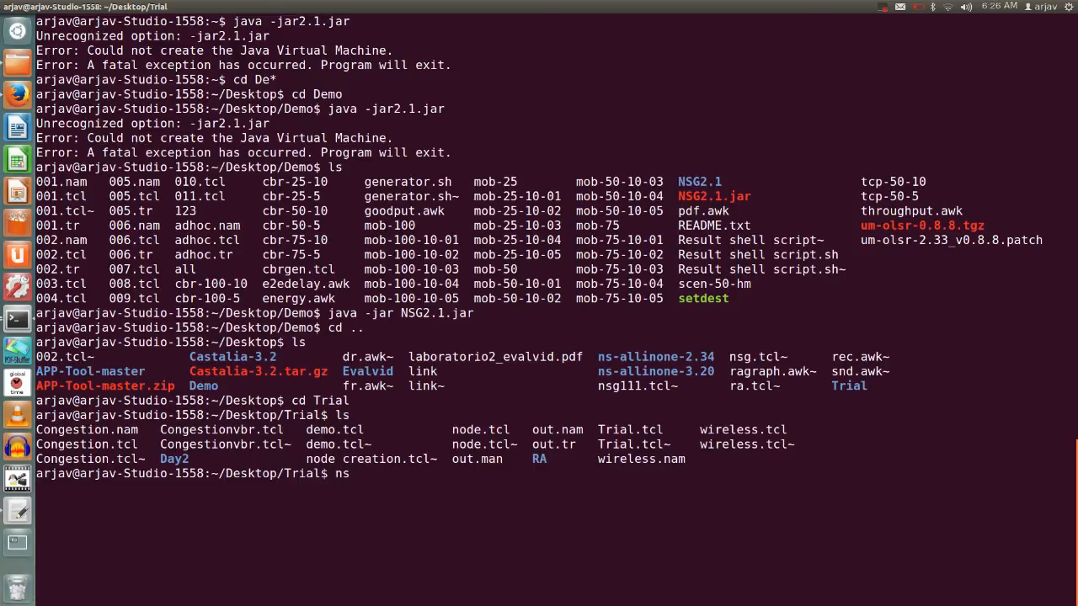
{"action": "type", "text": "demo.tcl"}
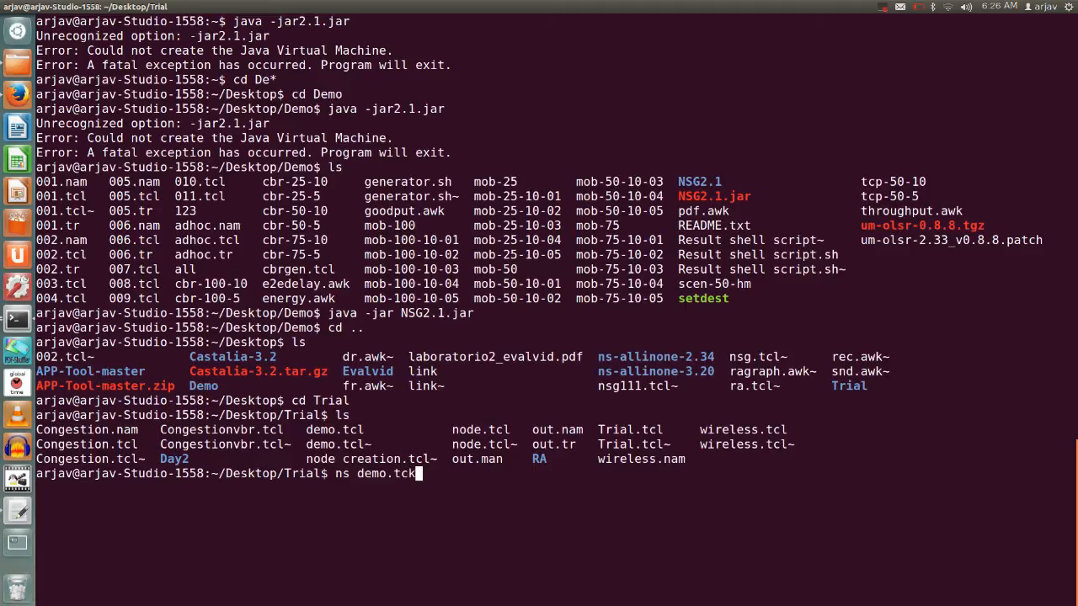
{"action": "key", "text": "Return"}
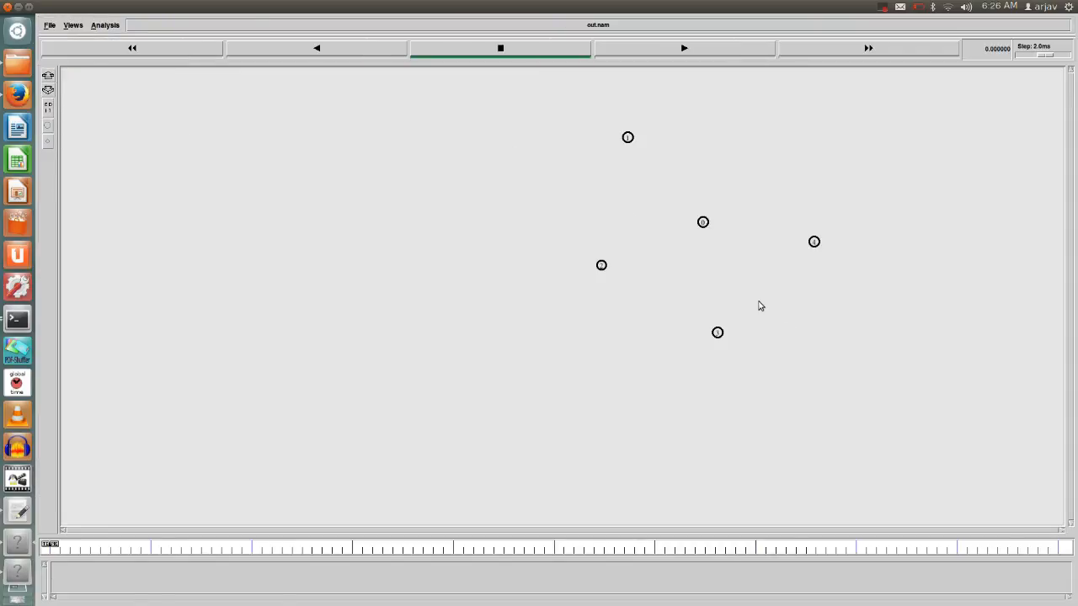
{"action": "mouse_move", "coordinate": [809, 280]}
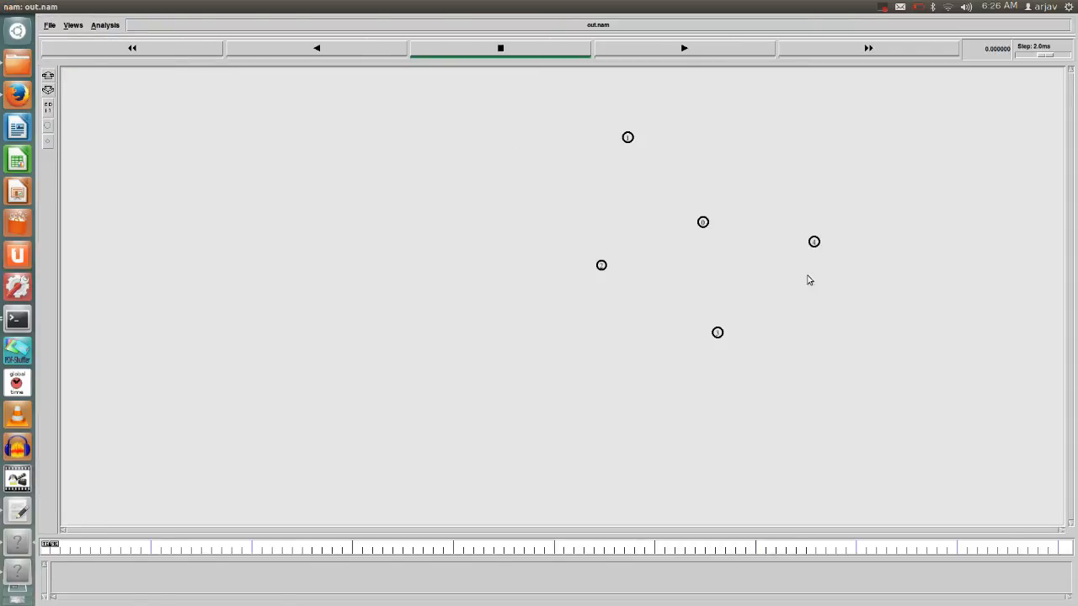
- Play the five-node out.nam animation in NAM and adjust the Step slider
{"action": "left_click", "coordinate": [683, 48]}
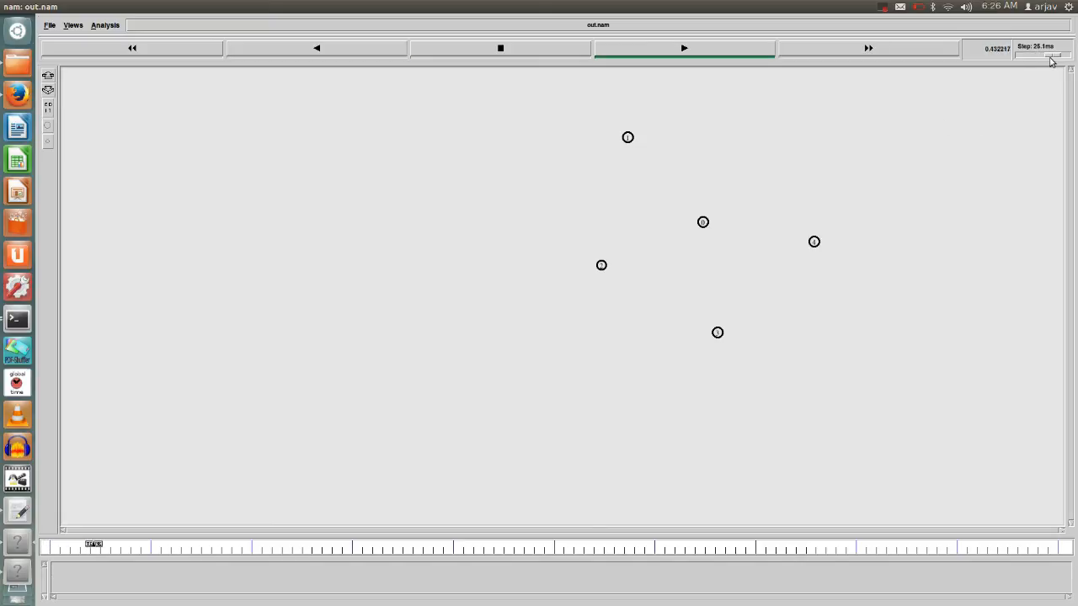
{"action": "left_click", "coordinate": [683, 48]}
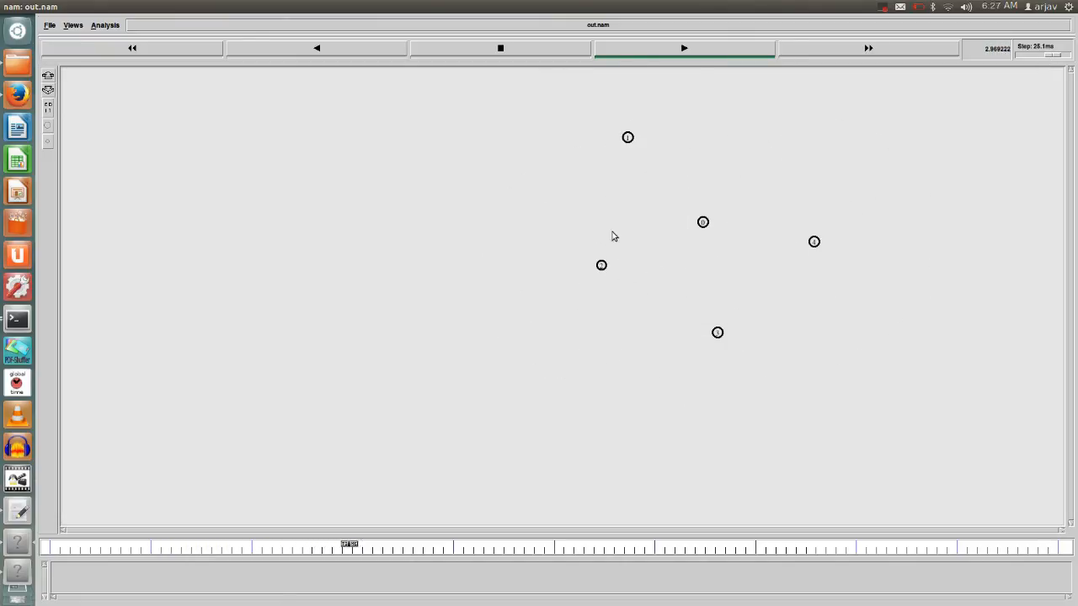
{"action": "left_click", "coordinate": [683, 48]}
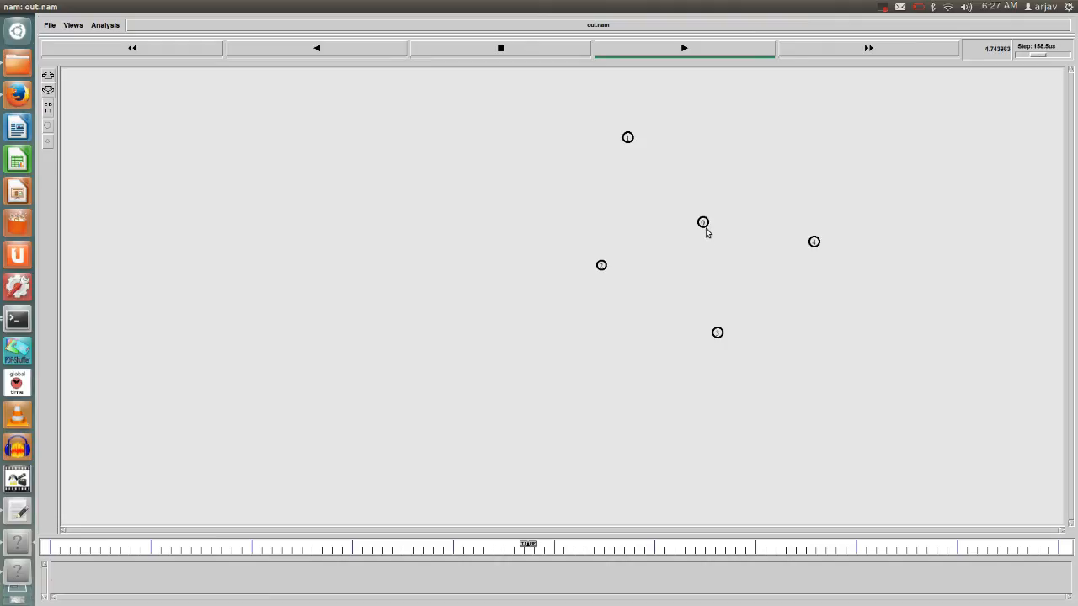
{"action": "mouse_move", "coordinate": [720, 224]}
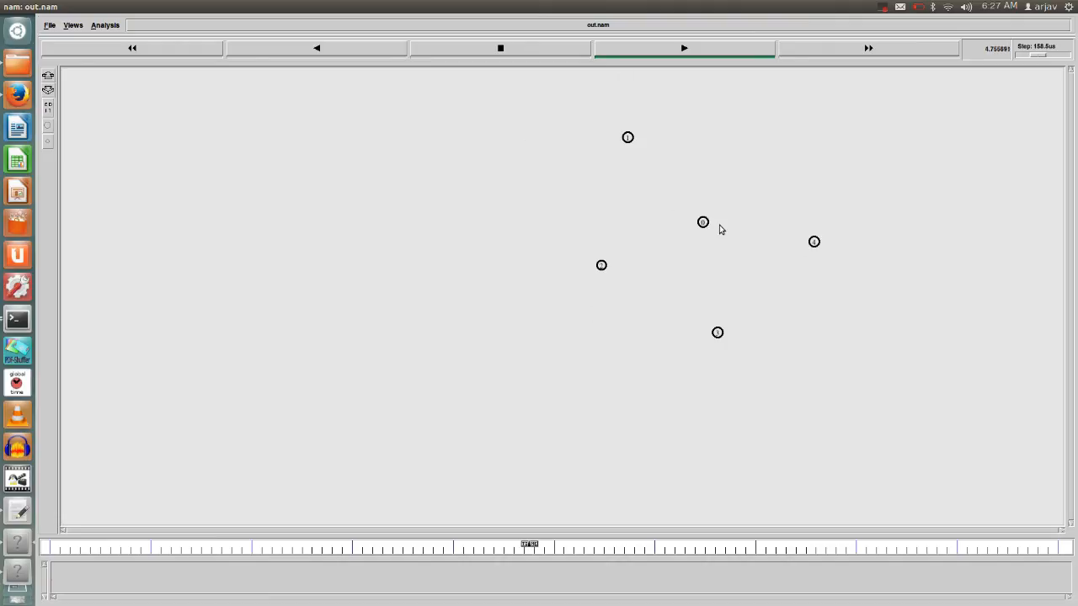
{"action": "mouse_move", "coordinate": [564, 194]}
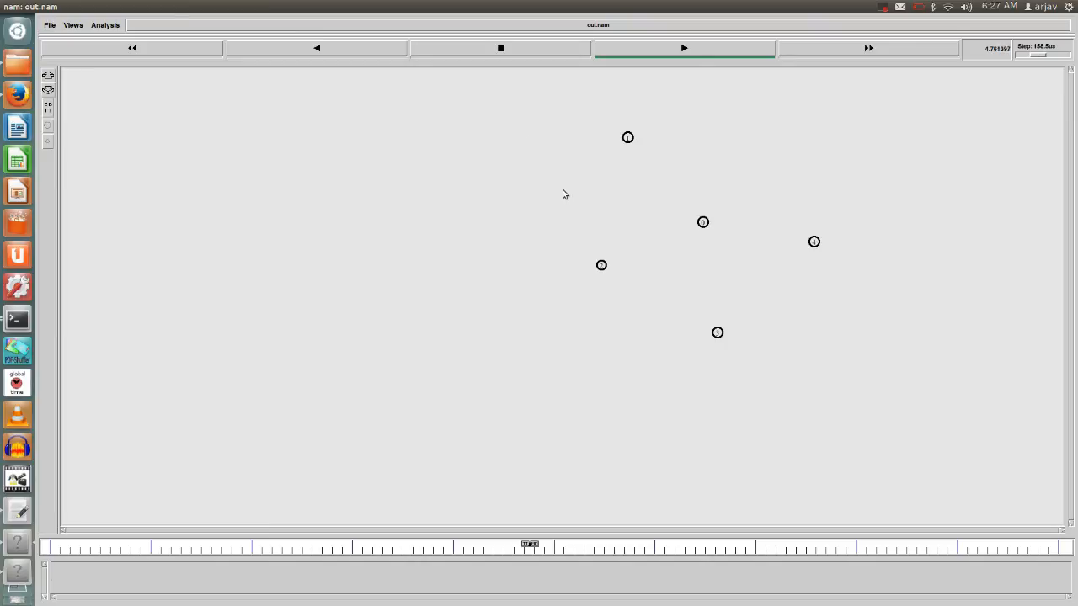
{"action": "mouse_move", "coordinate": [387, 145]}
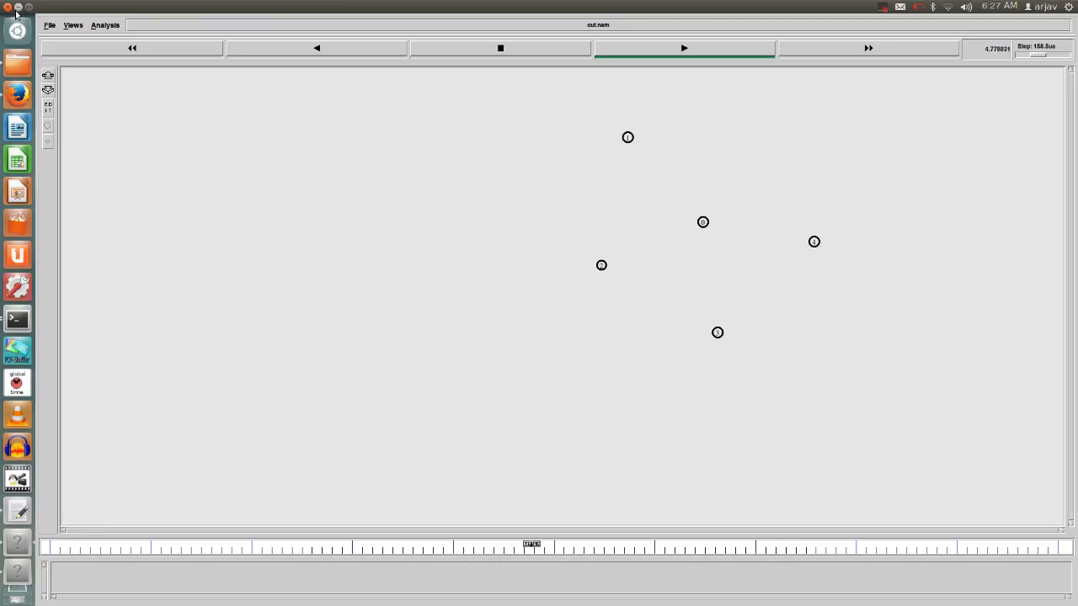
{"action": "mouse_move", "coordinate": [405, 149]}
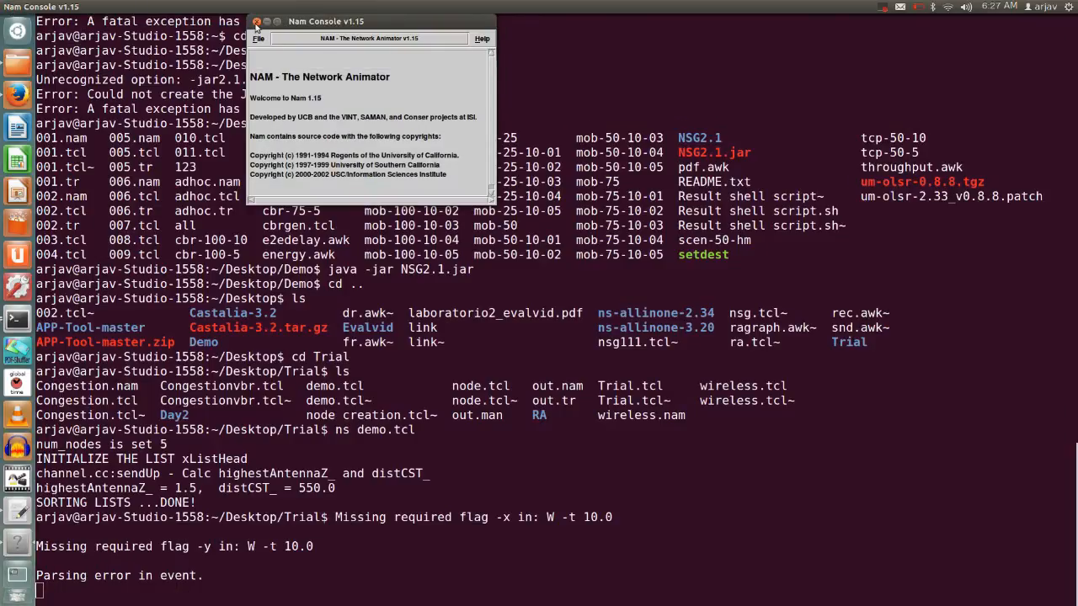
- Close the NAM console, cd to the Demo folder and relaunch with java -jar NSG2.1.jar
{"action": "left_click", "coordinate": [256, 21]}
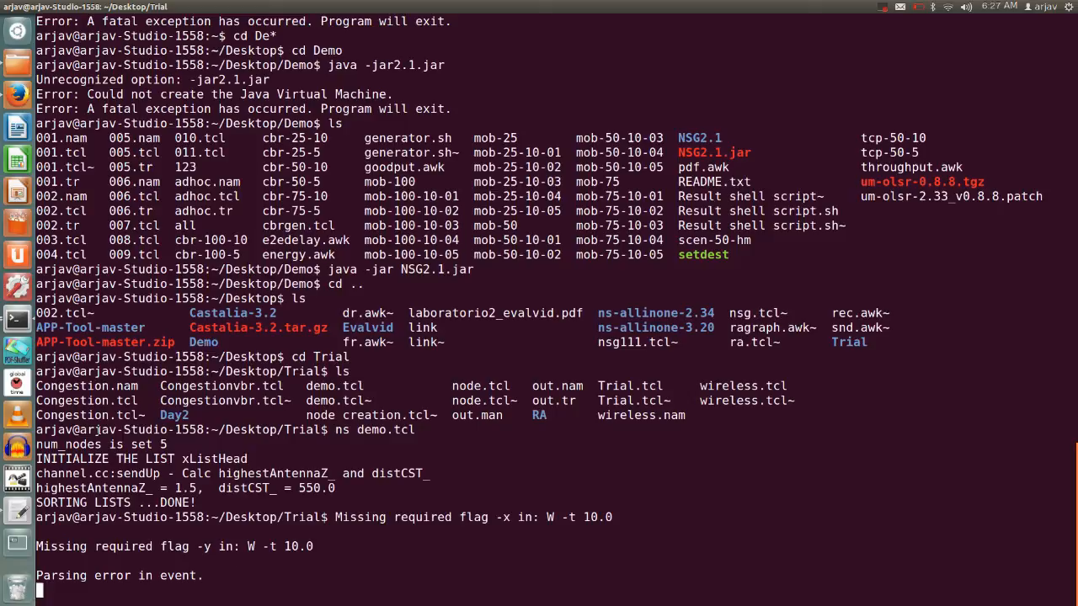
{"action": "mouse_move", "coordinate": [17, 286]}
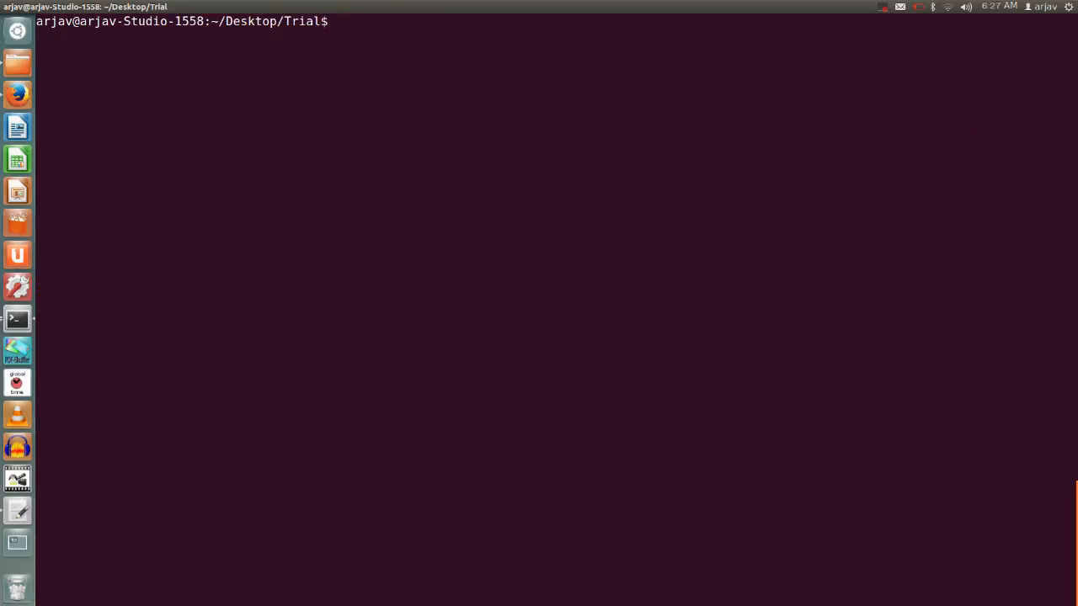
{"action": "type", "text": "cd"}
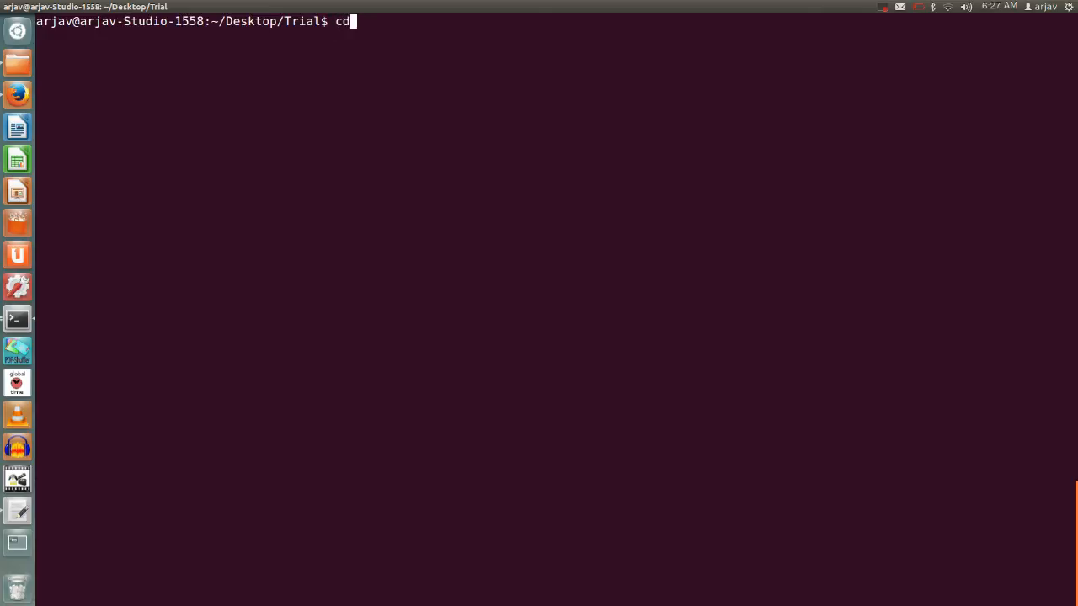
{"action": "key", "text": "Return"}
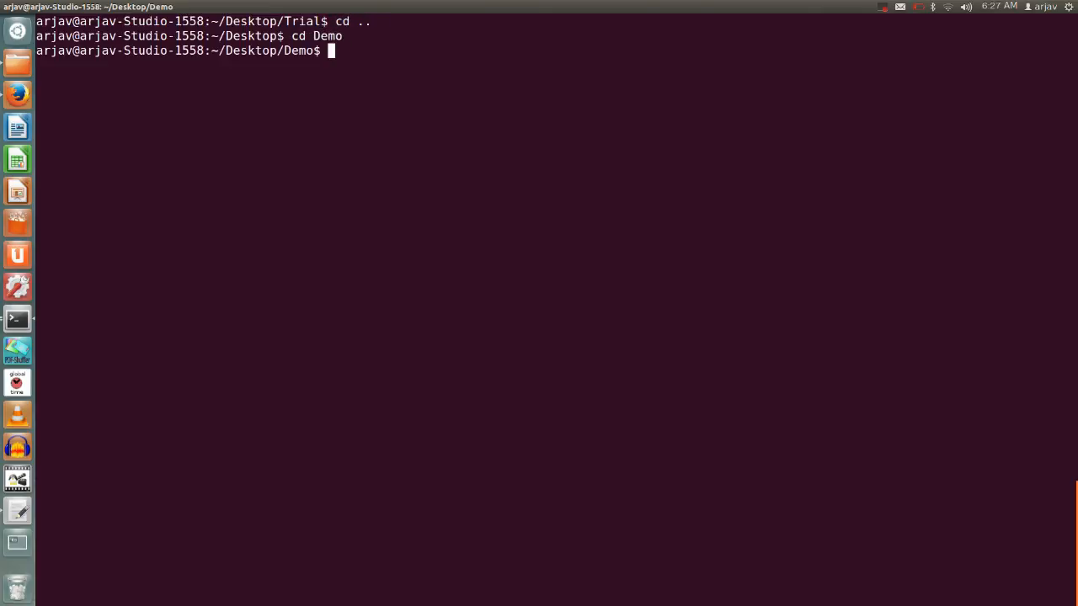
{"action": "type", "text": "java"}
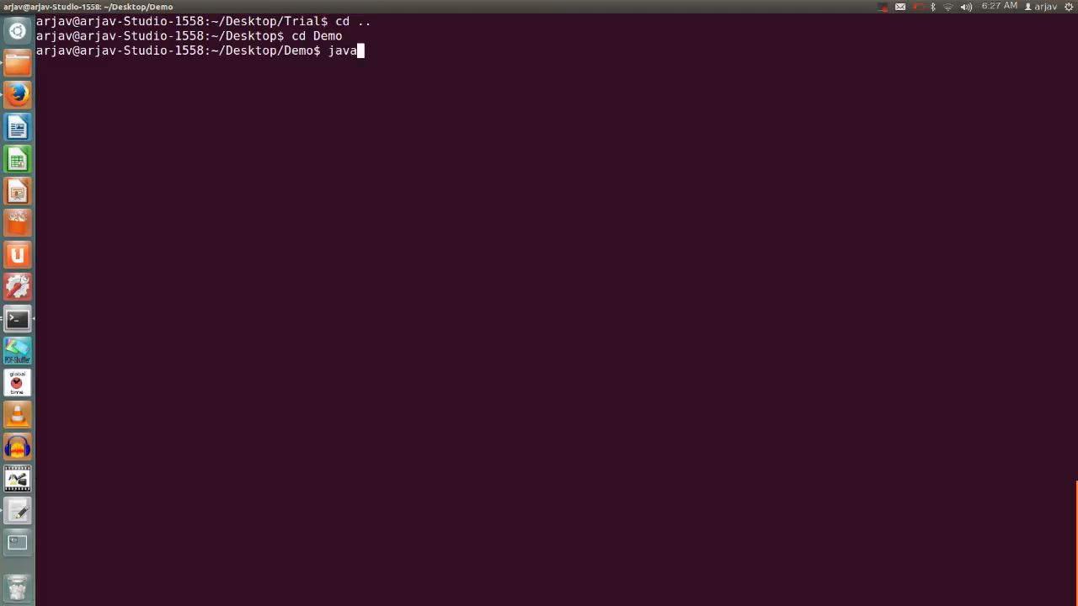
{"action": "type", "text": "-jar"}
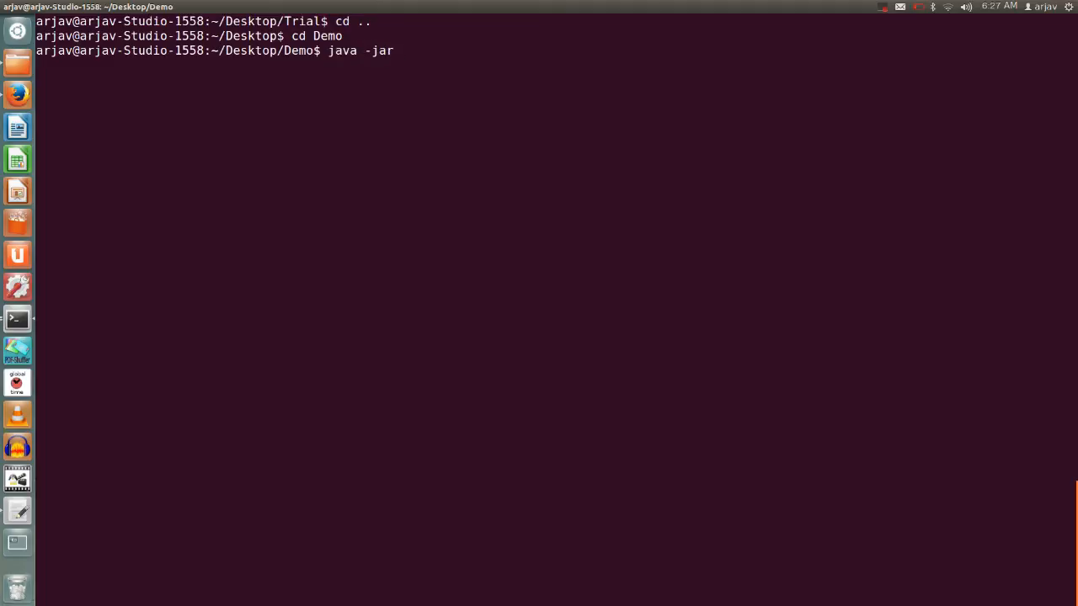
{"action": "type", "text": "N"}
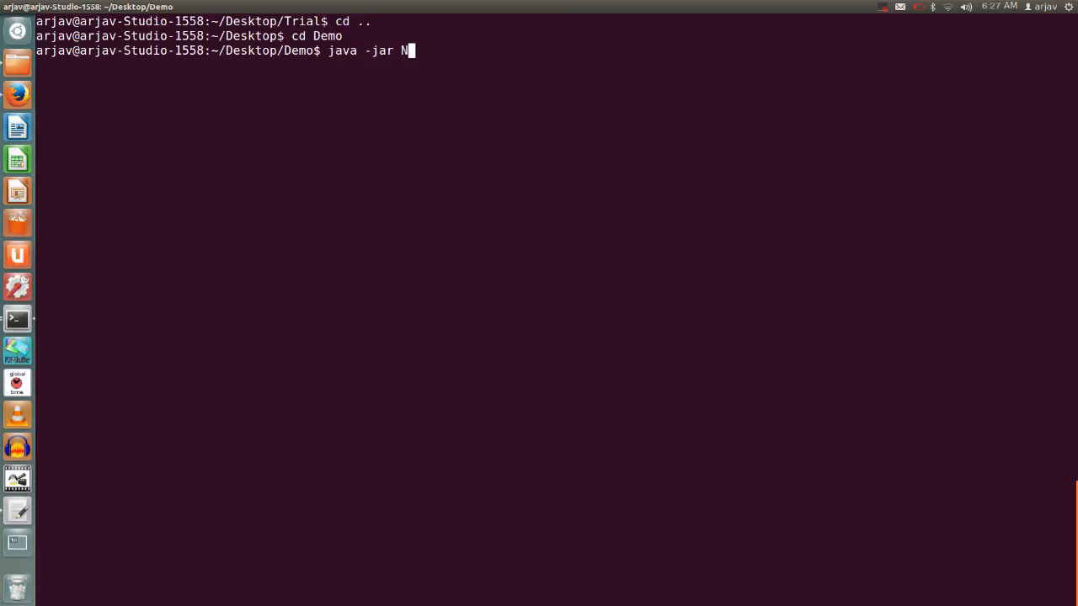
{"action": "type", "text": "SG2.1."}
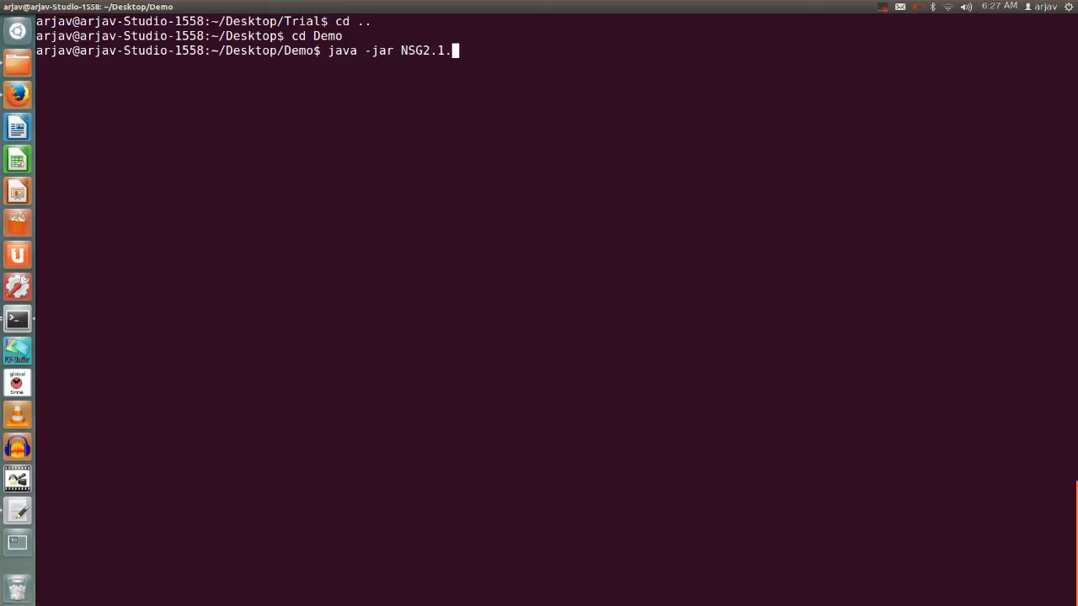
{"action": "key", "text": "Return"}
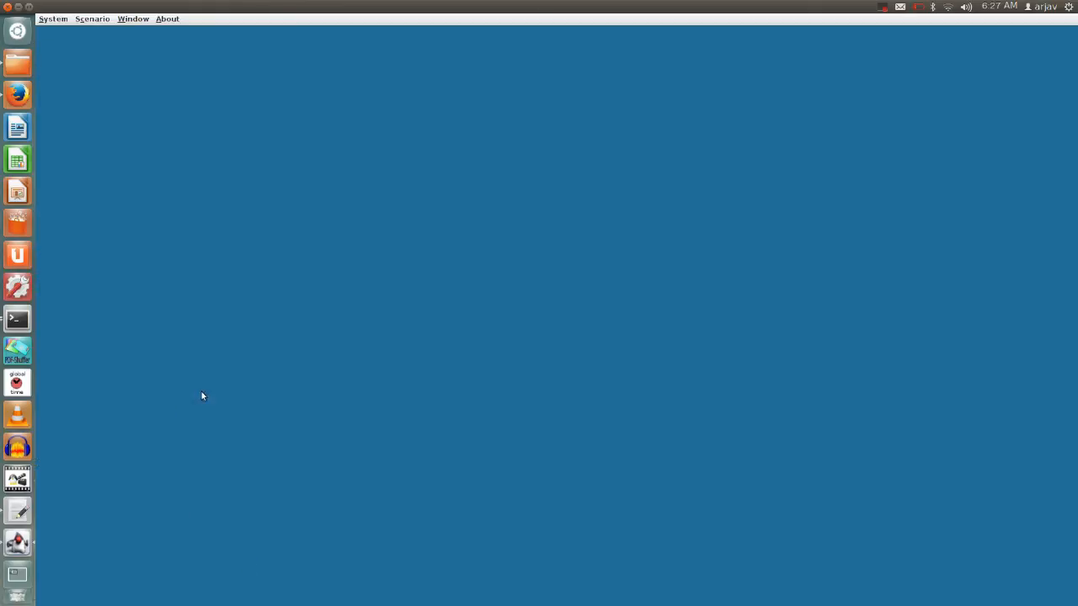
- Glance at About, then create a New wireless scenario from the Scenario menu
{"action": "left_click", "coordinate": [92, 18]}
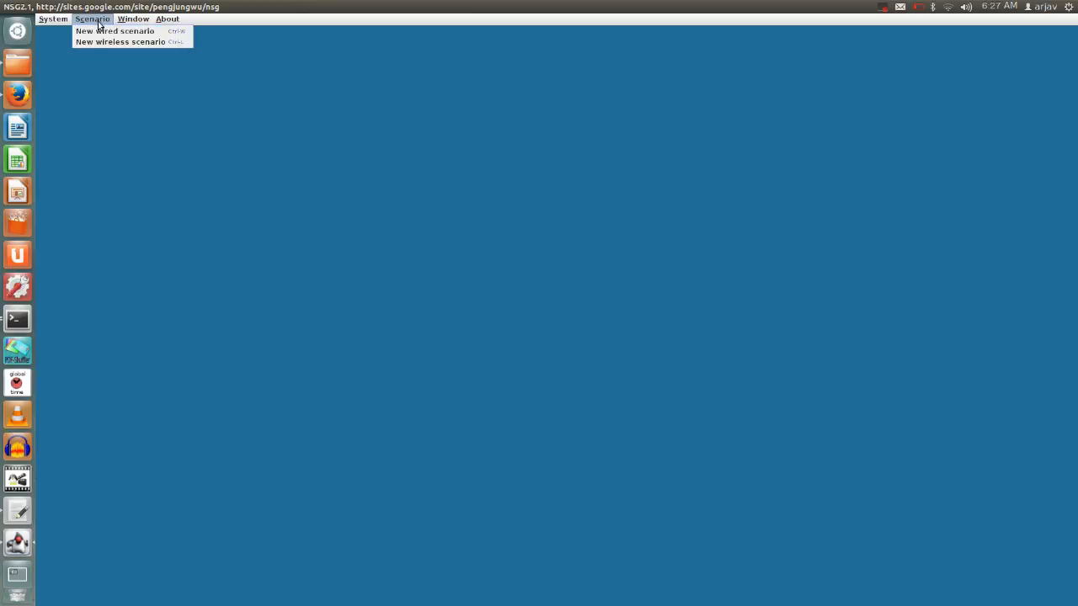
{"action": "mouse_move", "coordinate": [120, 42]}
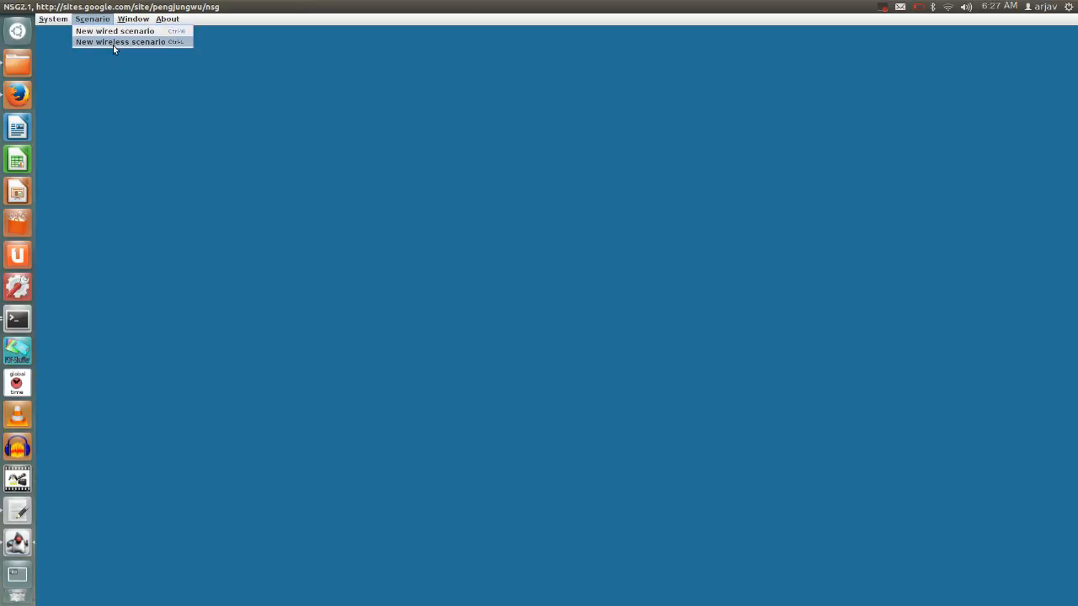
{"action": "left_click", "coordinate": [166, 19]}
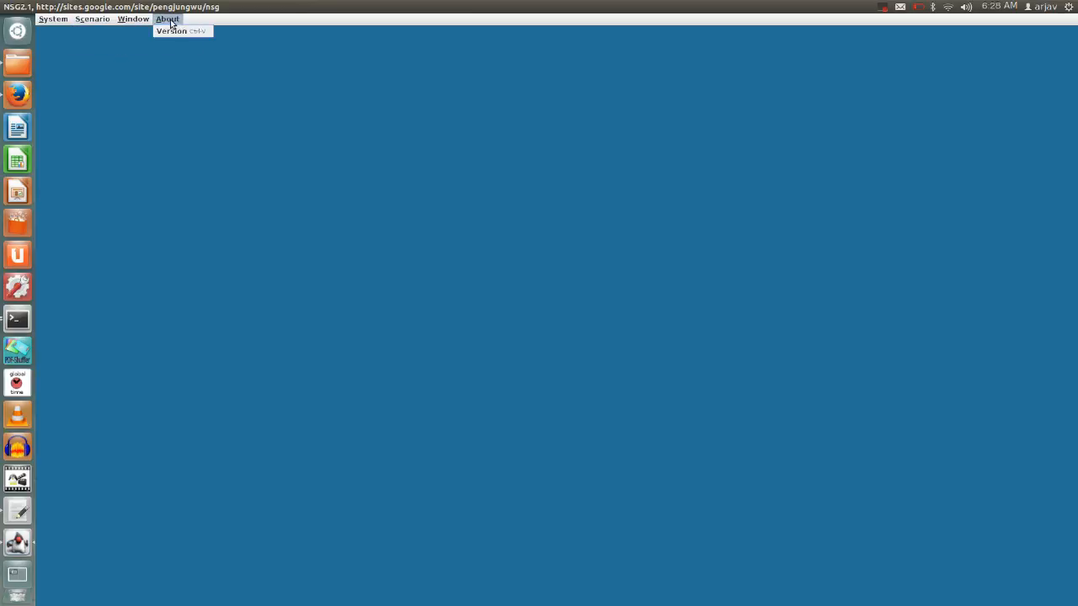
{"action": "left_click", "coordinate": [92, 19]}
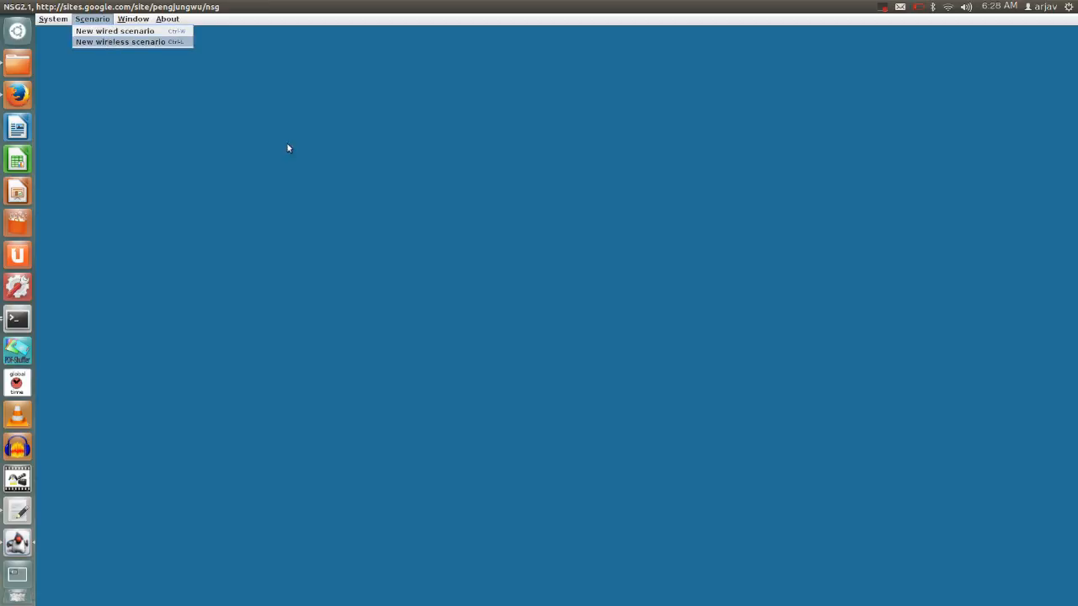
{"action": "left_click", "coordinate": [120, 41]}
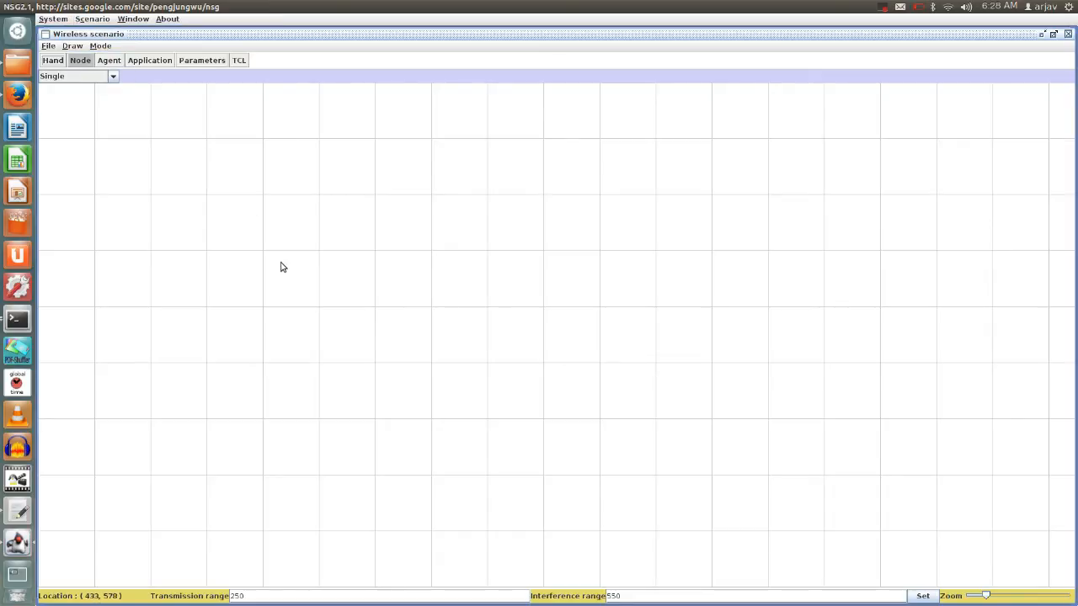
{"action": "mouse_move", "coordinate": [377, 244]}
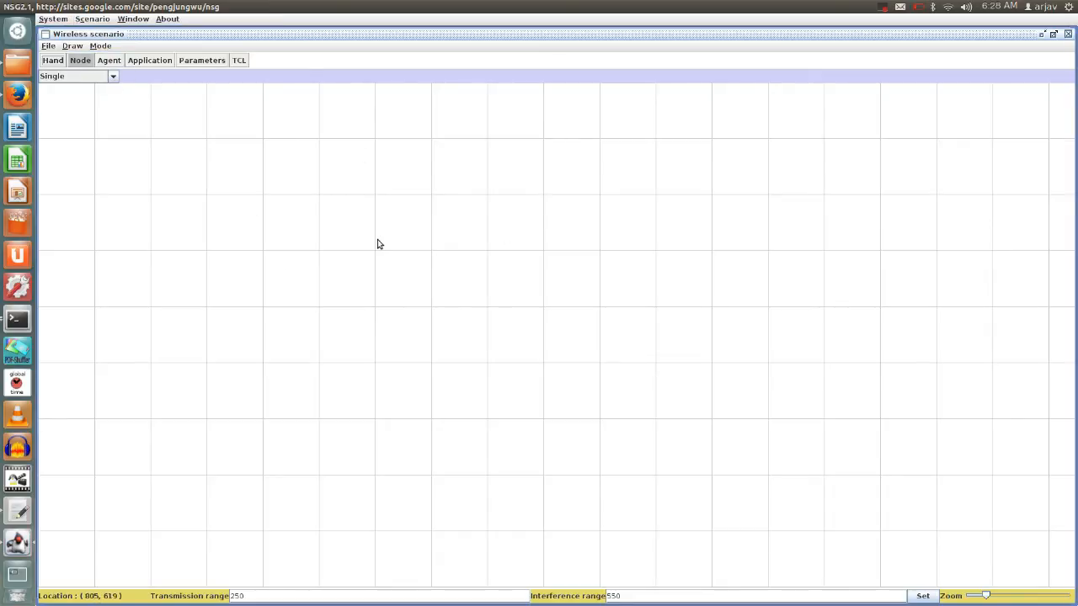
{"action": "left_click", "coordinate": [112, 76]}
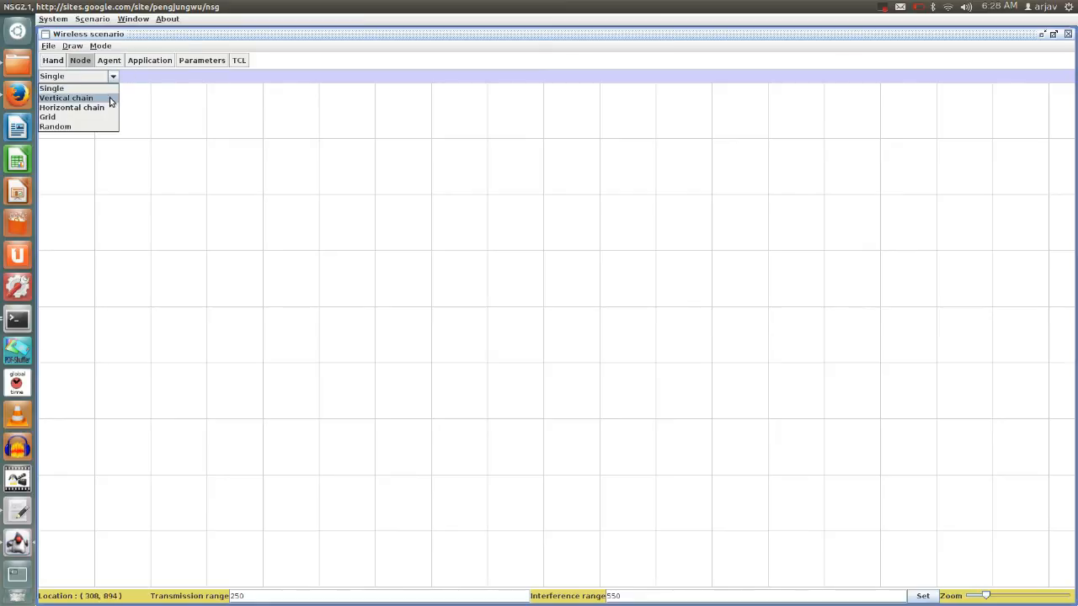
- Choose Grid placement, keep 5 x 5 at 200 spacing, and place the node grid on the canvas
{"action": "left_click", "coordinate": [47, 116]}
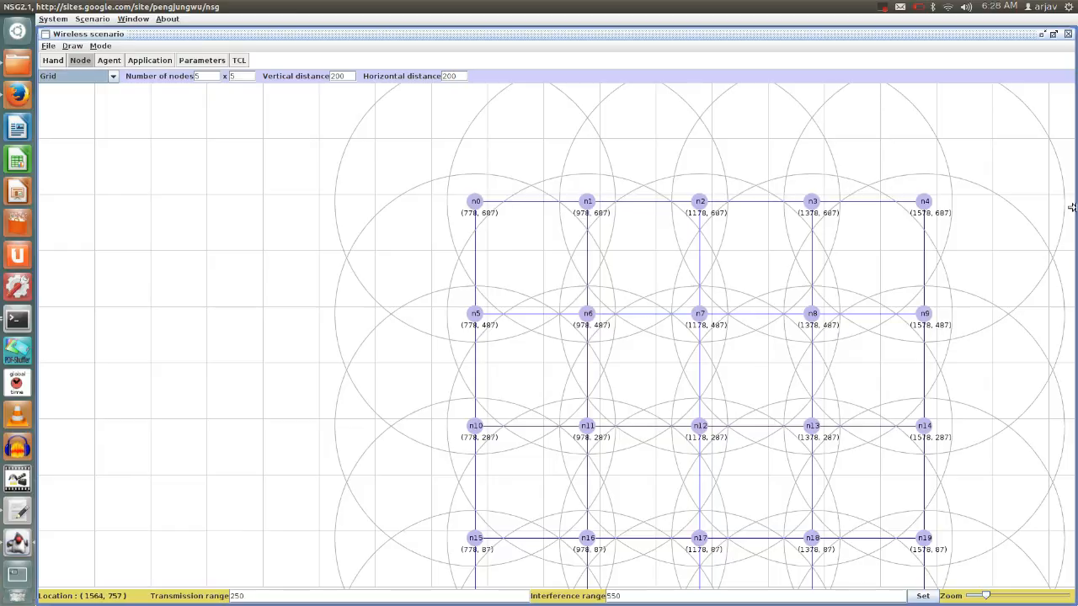
{"action": "mouse_move", "coordinate": [130, 99]}
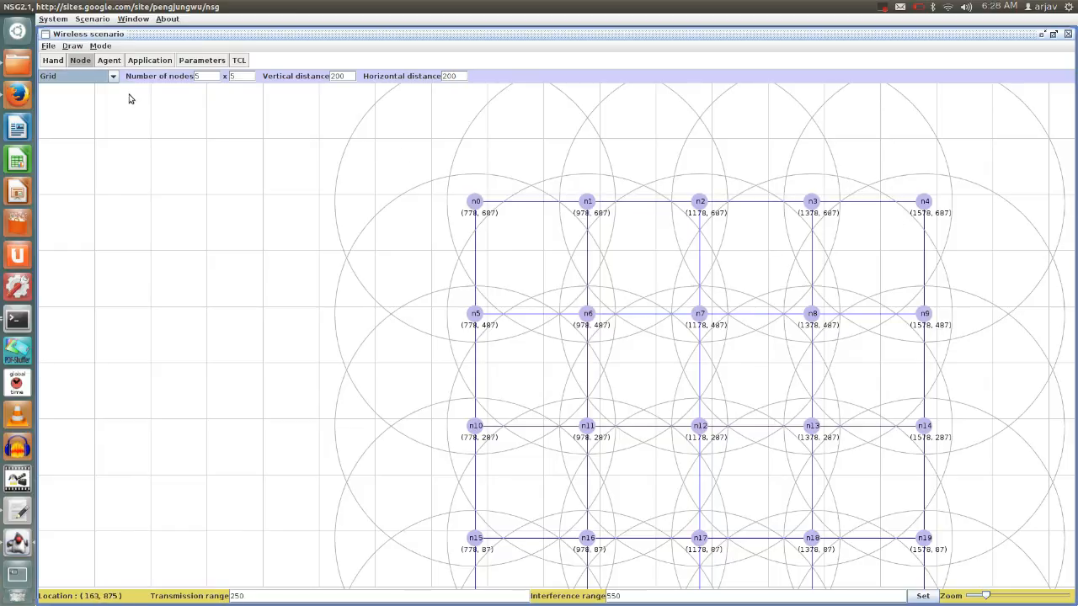
{"action": "mouse_move", "coordinate": [250, 96]}
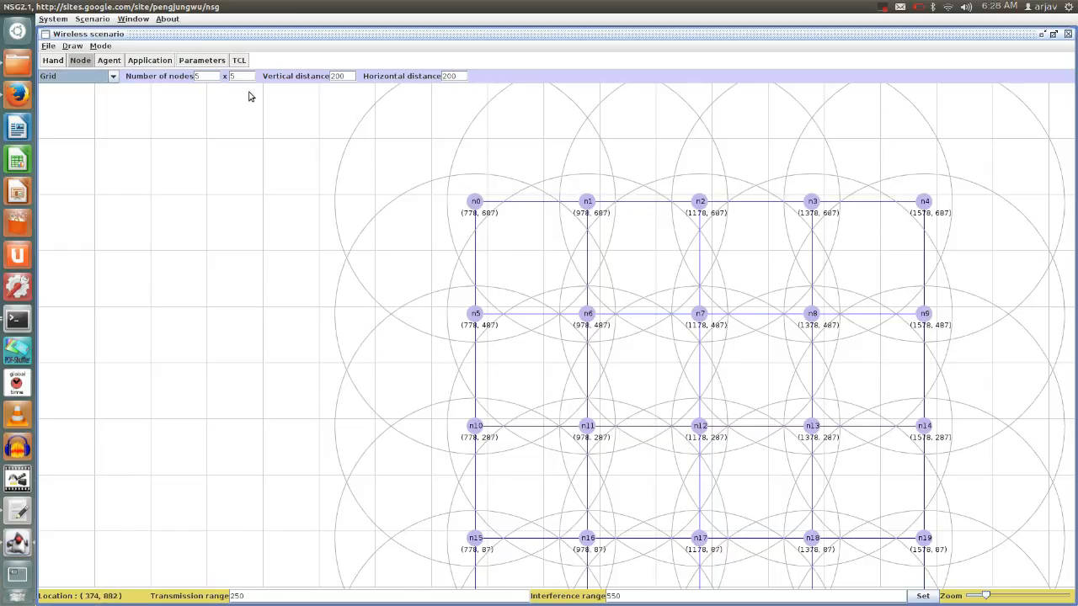
{"action": "mouse_move", "coordinate": [278, 86]}
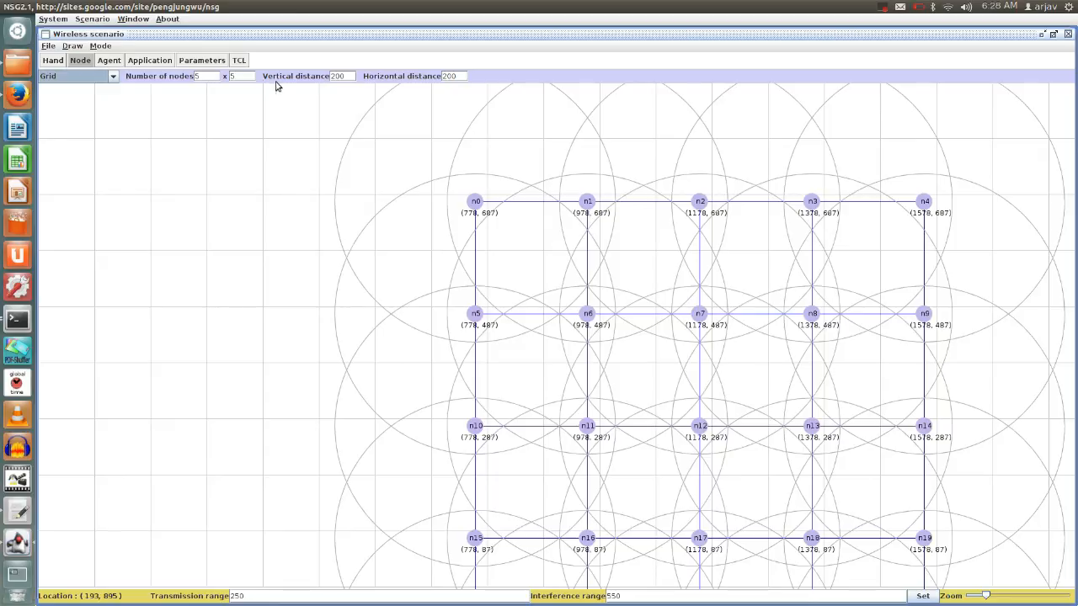
{"action": "mouse_move", "coordinate": [322, 90]}
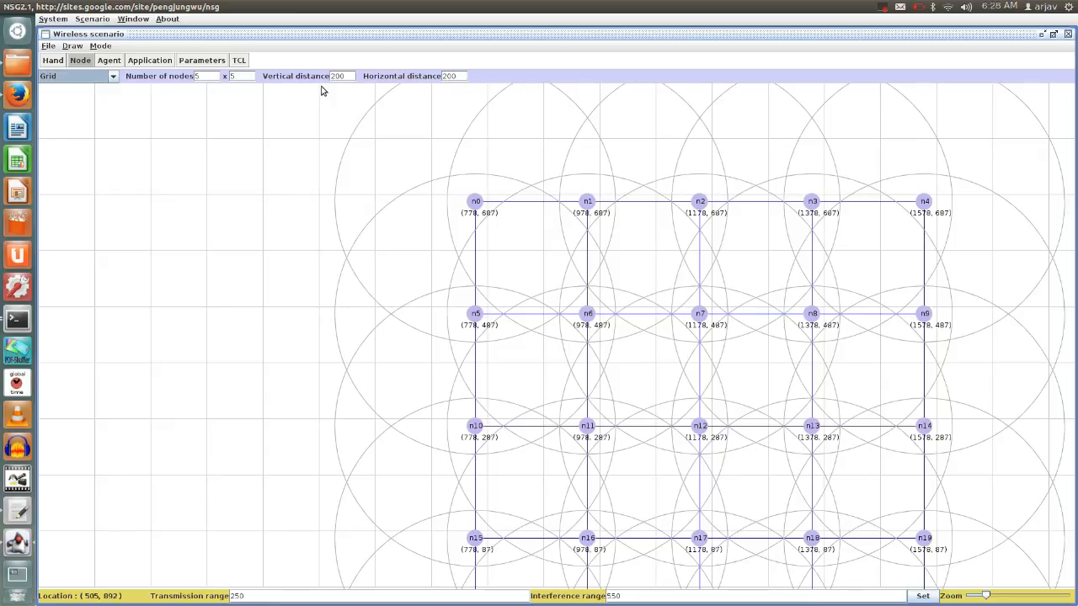
{"action": "mouse_move", "coordinate": [483, 96]}
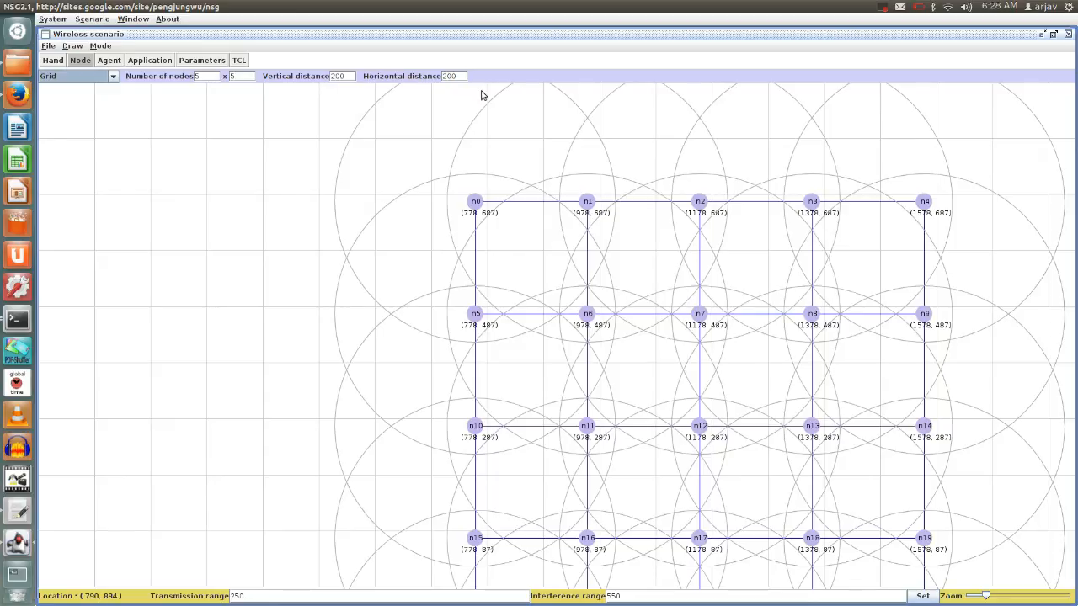
{"action": "left_click", "coordinate": [924, 201]}
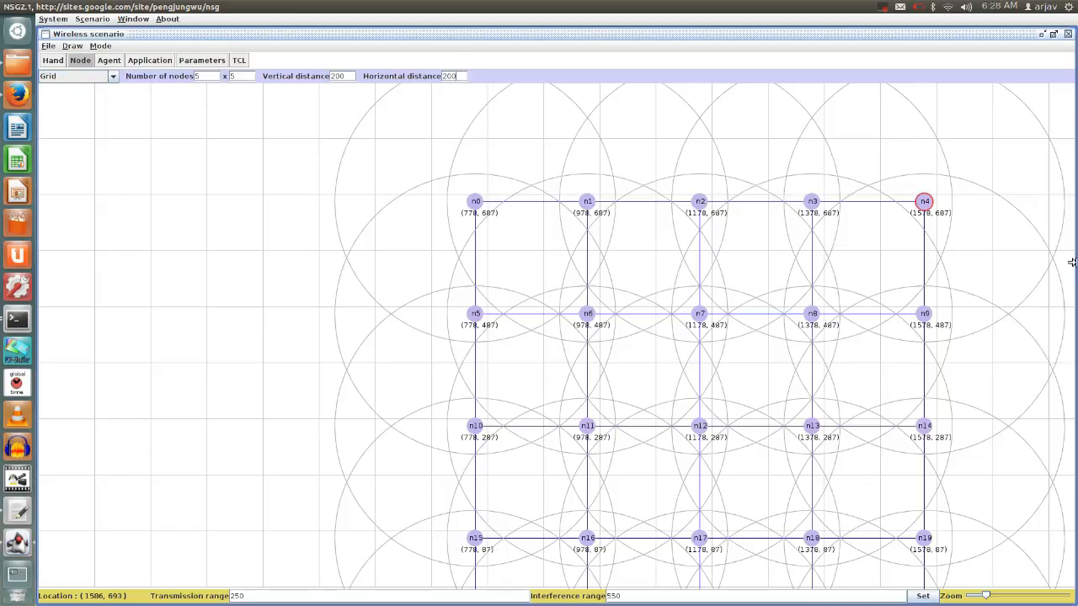
{"action": "mouse_move", "coordinate": [917, 285]}
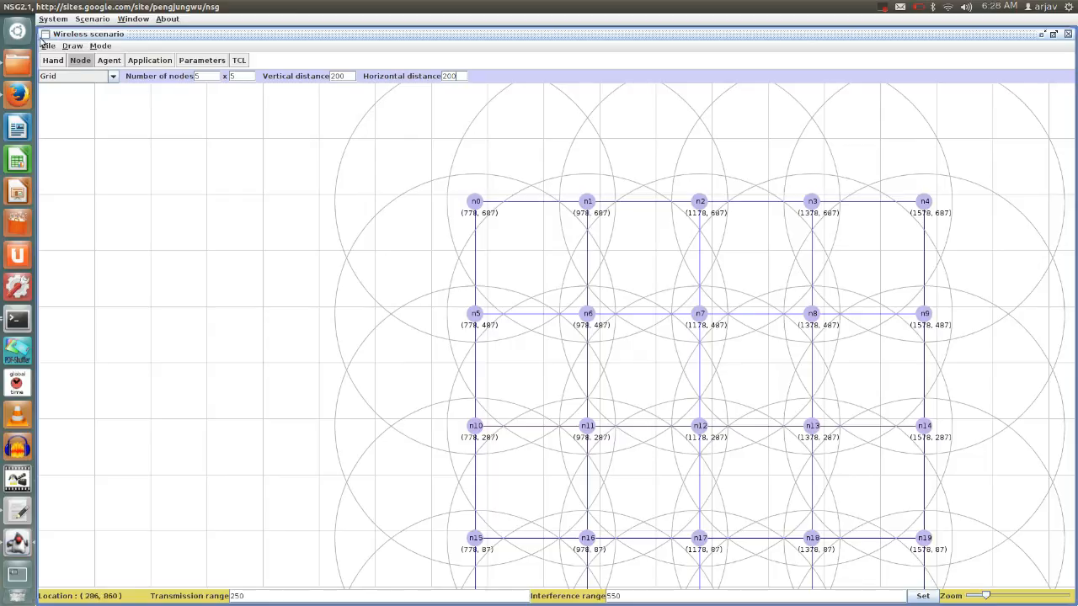
{"action": "left_click", "coordinate": [112, 76]}
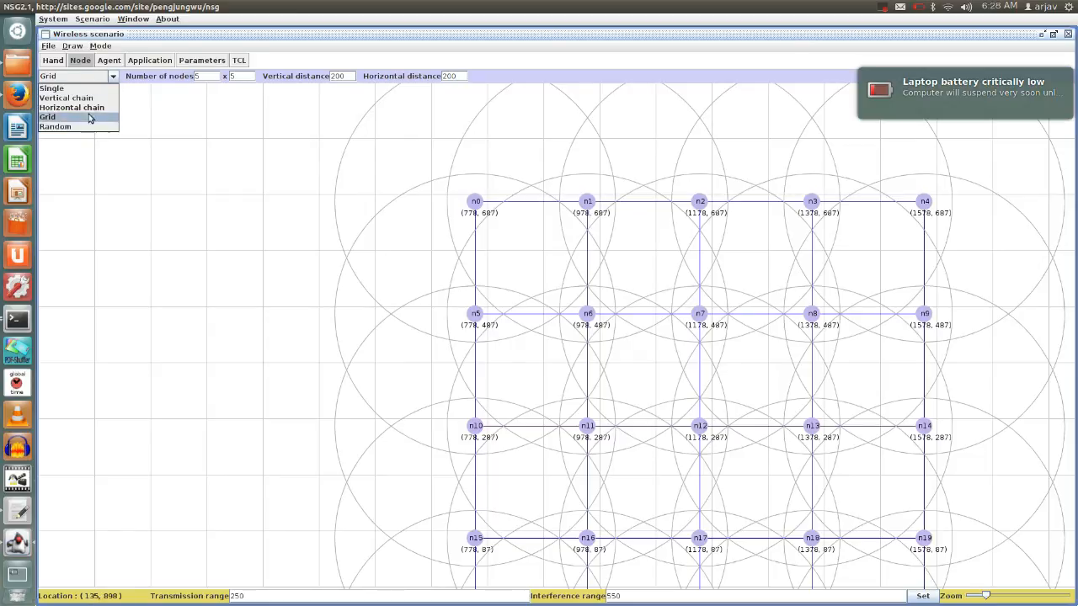
- Place vertical chains of five nodes, spaced 200 apart, left of the grid from n25 onward
{"action": "left_click", "coordinate": [66, 98]}
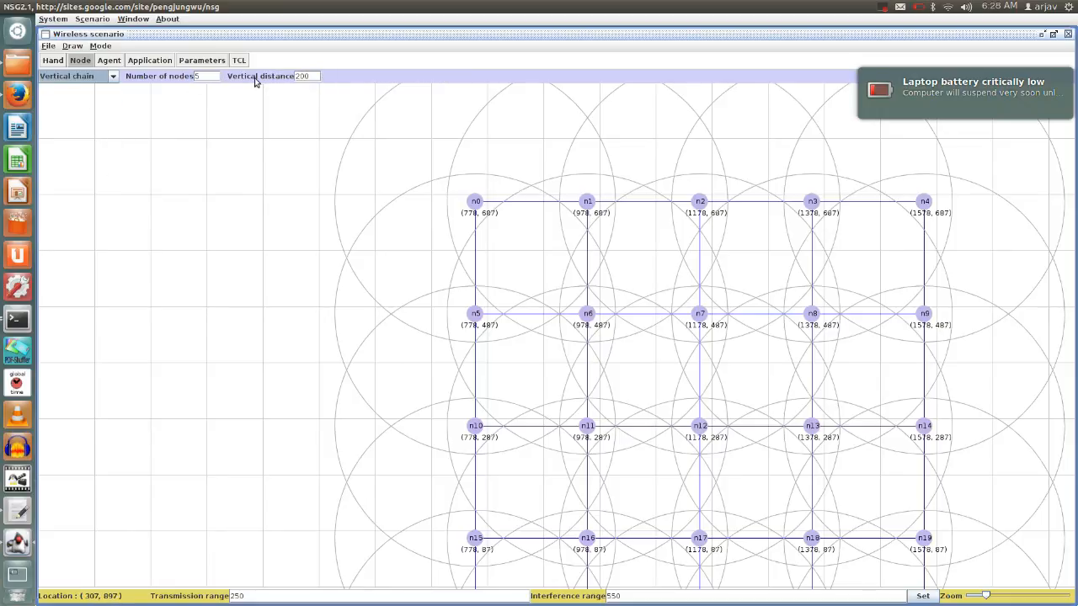
{"action": "mouse_move", "coordinate": [102, 198]}
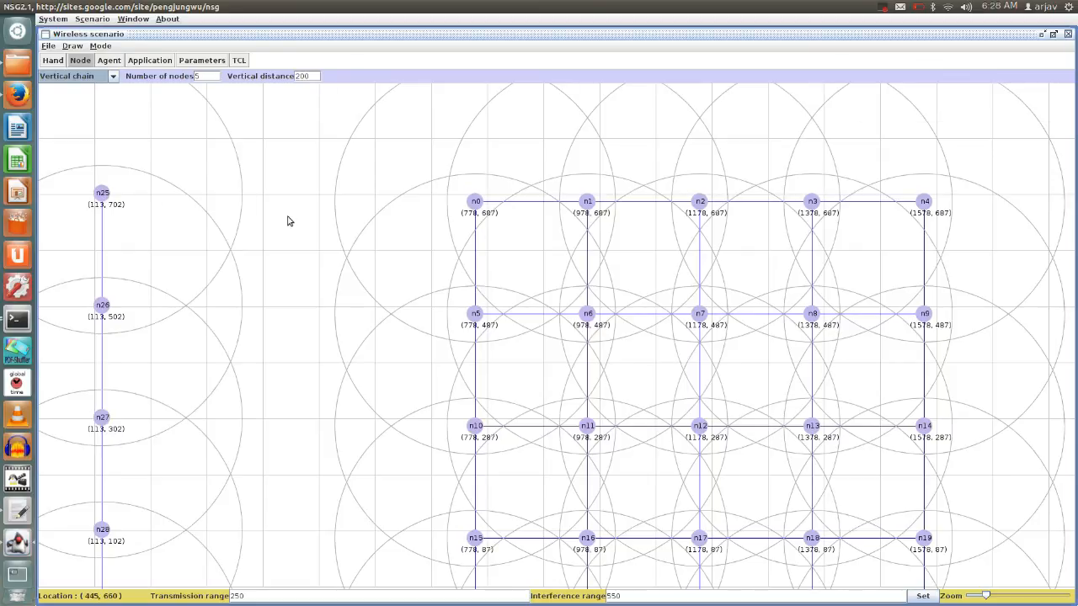
{"action": "mouse_move", "coordinate": [166, 200]}
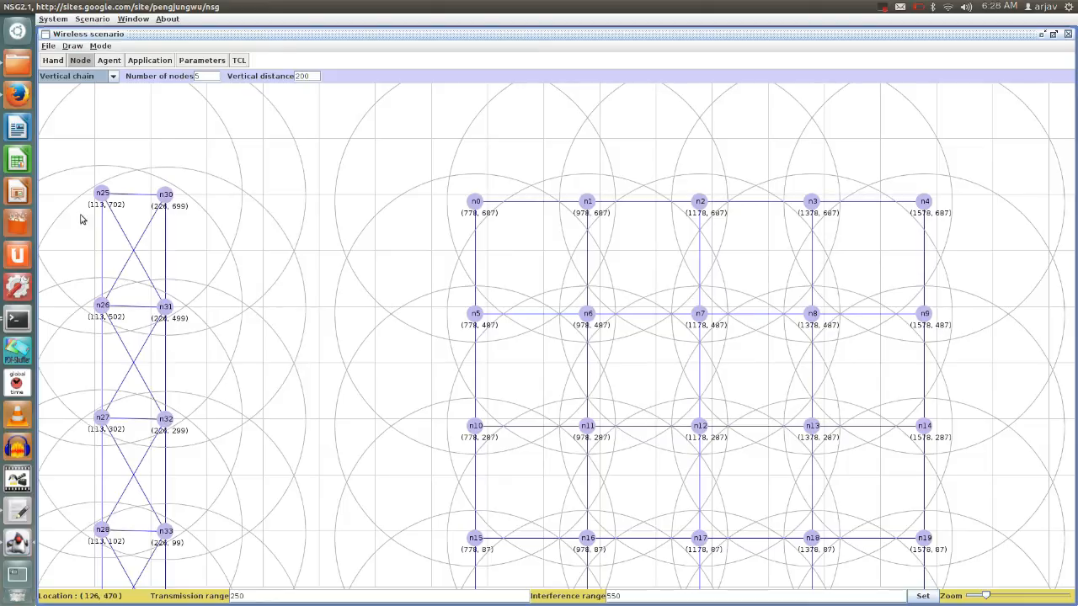
{"action": "mouse_move", "coordinate": [339, 220]}
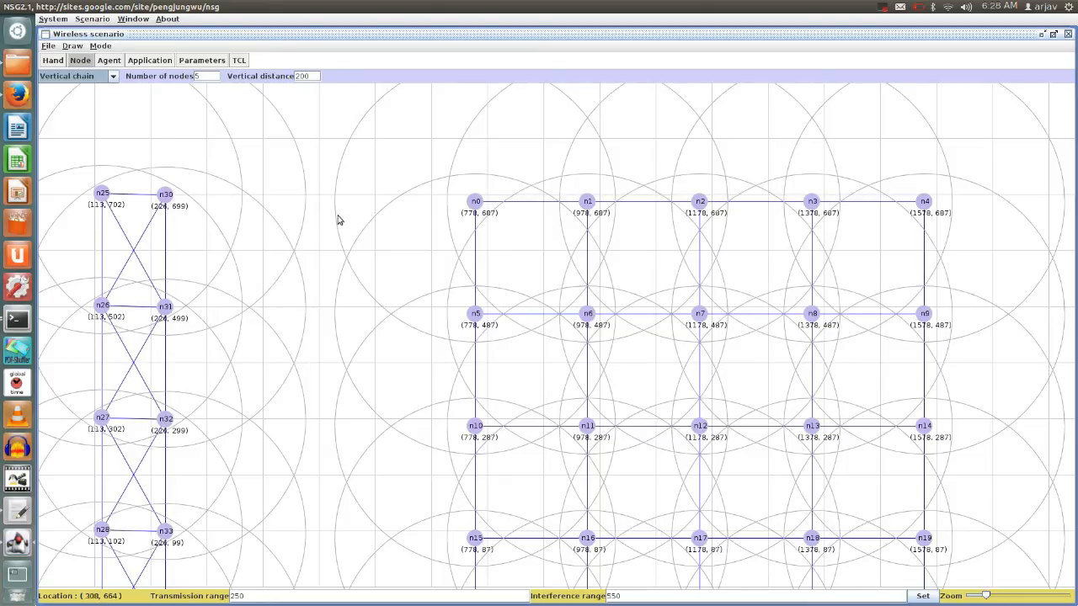
{"action": "left_click", "coordinate": [321, 194]}
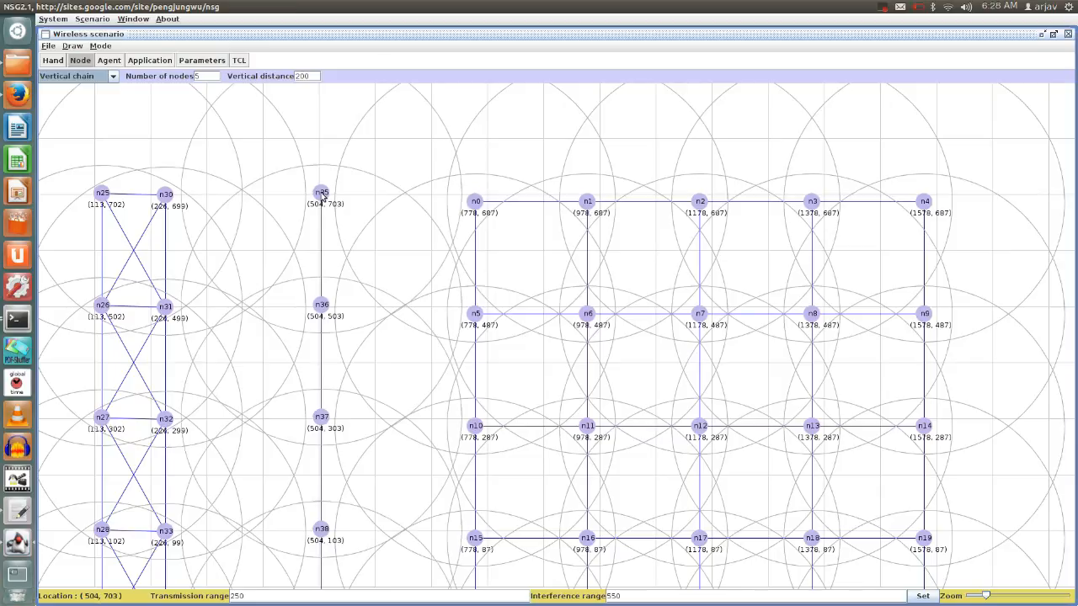
{"action": "left_click", "coordinate": [320, 192]}
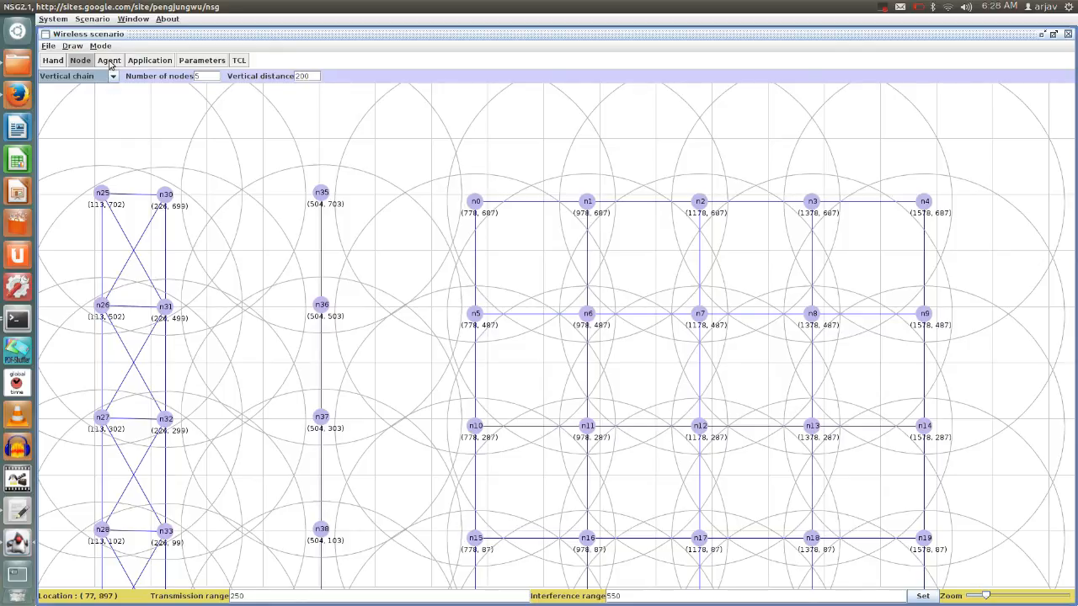
- Leave the agent type at TCP and show the FTP application with start 1, stop 2
{"action": "left_click", "coordinate": [109, 59]}
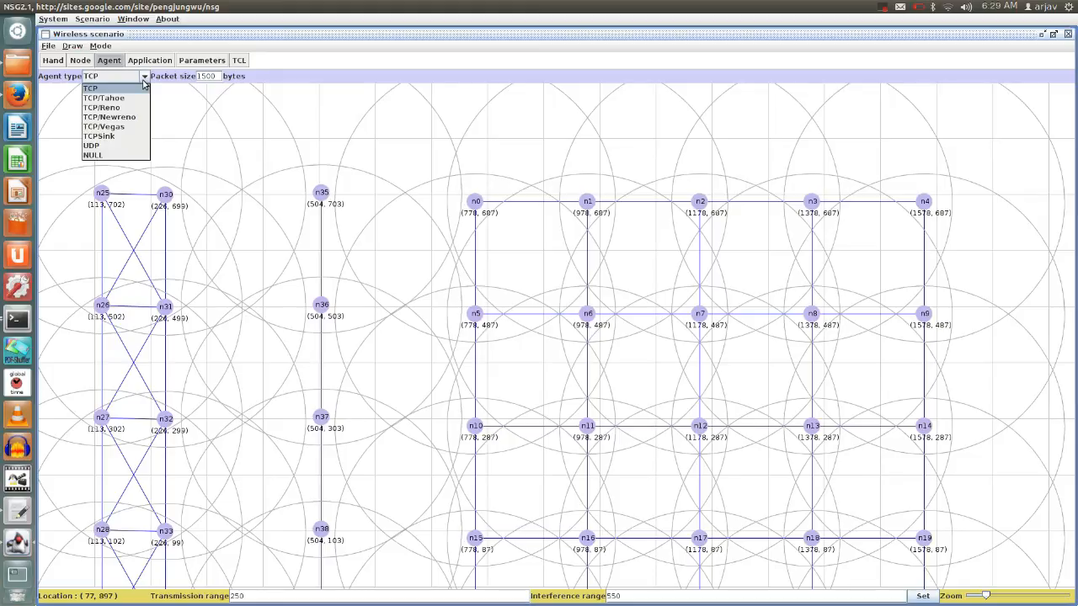
{"action": "left_click", "coordinate": [90, 87]}
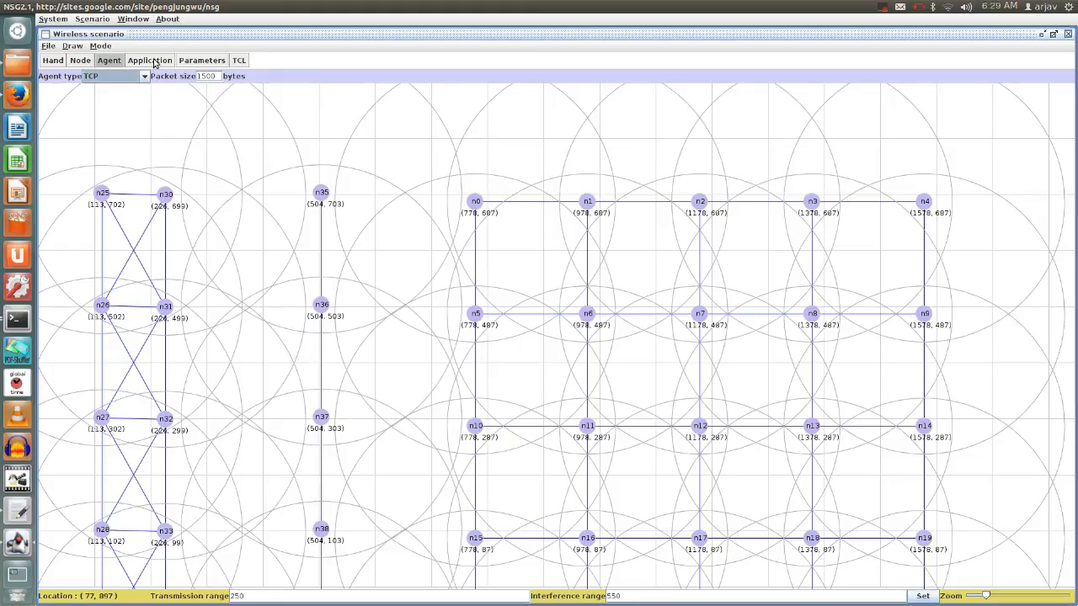
{"action": "left_click", "coordinate": [149, 60]}
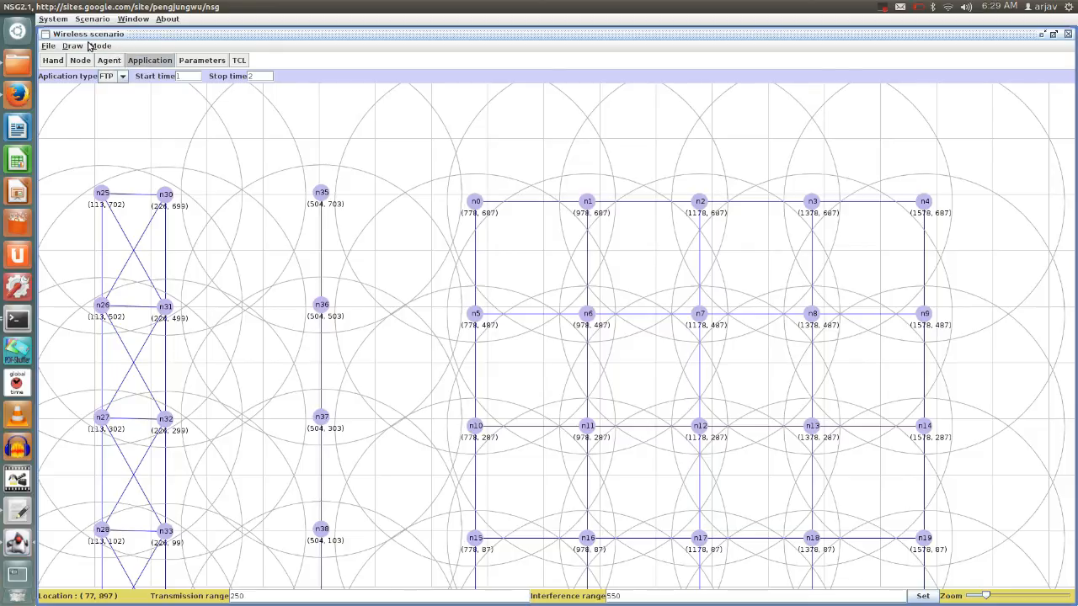
{"action": "mouse_move", "coordinate": [970, 146]}
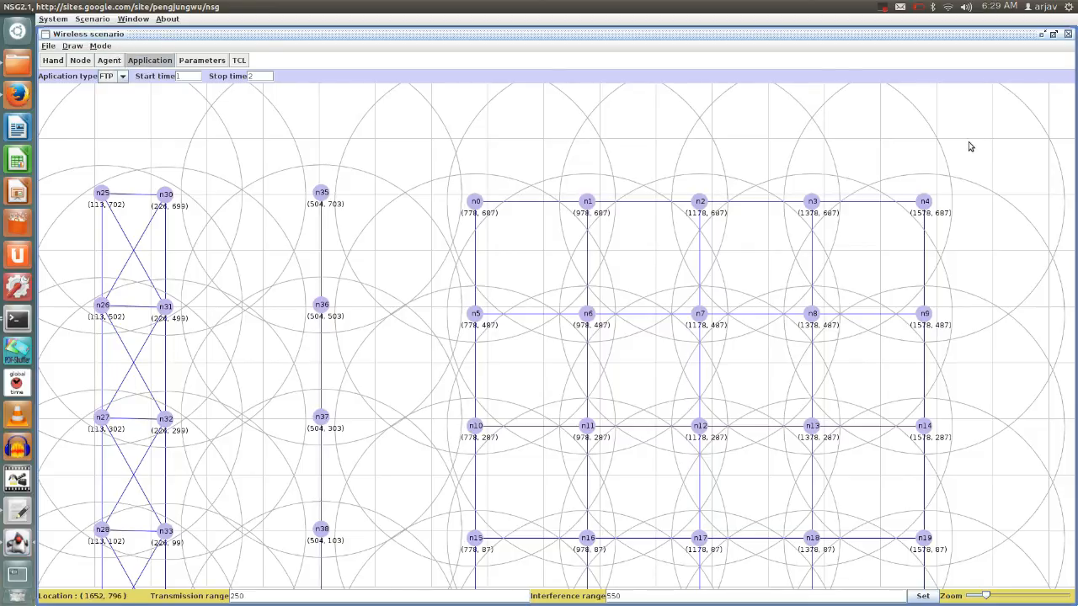